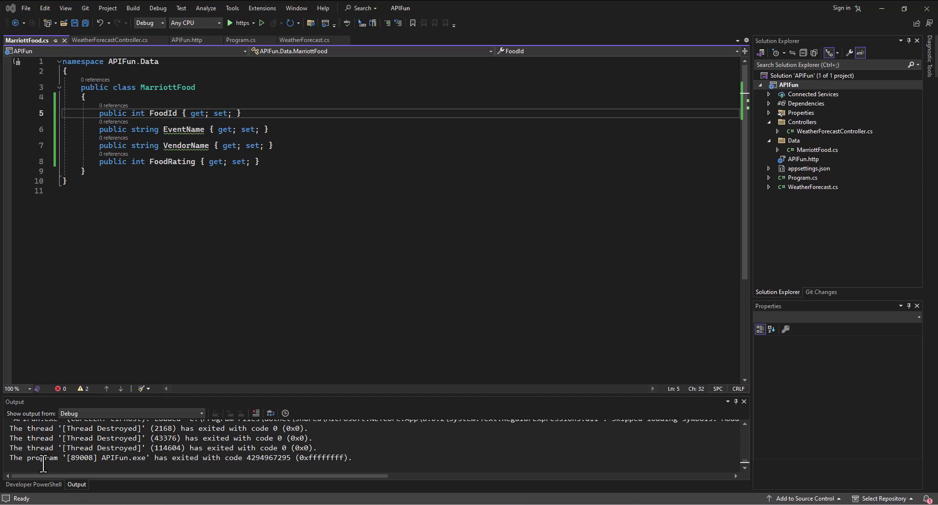
mouse_move(821, 292)
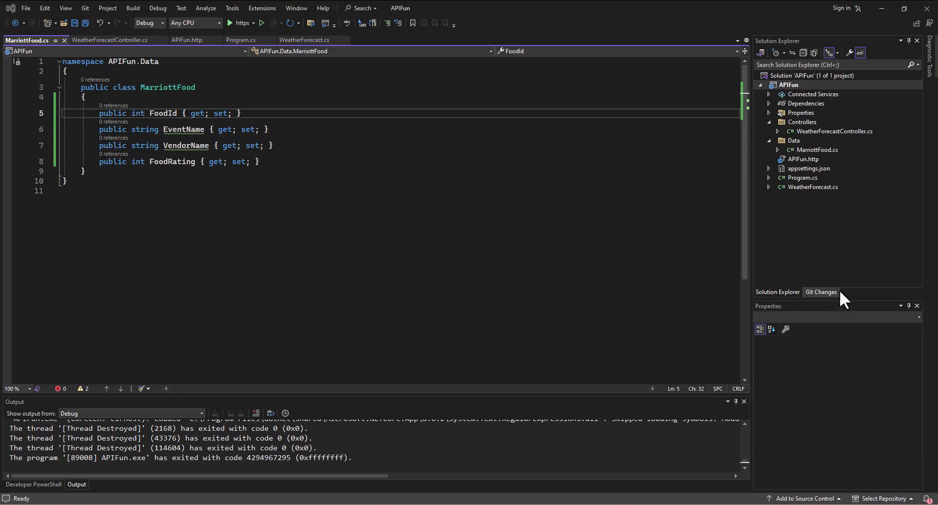
mouse_move(721, 329)
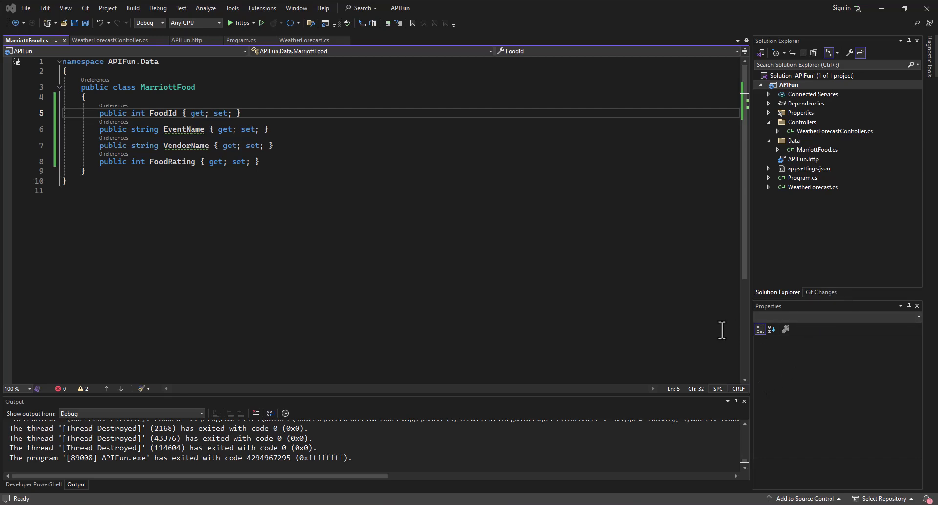
mouse_move(833, 326)
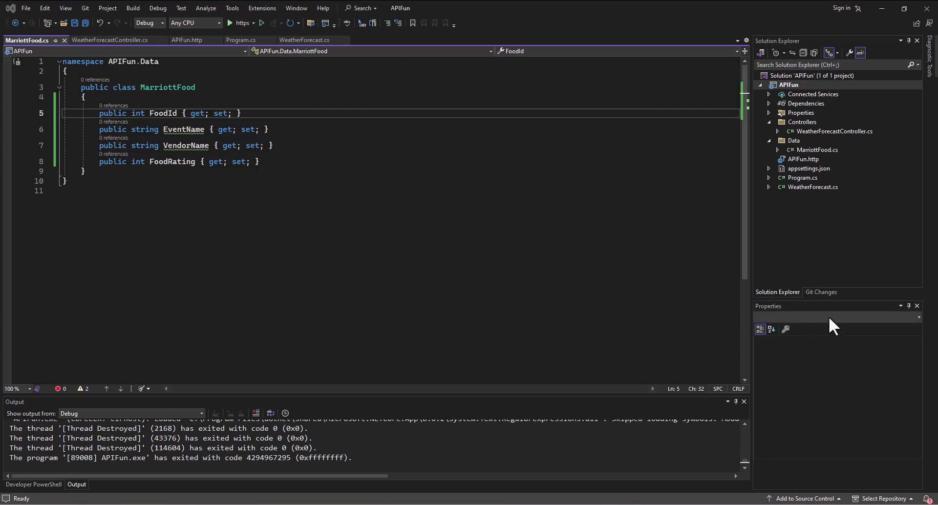
mouse_move(837, 259)
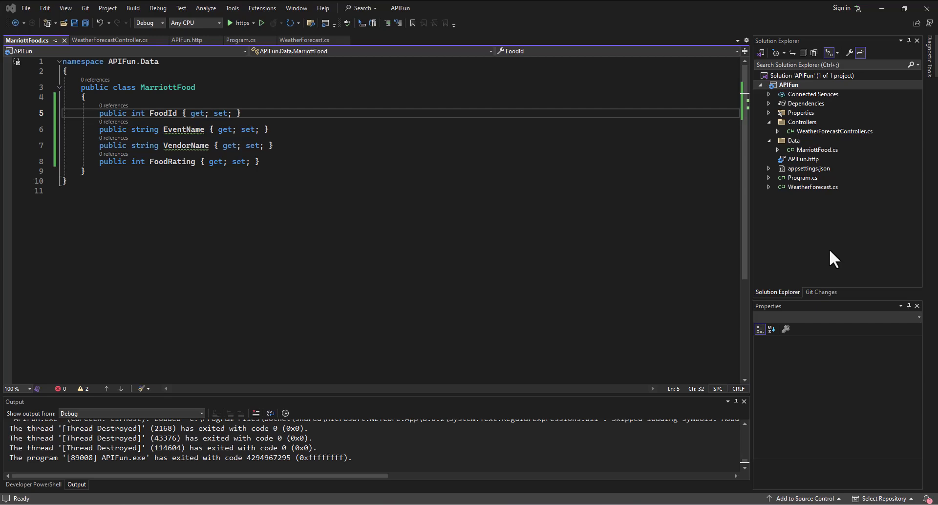
mouse_move(825, 265)
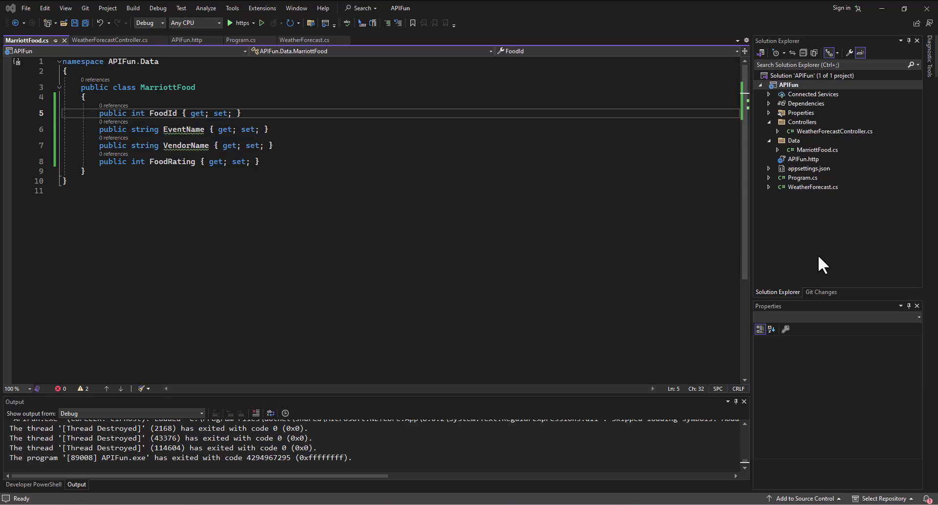
mouse_move(786, 144)
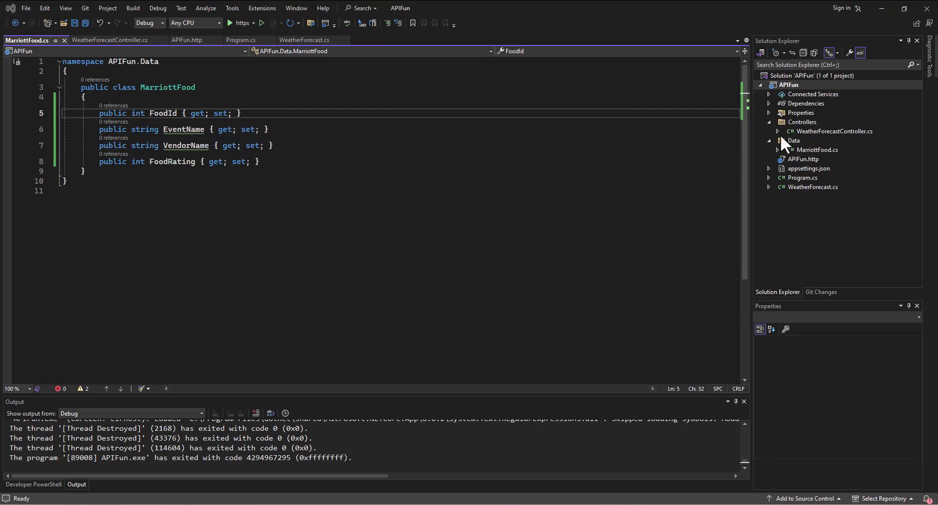
- Start adding a new item to the Data folder and browse the C# templates
right_click(794, 140)
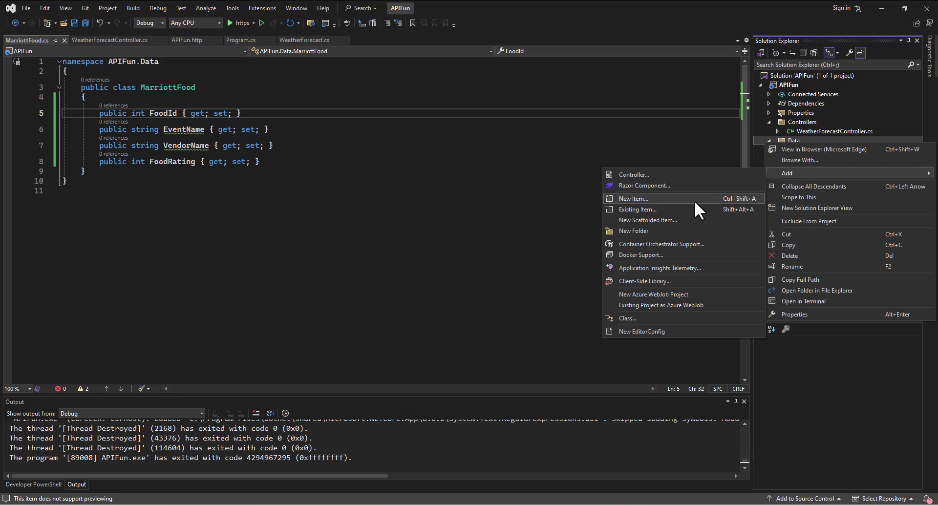
left_click(632, 198)
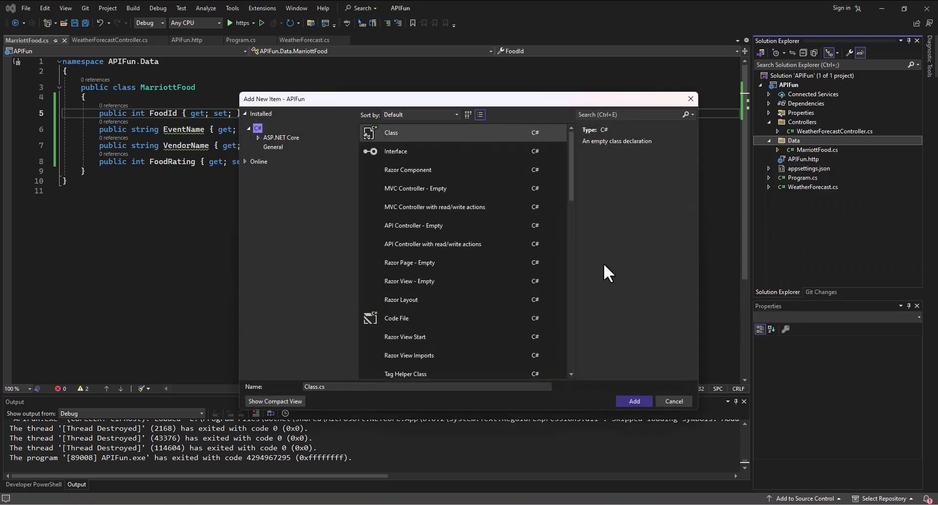
scroll("down", 3)
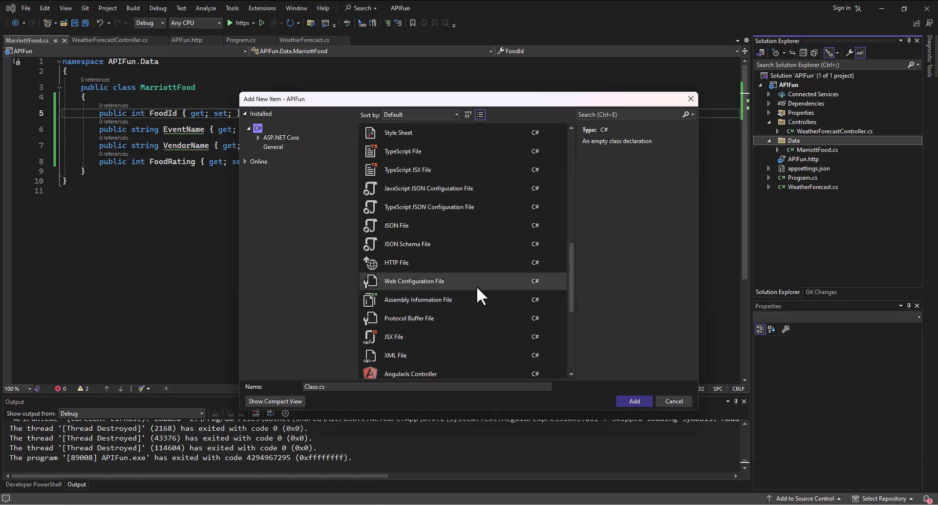
scroll("up", 3)
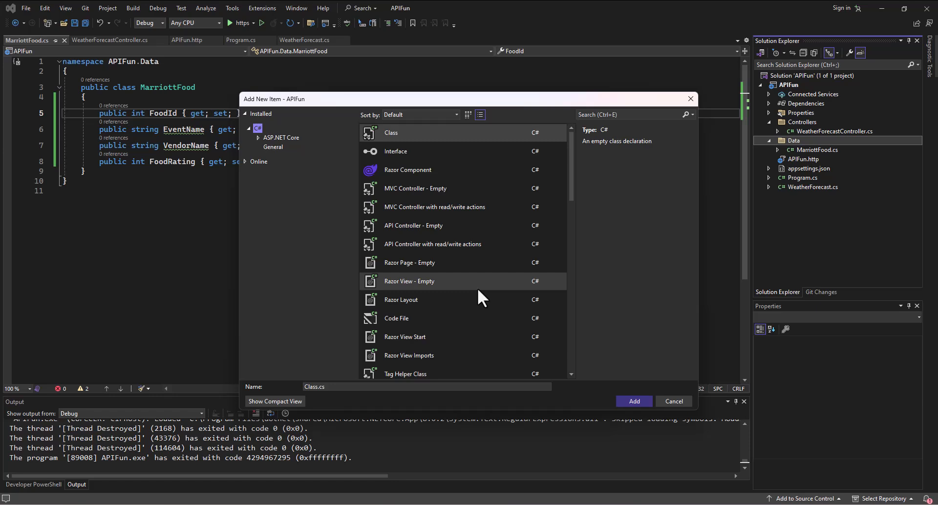
scroll("down", 3)
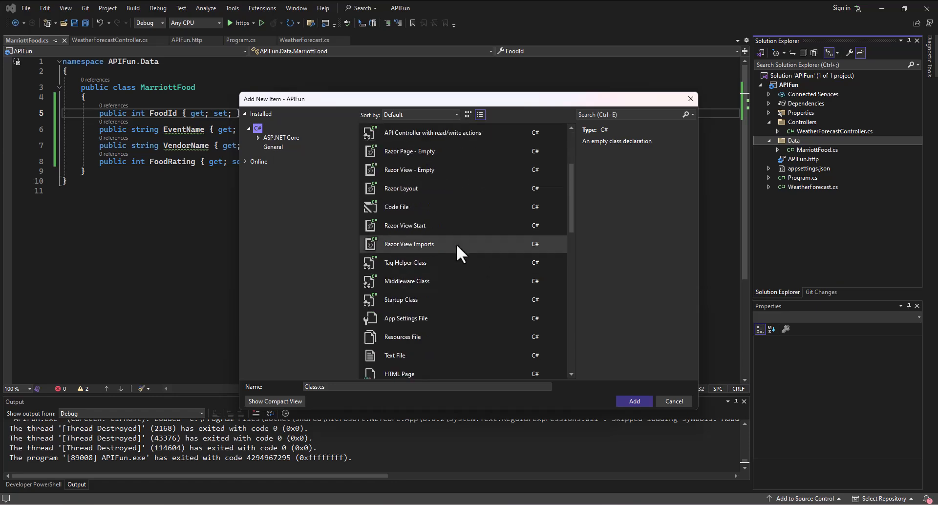
mouse_move(457, 251)
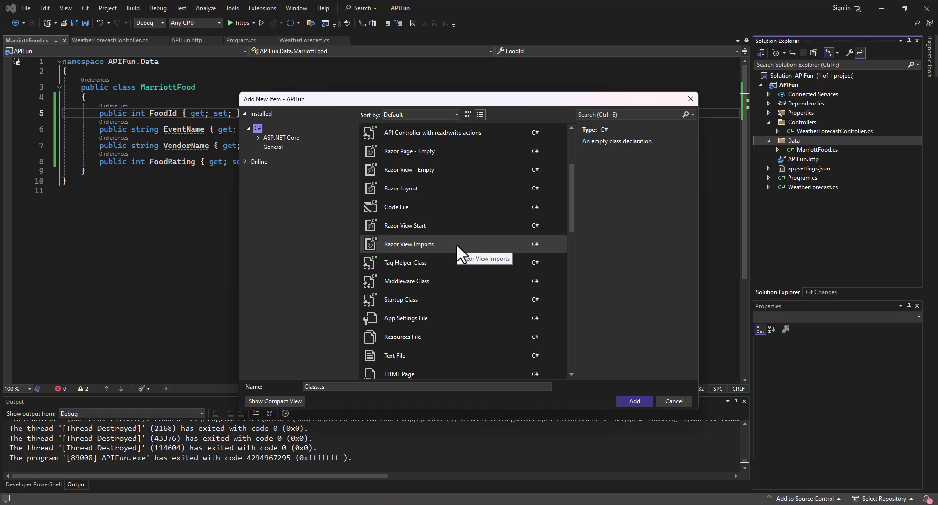
scroll("up", 3)
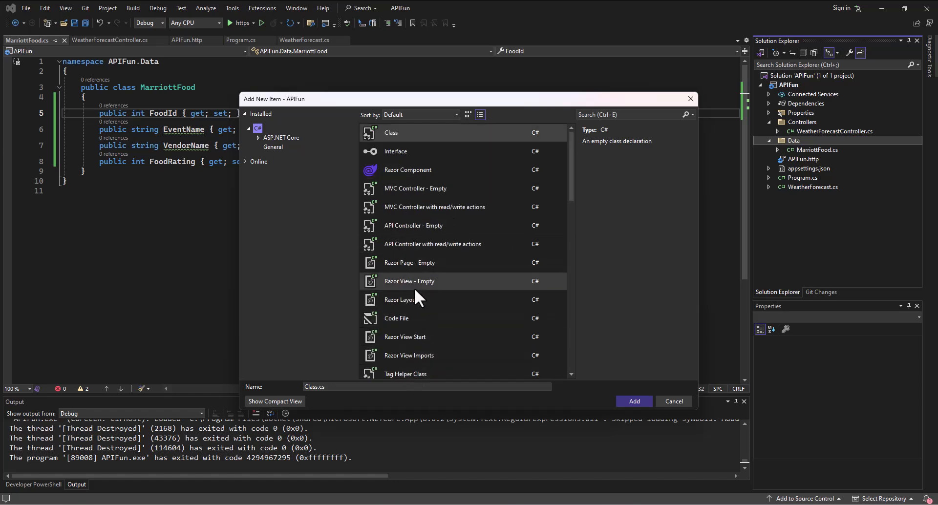
mouse_move(580, 150)
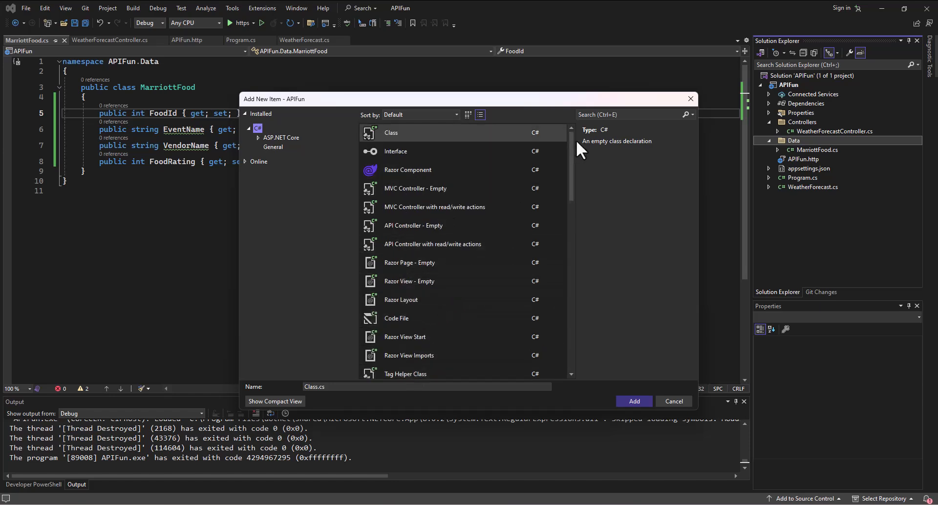
- Search the templates for 'context', find nothing, and clear the search
type("context")
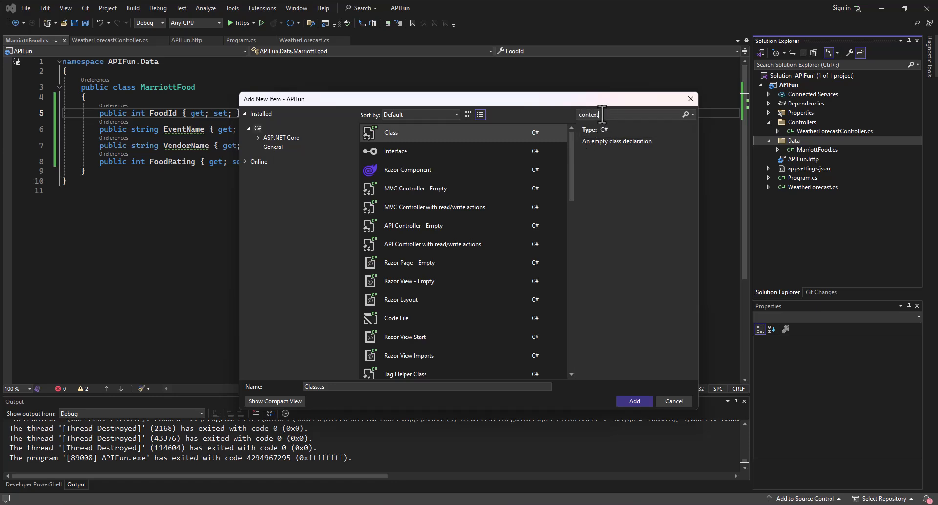
key("Return")
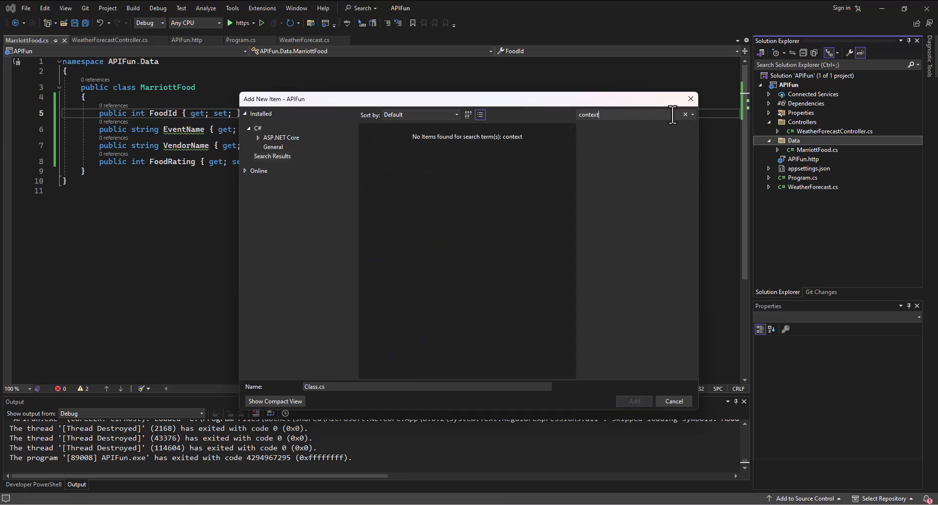
left_click(685, 115)
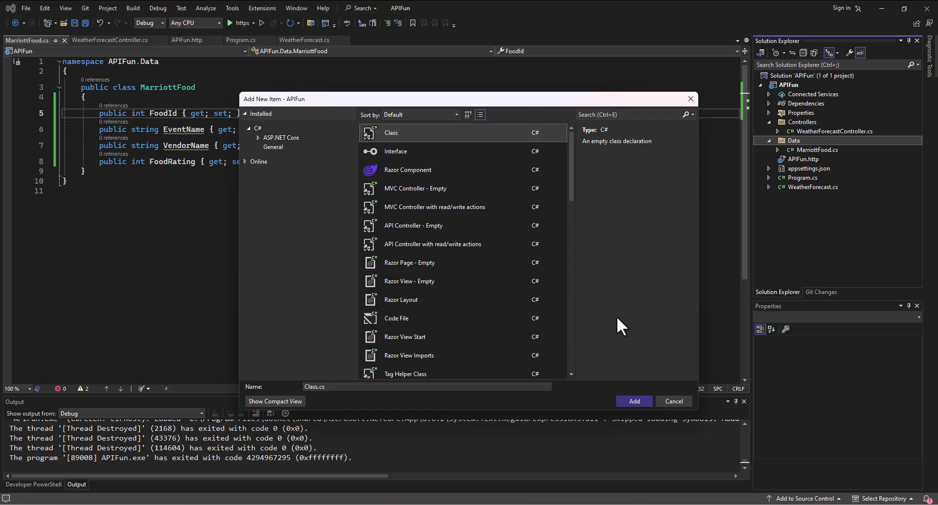
- Create Class.cs deriving from DbContext and install Microsoft.EntityFrameworkCore via quick action
left_click(633, 400)
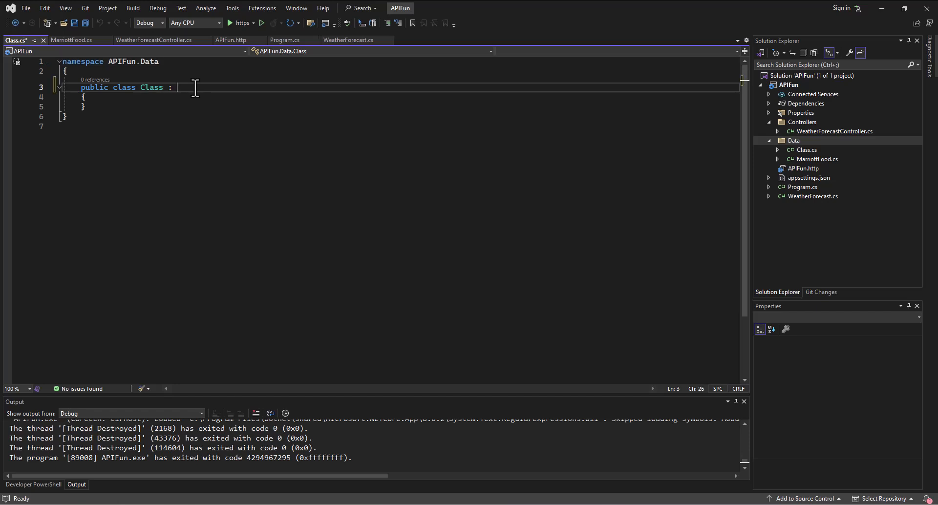
type("DbContext")
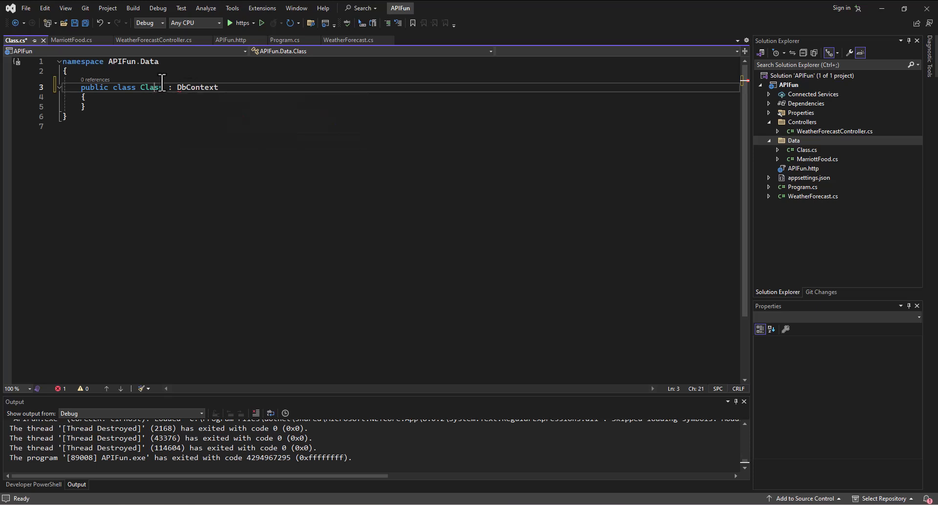
mouse_move(197, 87)
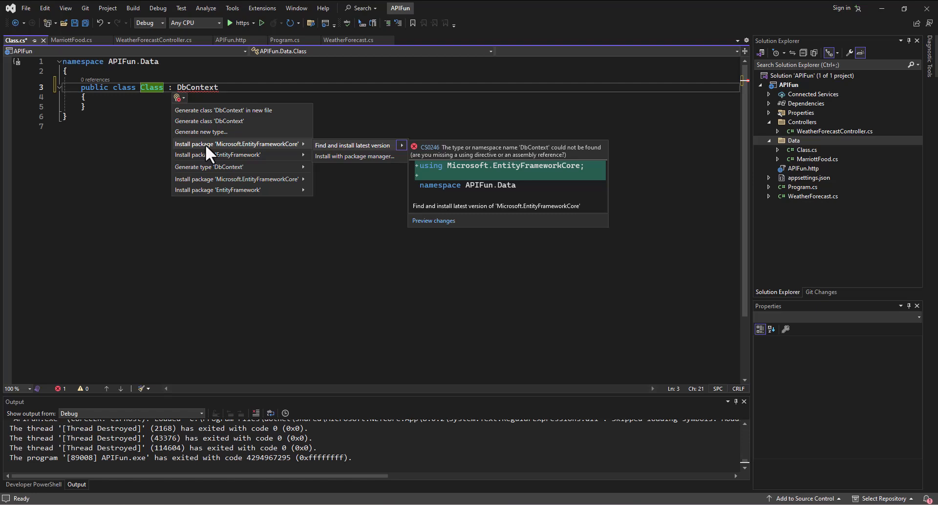
mouse_move(341, 156)
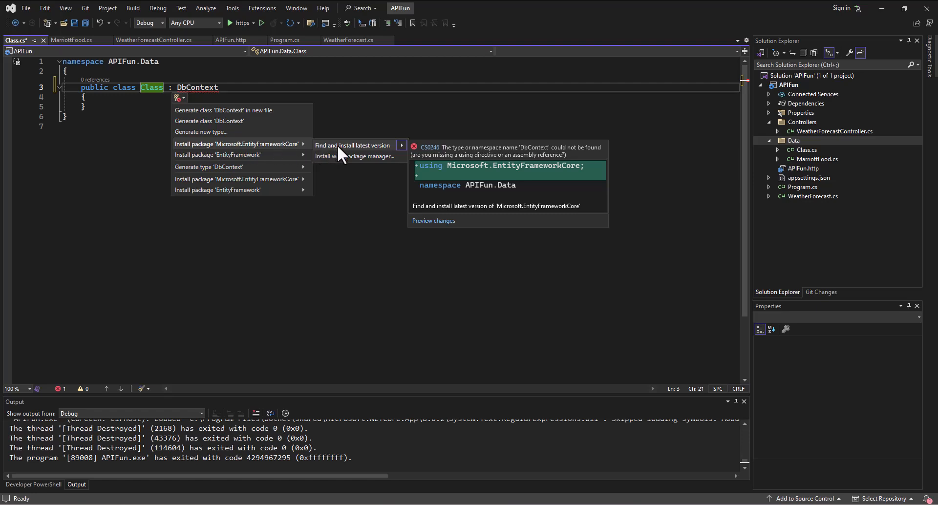
left_click(352, 145)
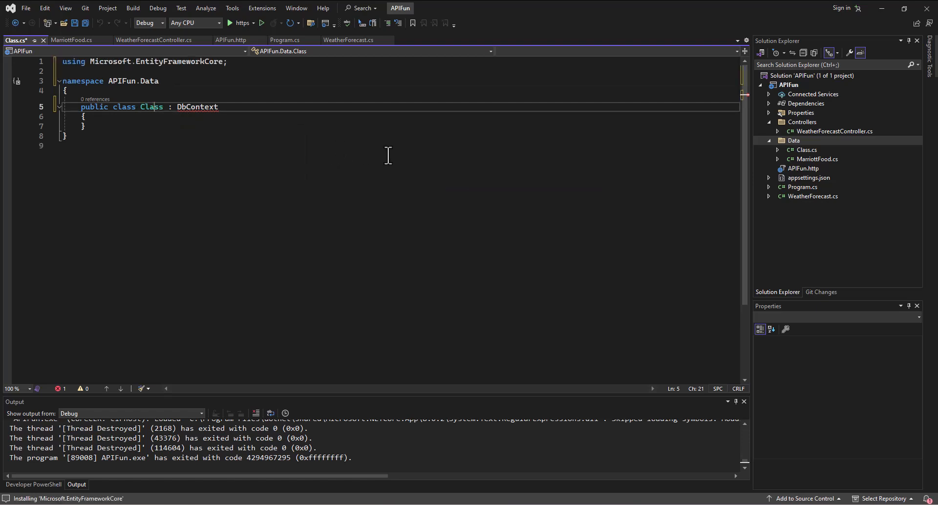
double_click(152, 107)
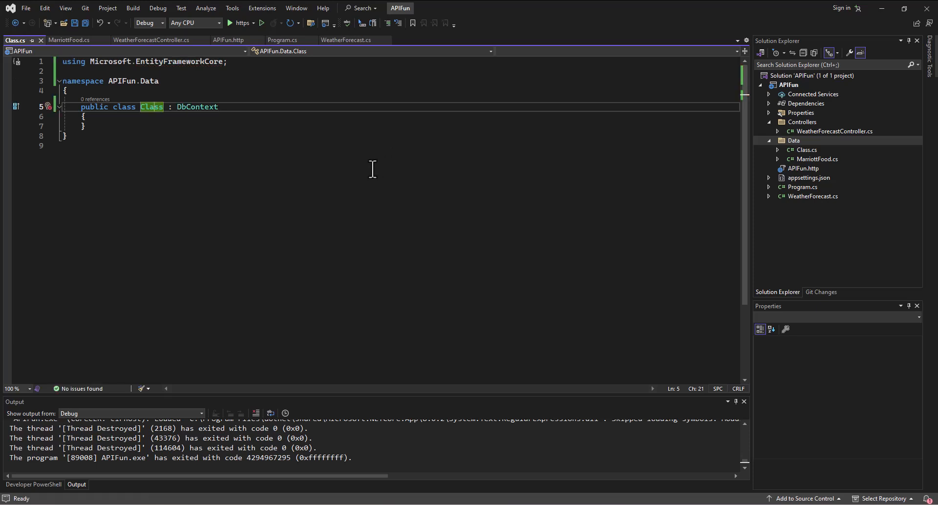
mouse_move(420, 164)
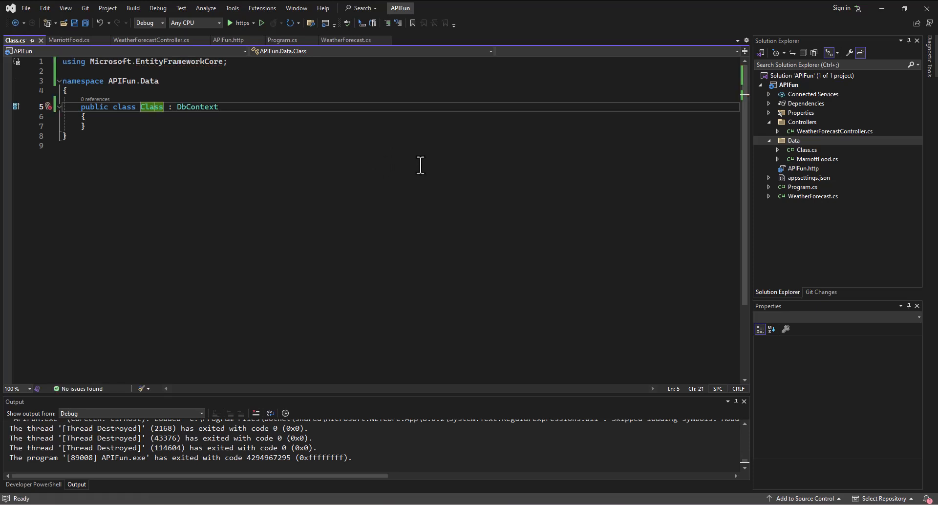
mouse_move(814, 208)
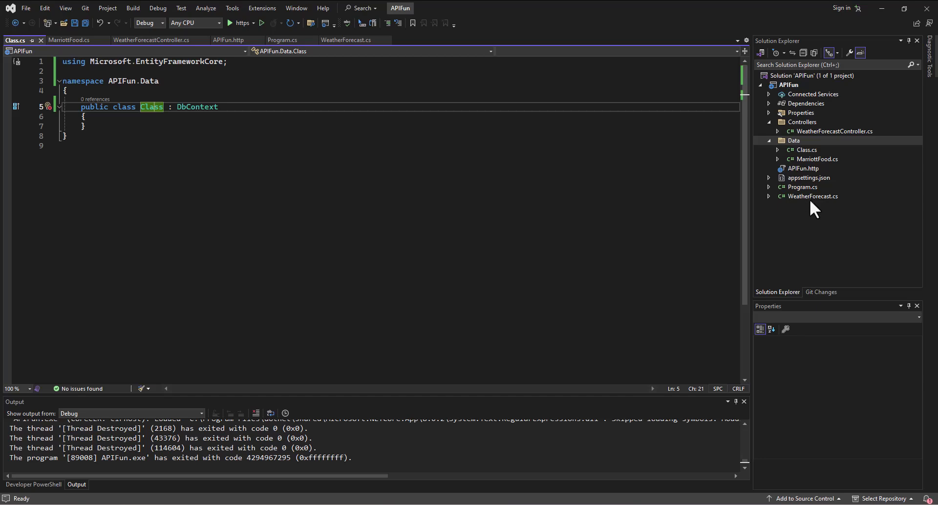
- Review APIFun's installed NuGet packages and updates, then return to Class.cs
left_click(789, 85)
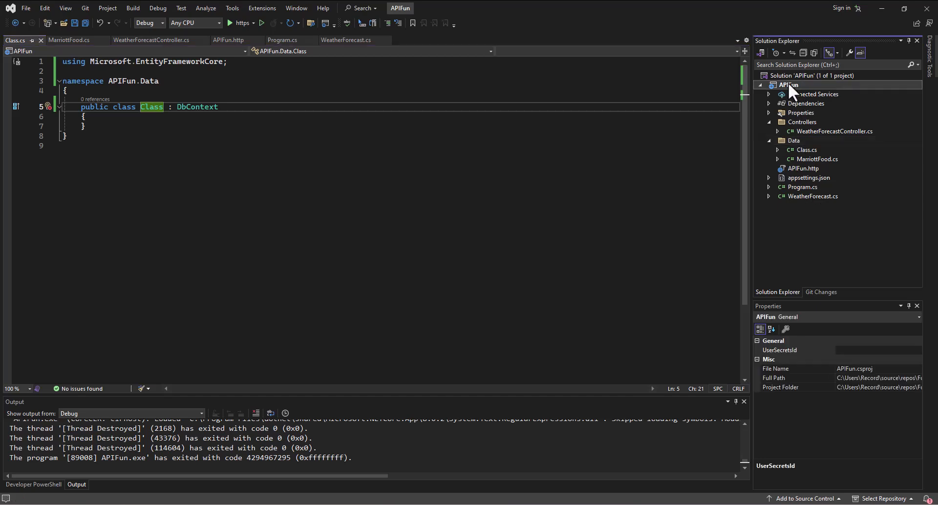
mouse_move(812, 278)
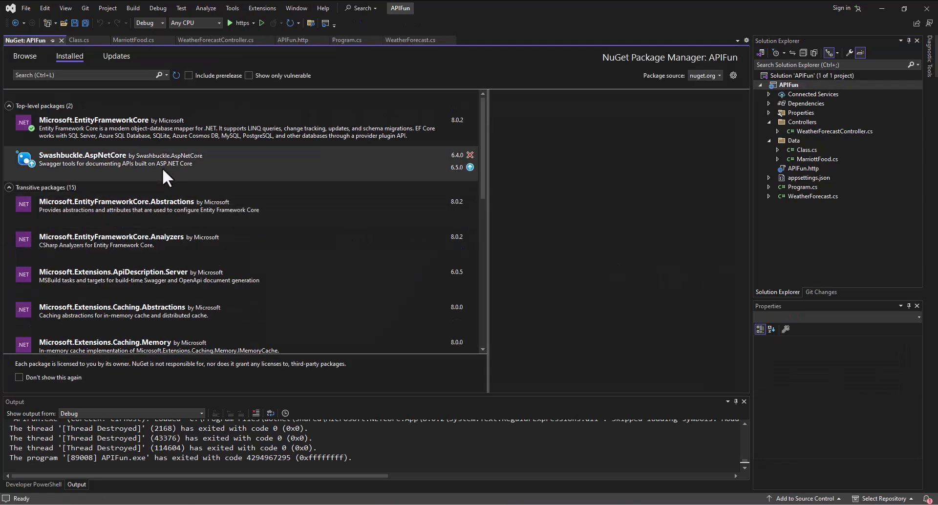
mouse_move(110, 128)
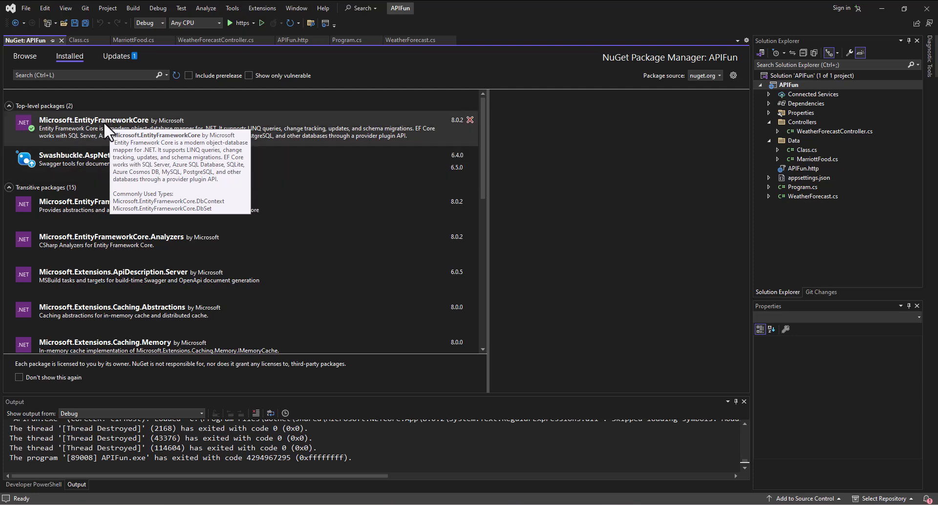
scroll("down", 3)
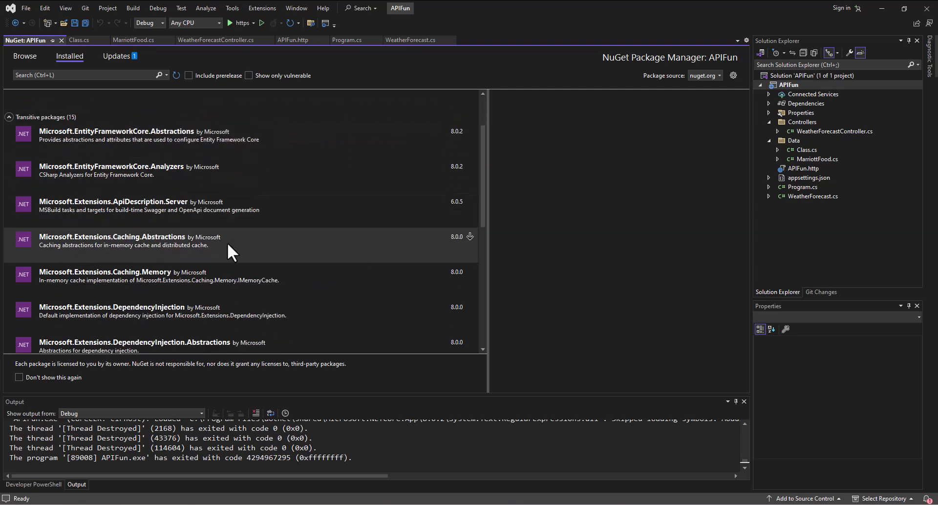
scroll("down", 3)
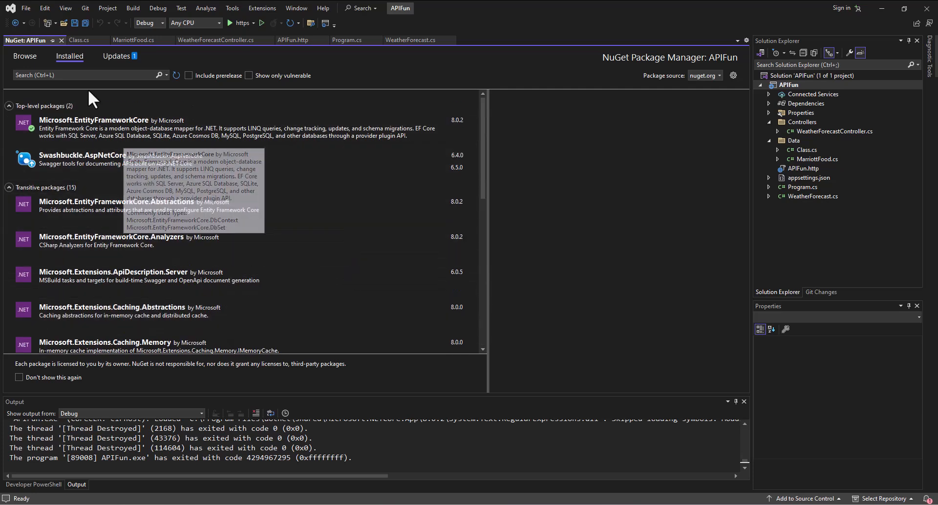
left_click(117, 56)
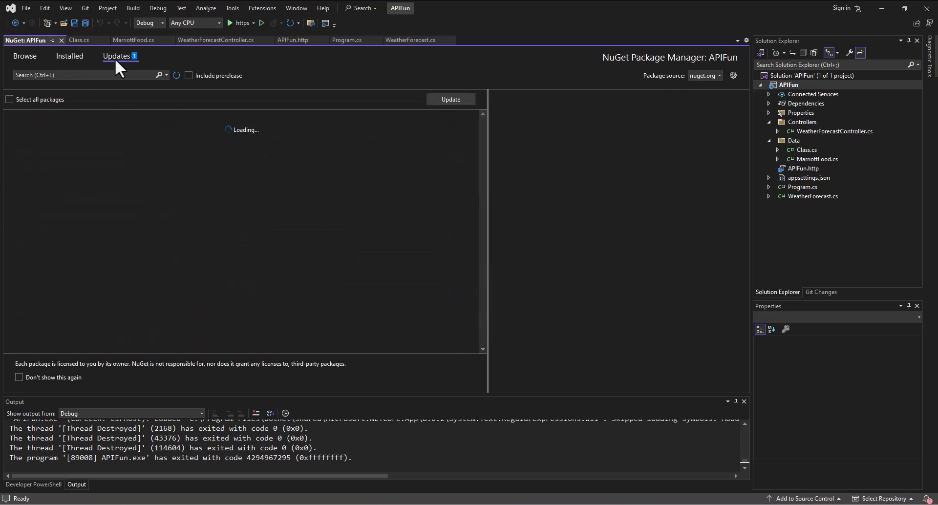
left_click(70, 55)
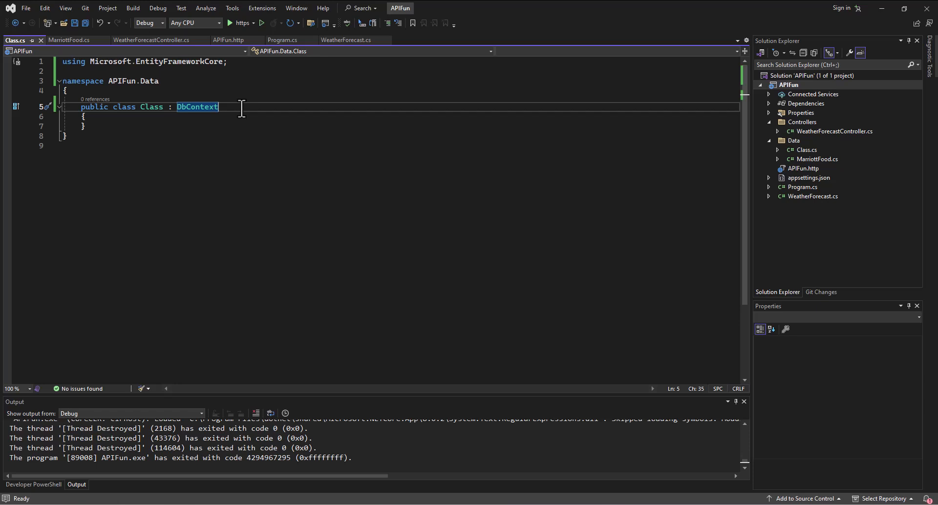
- Rename the class to FoodContext and add a blank line inside its body
left_click(153, 108)
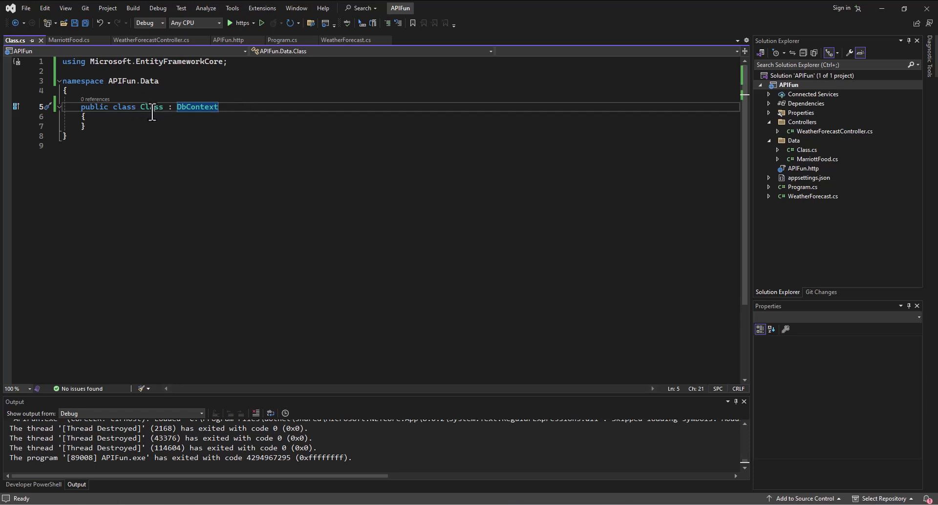
double_click(151, 106)
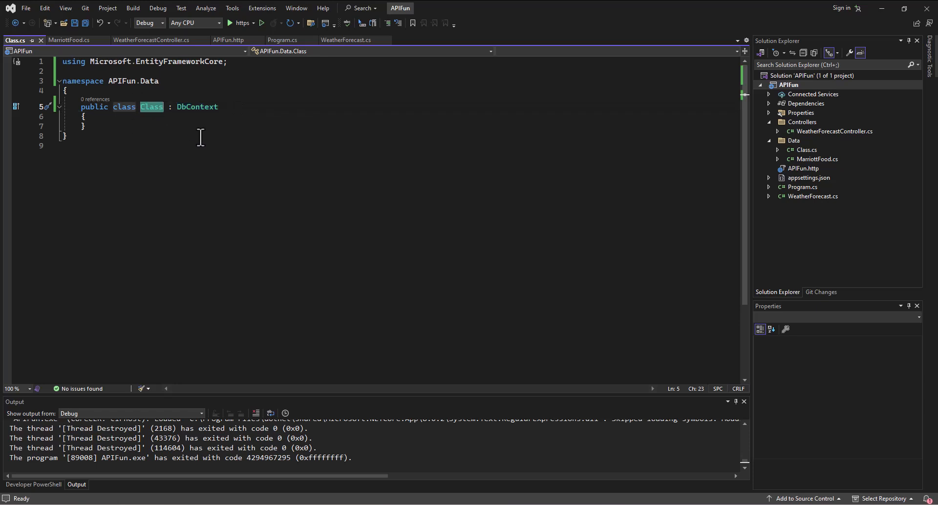
type("FoodContext")
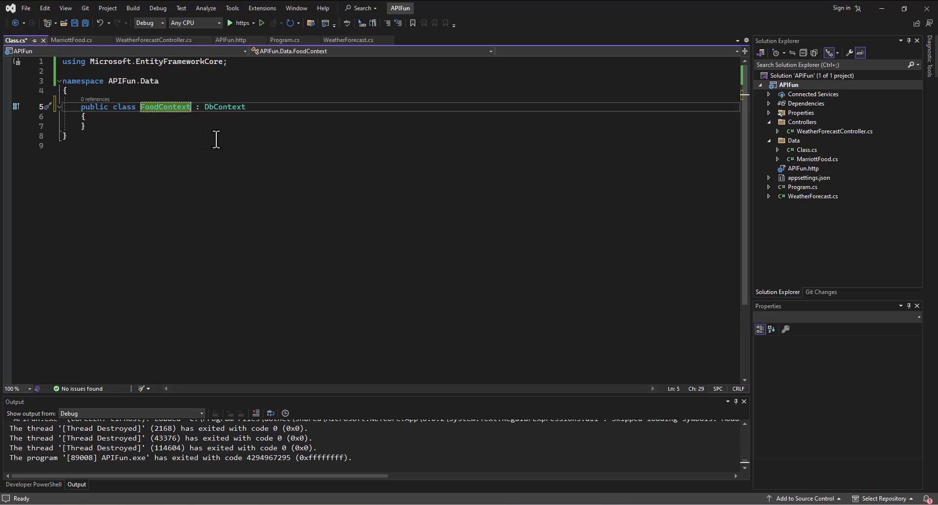
left_click(82, 116)
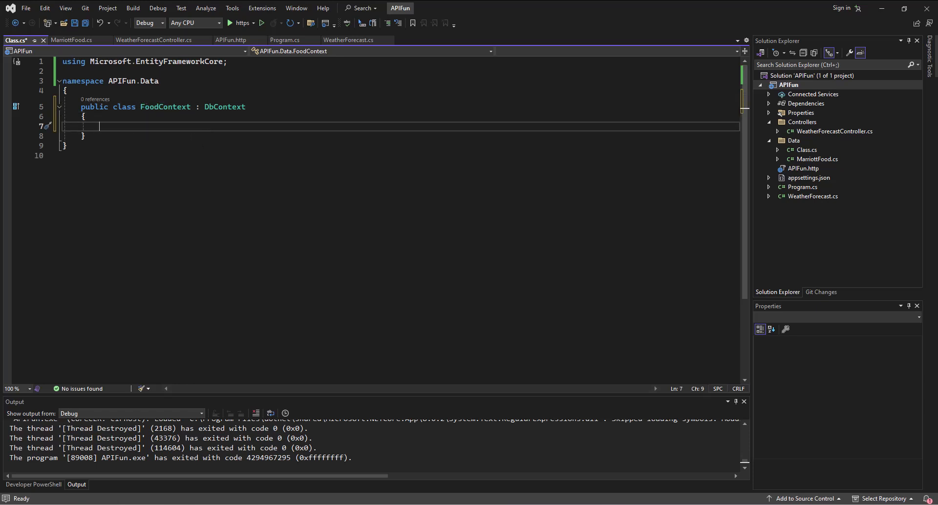
mouse_move(197, 195)
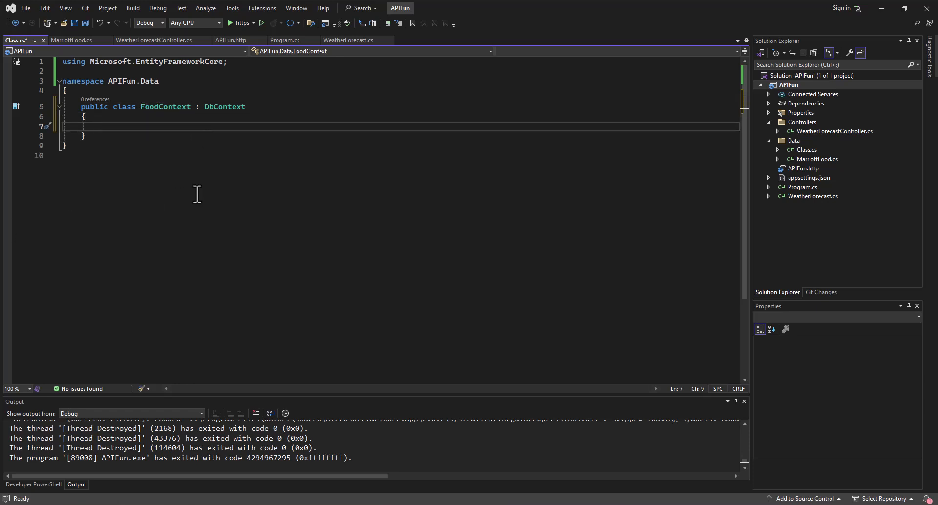
mouse_move(151, 169)
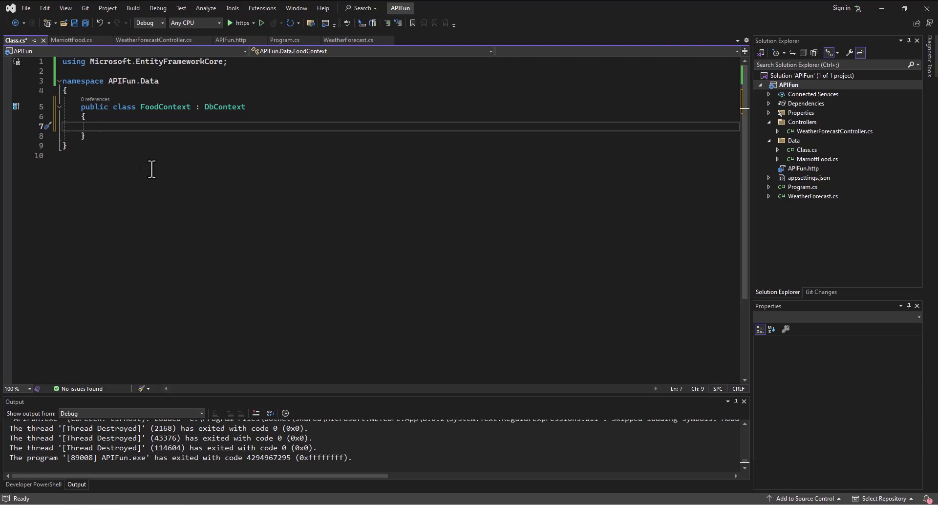
- Add constructor public FoodContext(DbContextOptions<FoodContext> options) : base(options) { }
type("p")
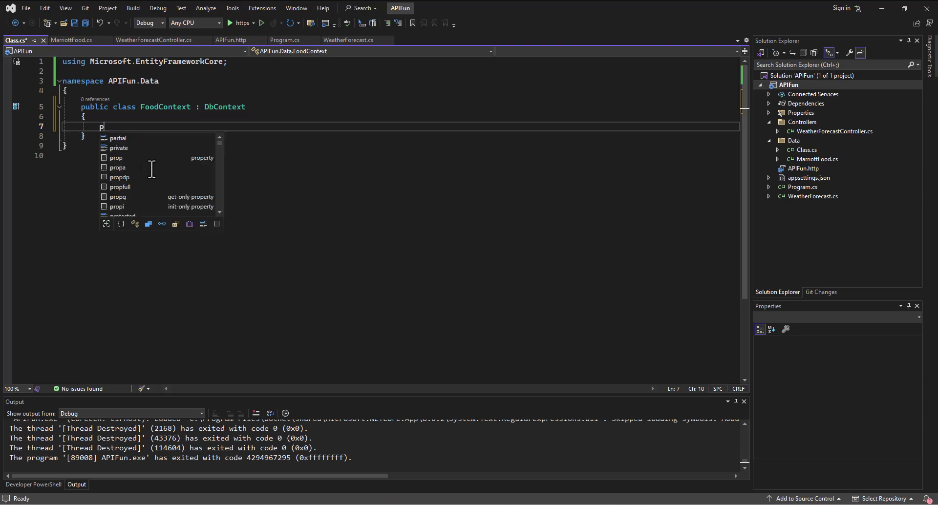
type("ublic")
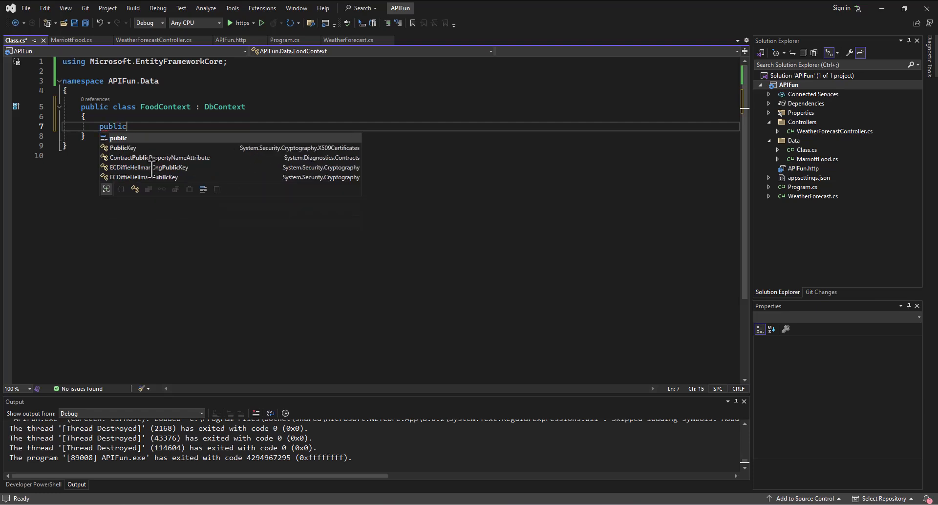
type("FoodContext")
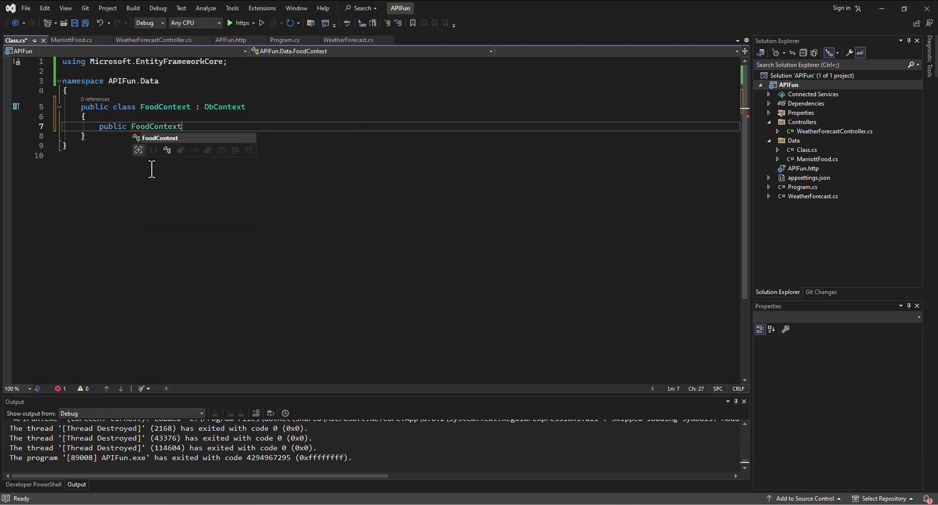
type("(D")
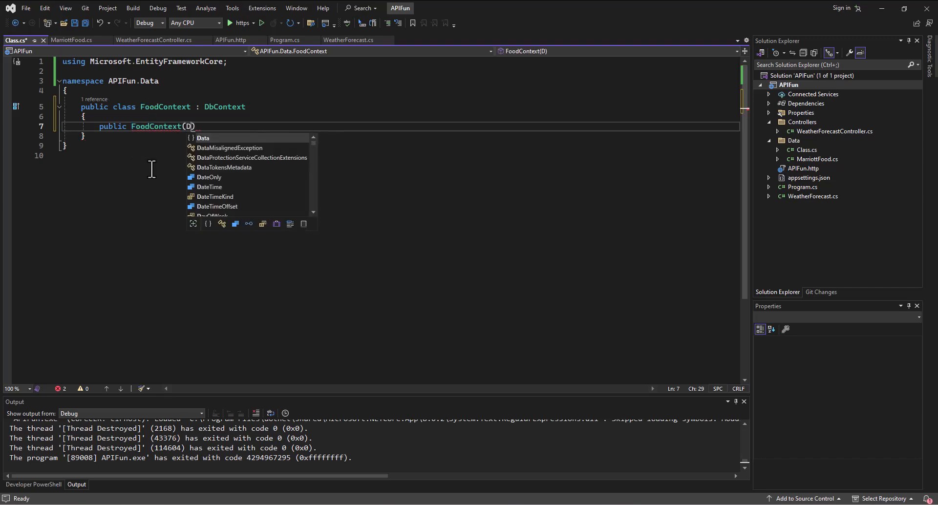
type("bContextOptions")
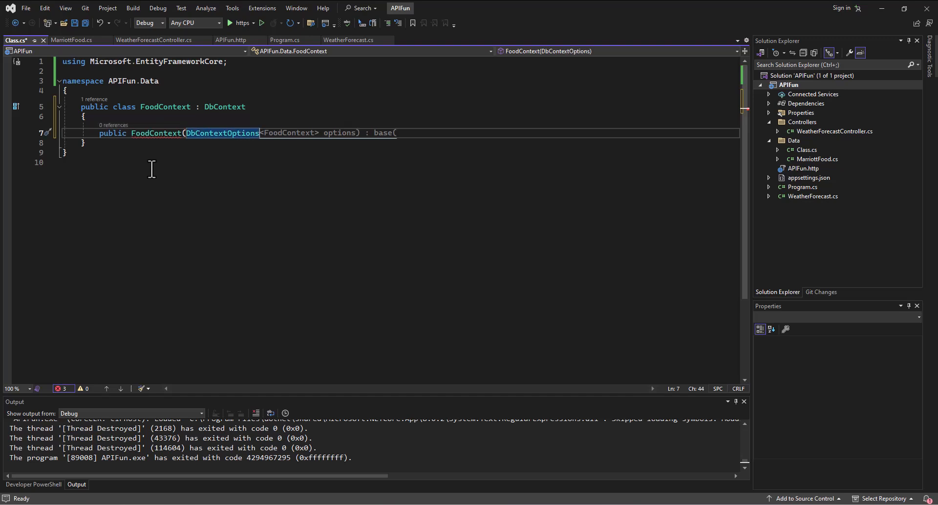
type("options) { }")
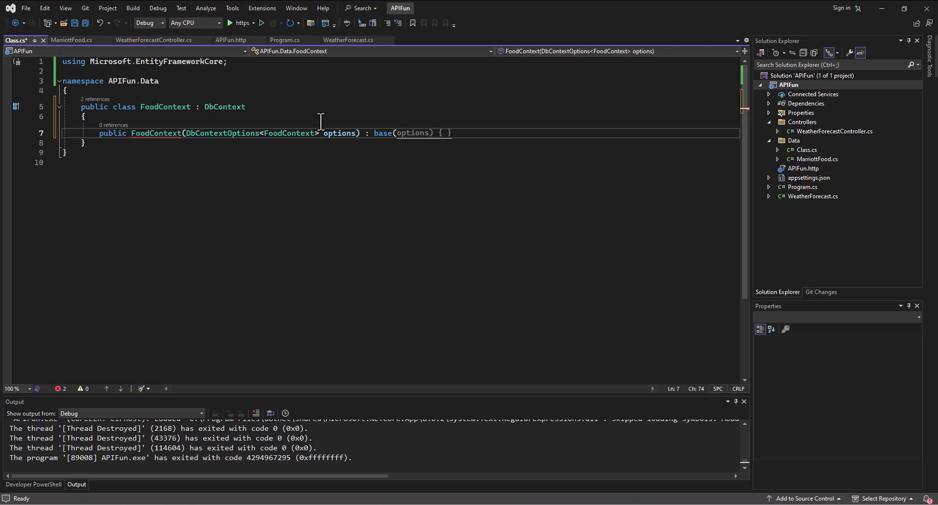
mouse_move(339, 133)
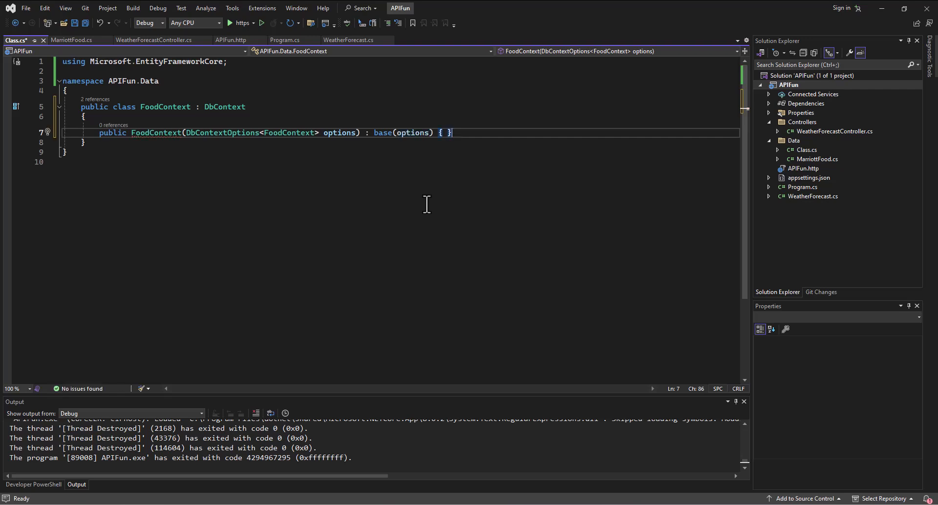
mouse_move(358, 133)
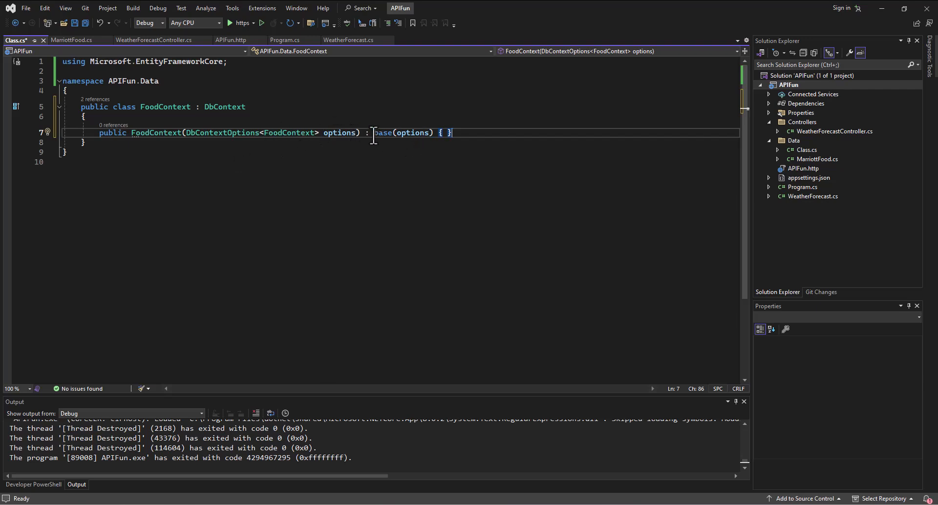
double_click(383, 132)
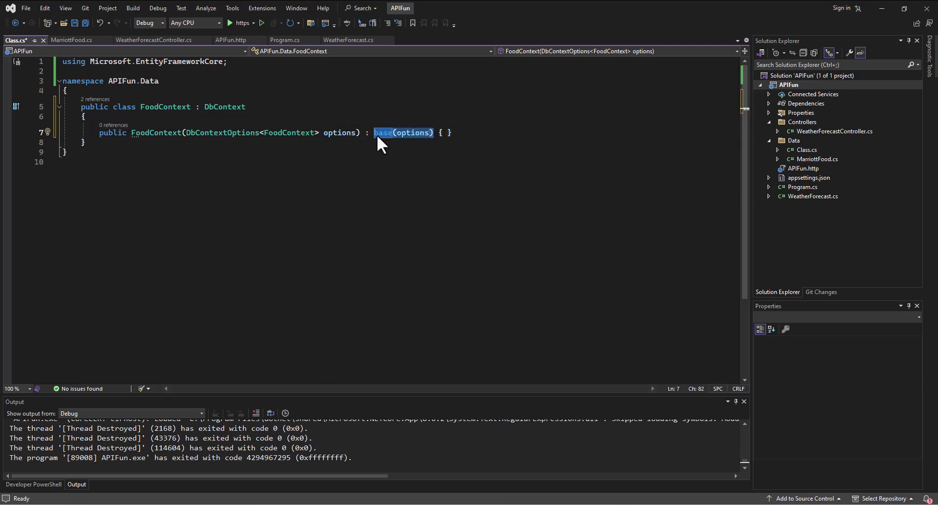
mouse_move(292, 132)
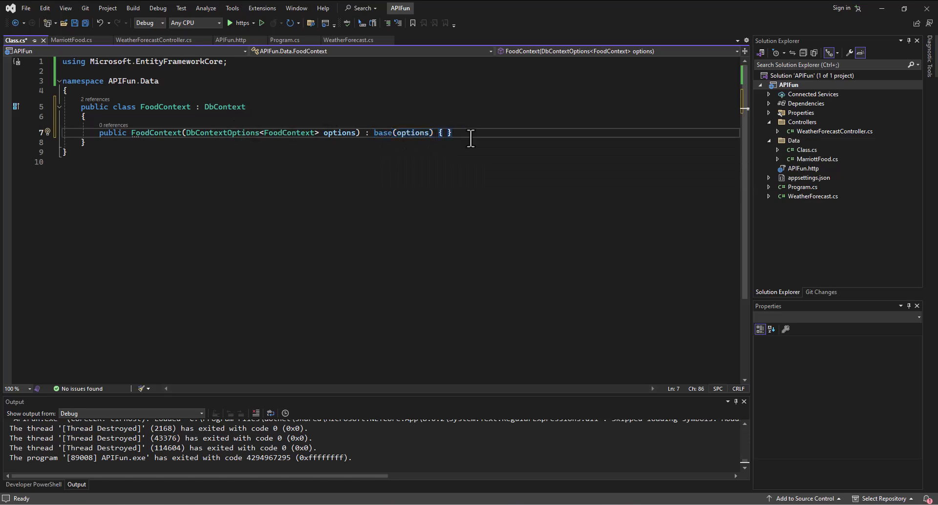
- Add property public DbSet<MarriottFood> Foods { get; set; } to FoodContext
type("public")
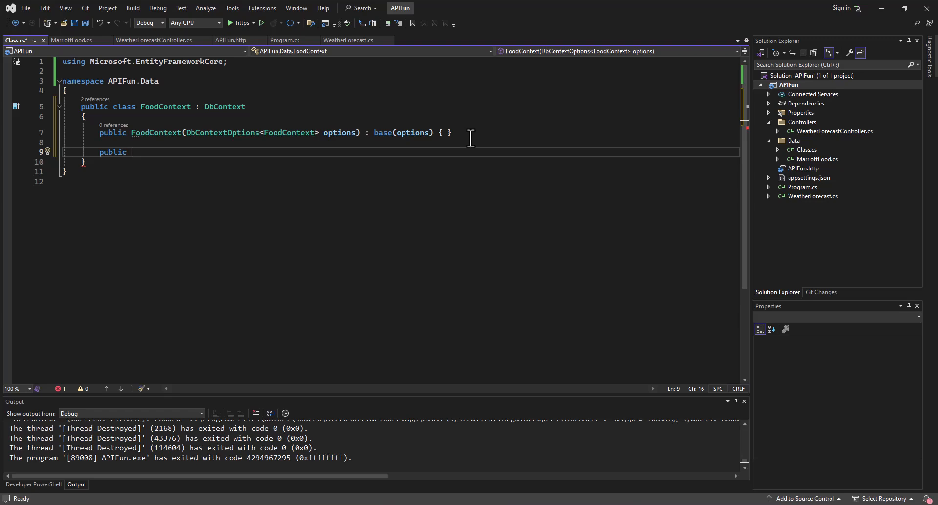
type("Db")
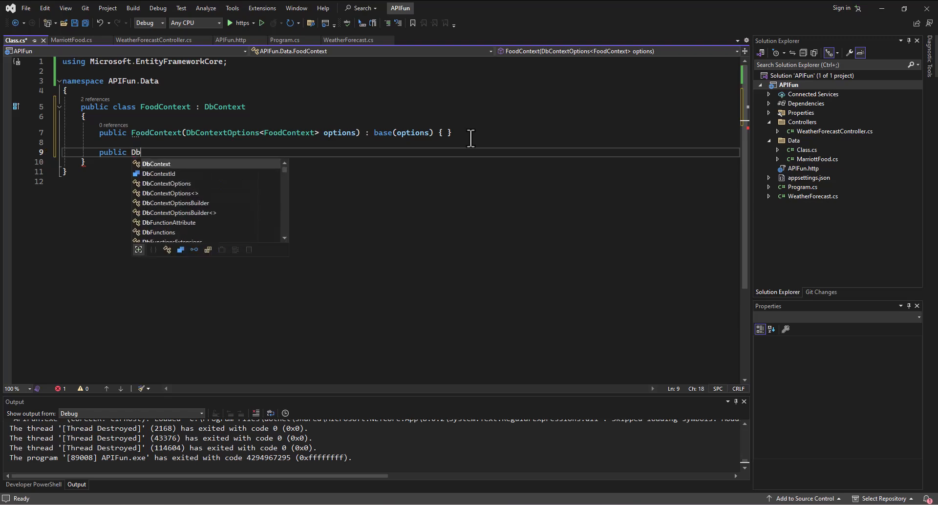
type("Set<>")
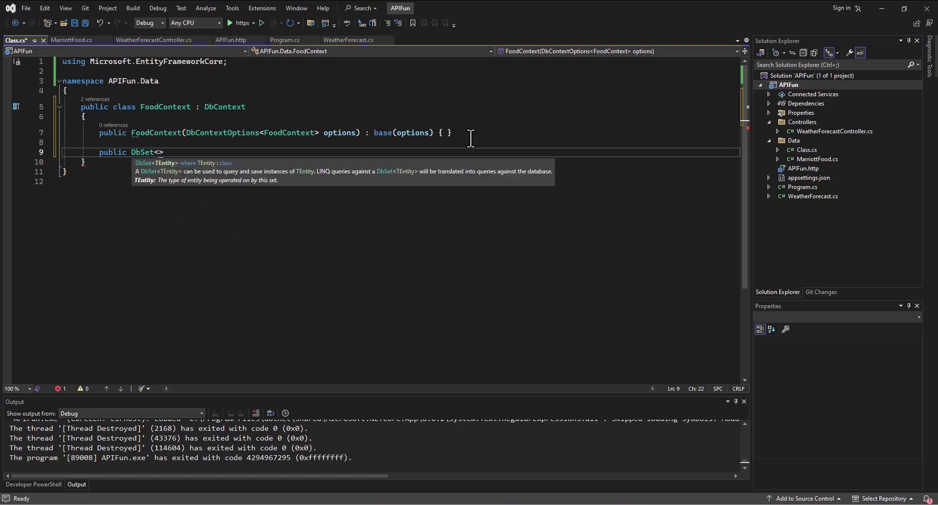
type("MarriottFood> Foods { get; set; }")
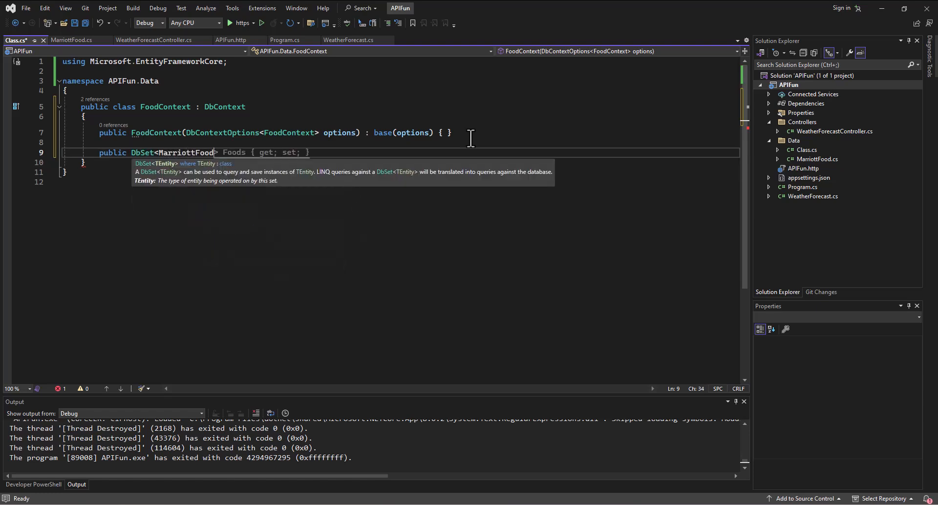
double_click(186, 152)
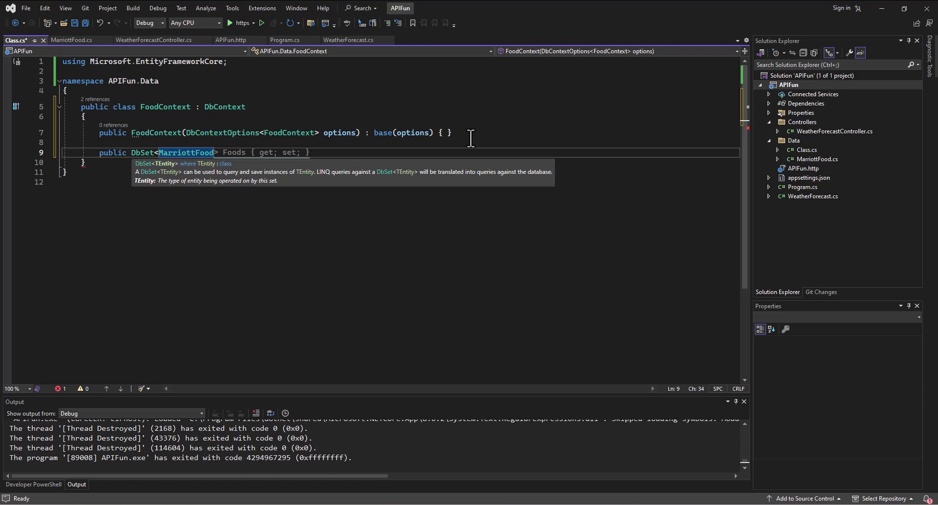
mouse_move(479, 145)
type("> Foods { get; set; }")
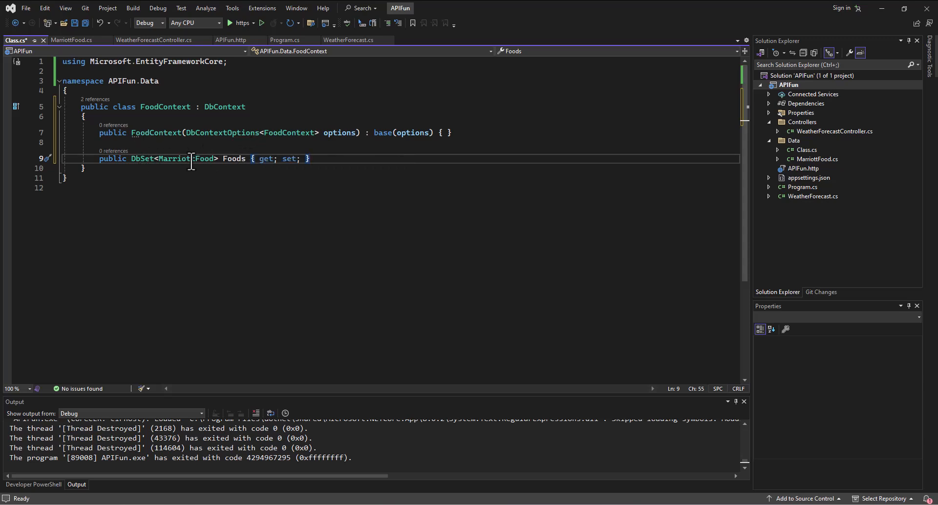
double_click(185, 158)
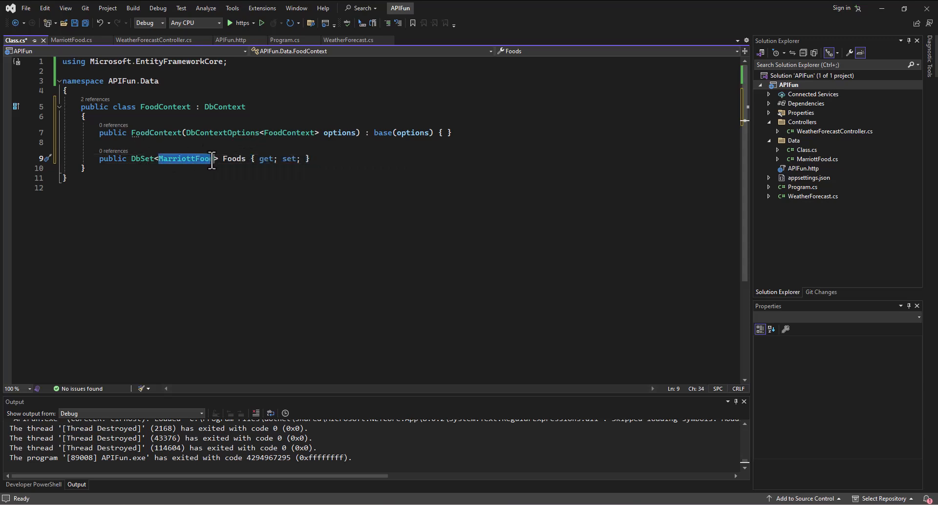
double_click(233, 159)
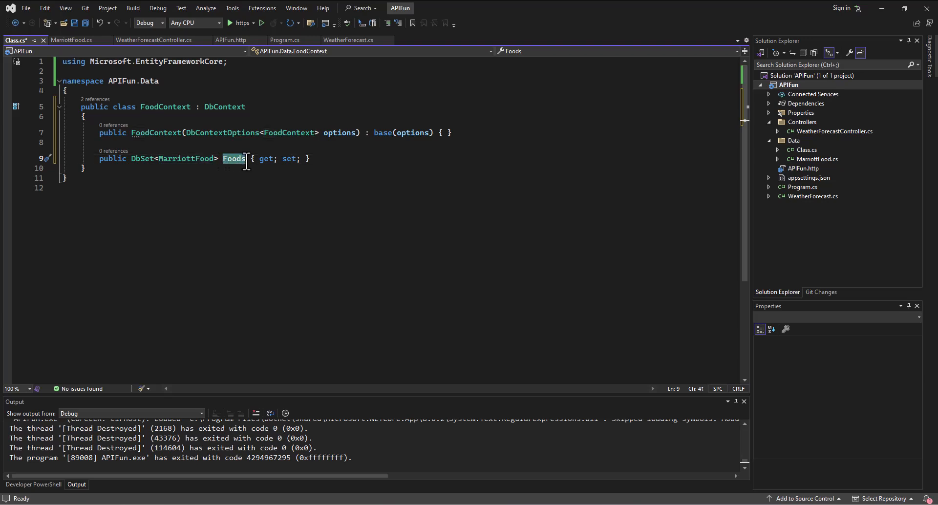
mouse_move(310, 164)
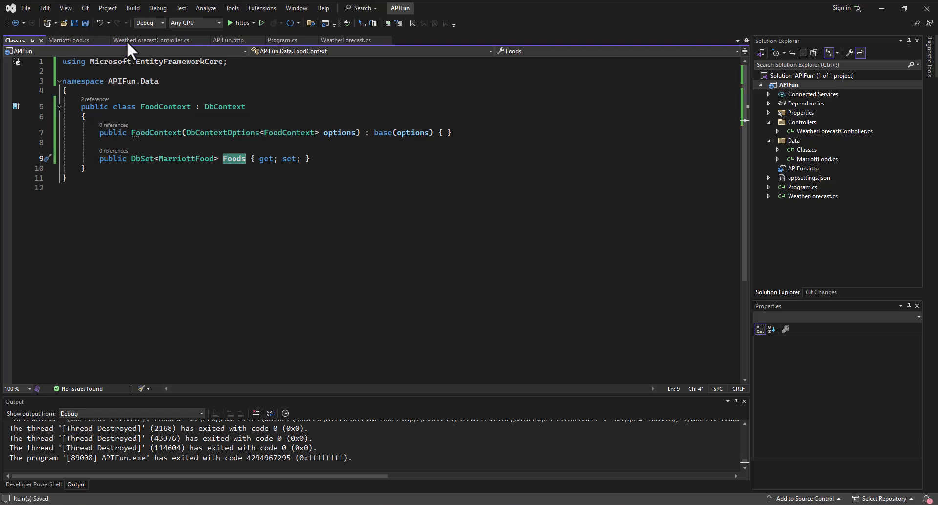
mouse_move(235, 127)
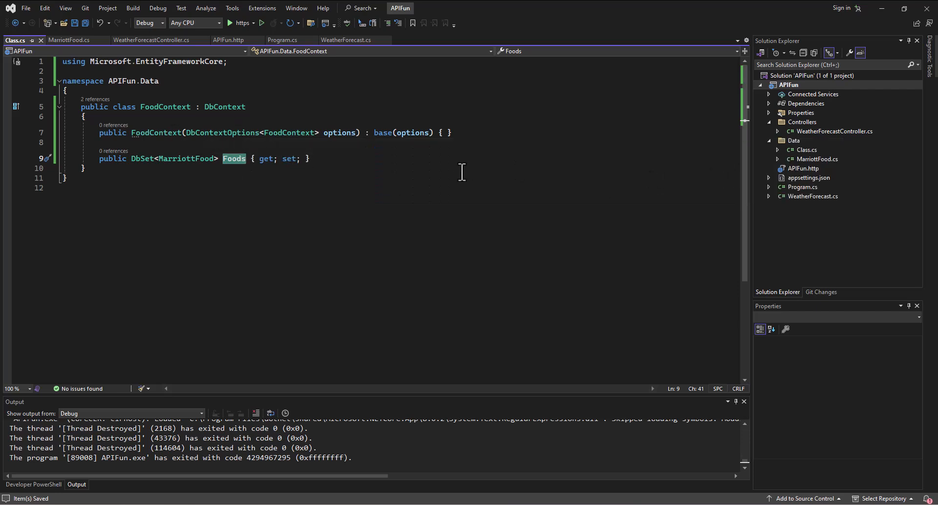
mouse_move(804, 189)
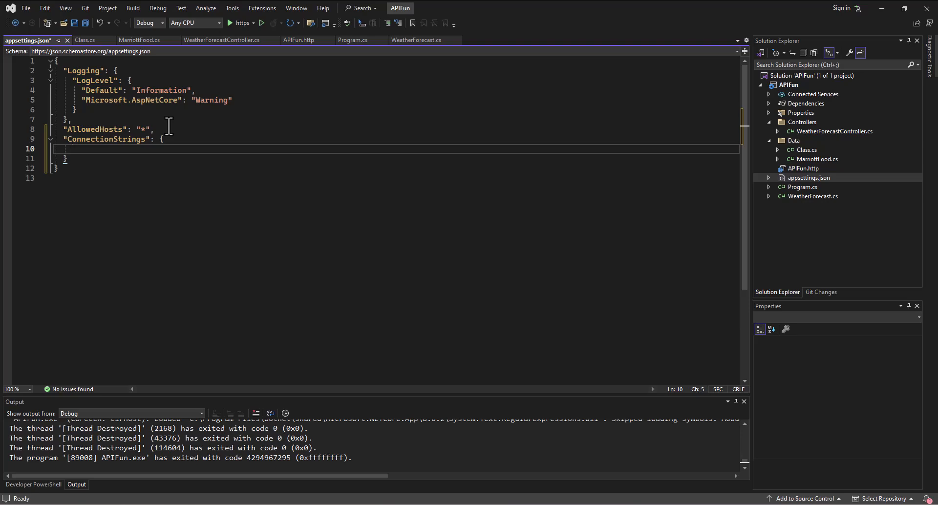
- Add FoodConnection: "Data Source=MarriottFoodDatabase.sqlite" under ConnectionStrings in appsettings.json
type("\"")
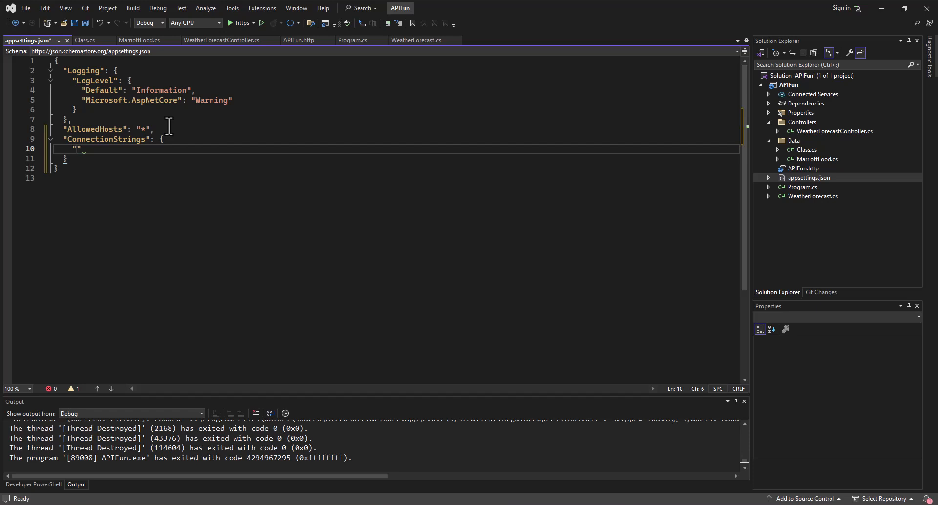
type("FoodConnection")
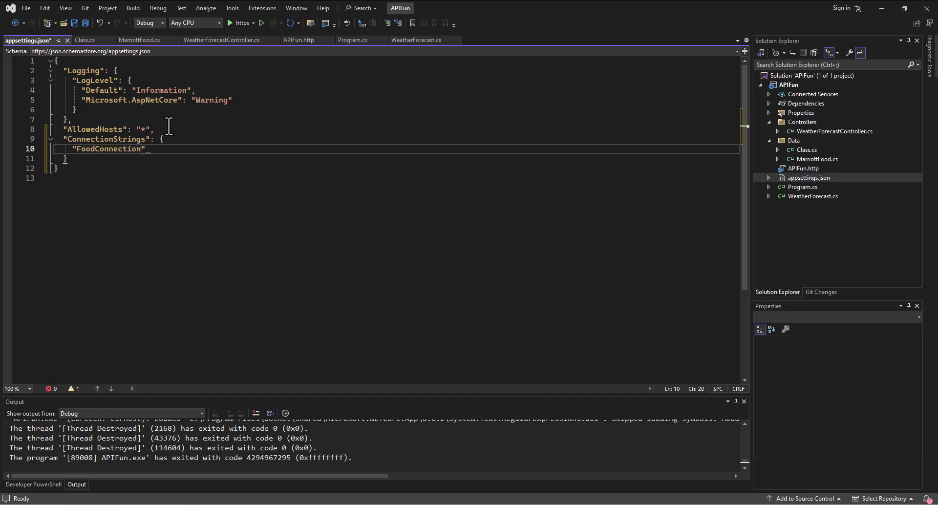
type(": \"\"")
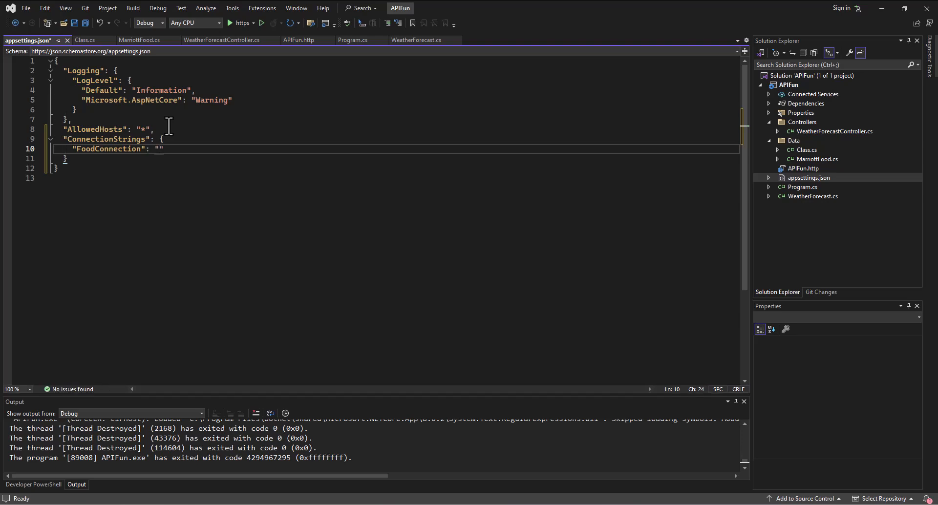
type("Data Sou")
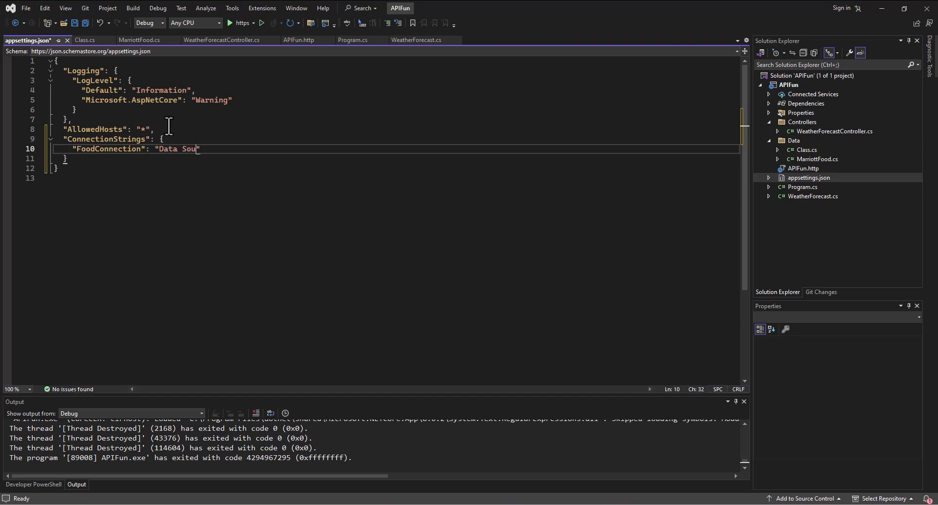
type("rce=")
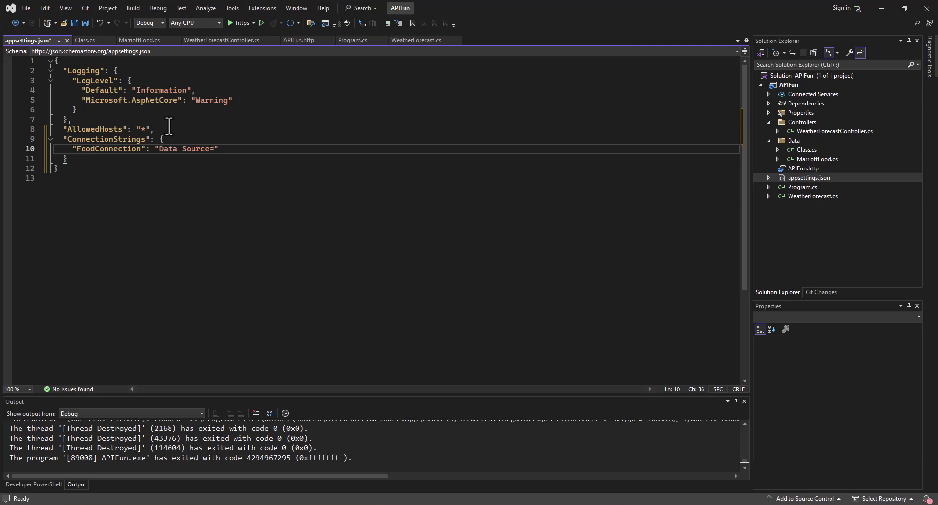
type("F")
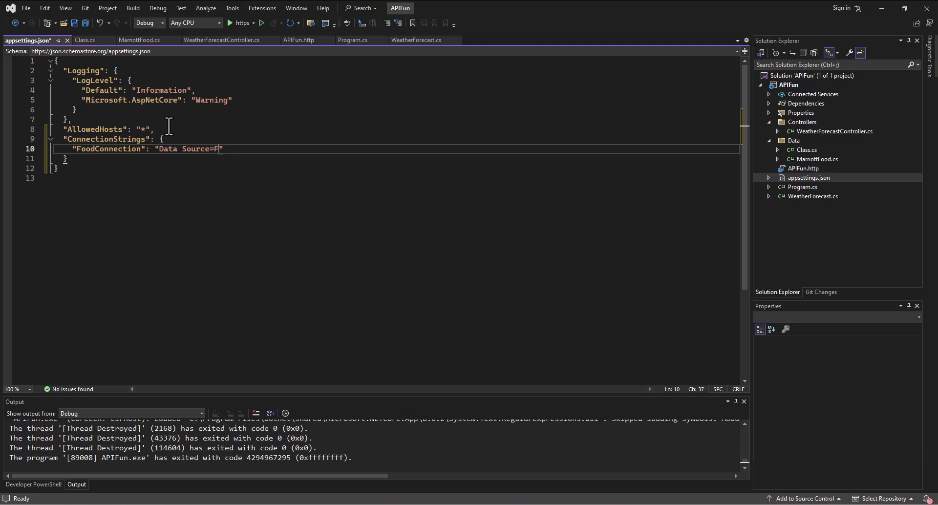
type("arriottFood")
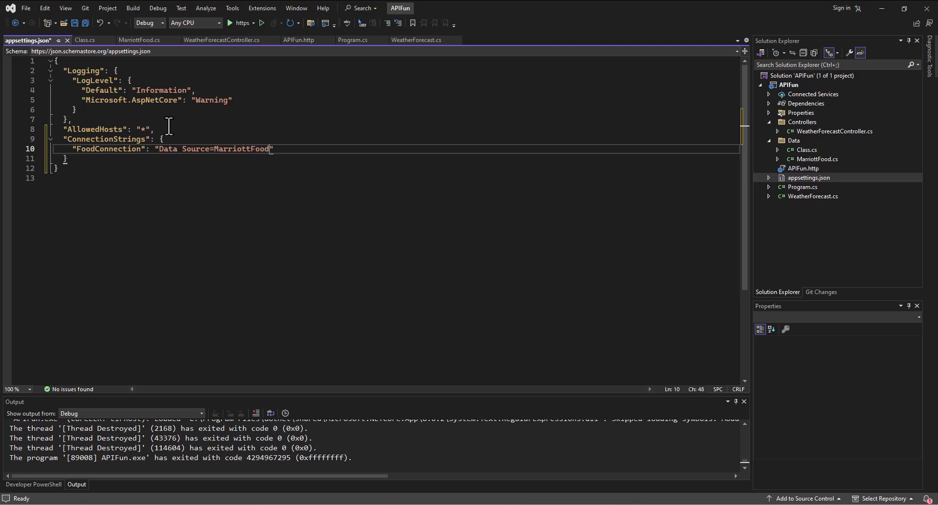
type("Database")
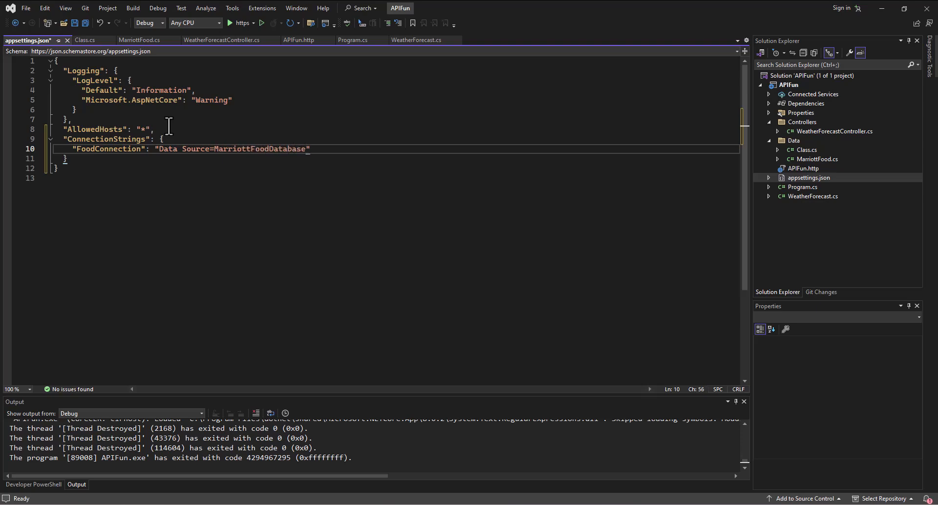
type(".sqlite")
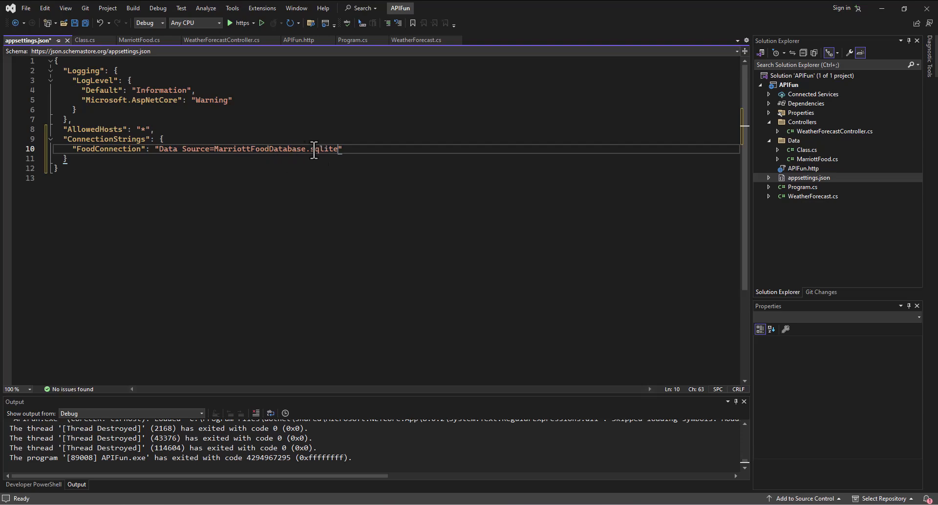
- Change the database file extension from .sqlite to .db
double_click(327, 150)
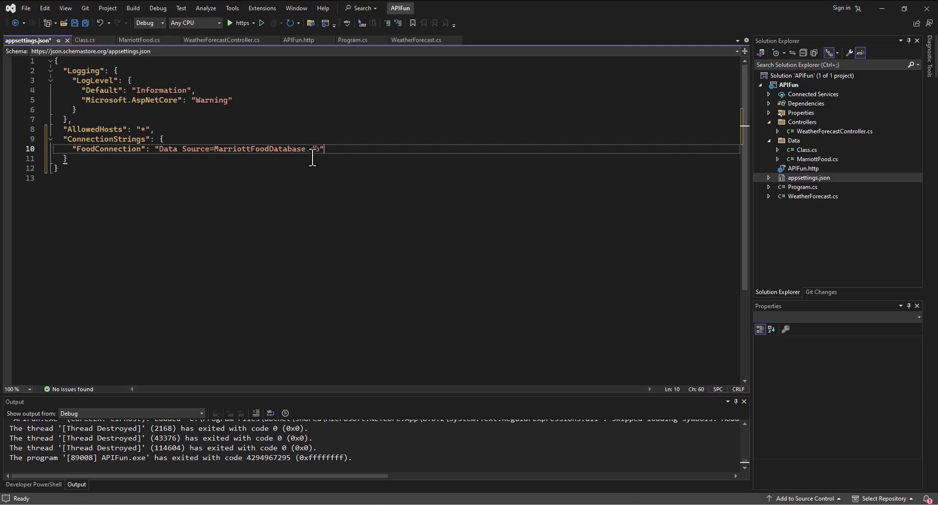
type("db")
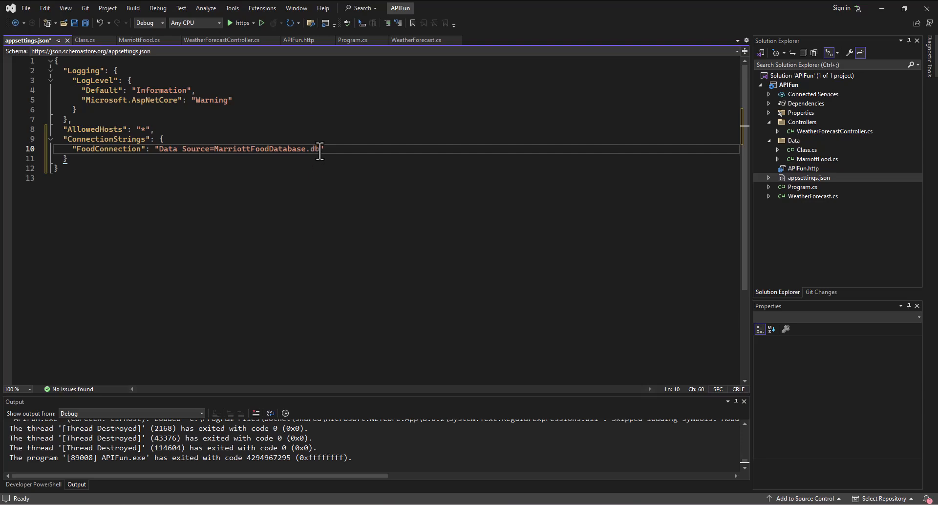
mouse_move(258, 160)
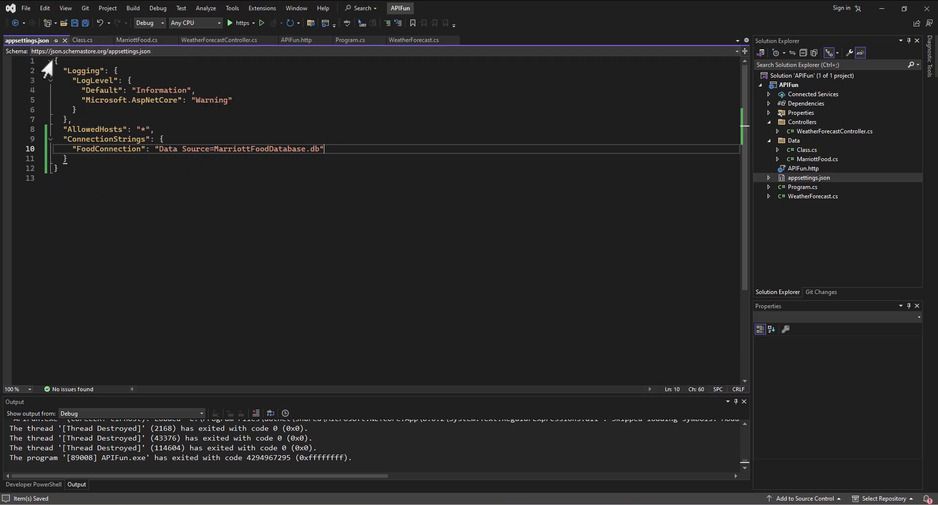
mouse_move(686, 224)
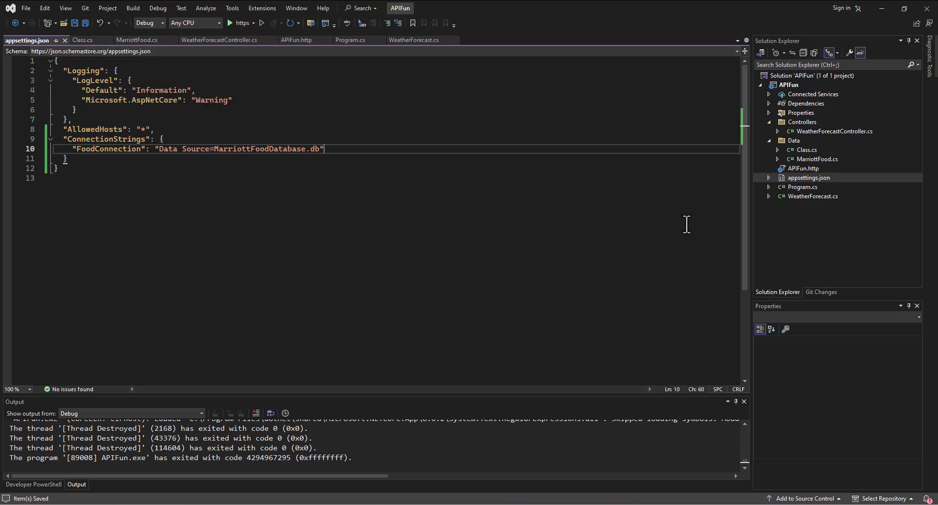
- In Program.cs after AddSwaggerGen, begin builder.Services.AddDbContext<>, replacing a mistyped useSqlite
left_click(351, 40)
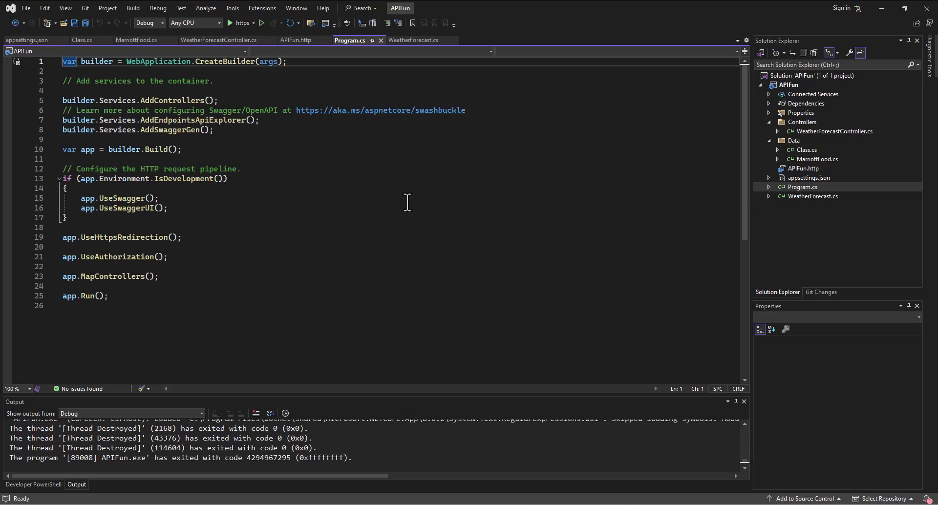
left_click(213, 130)
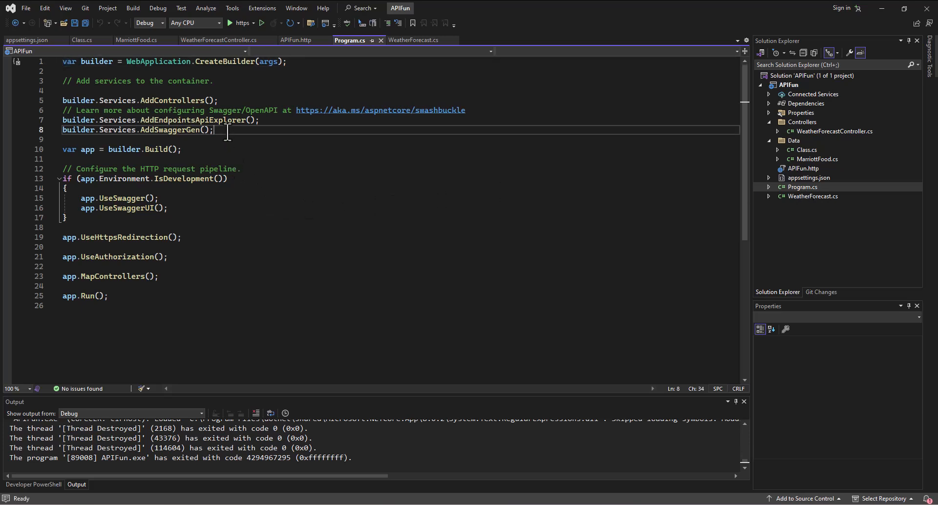
type("builder.Services")
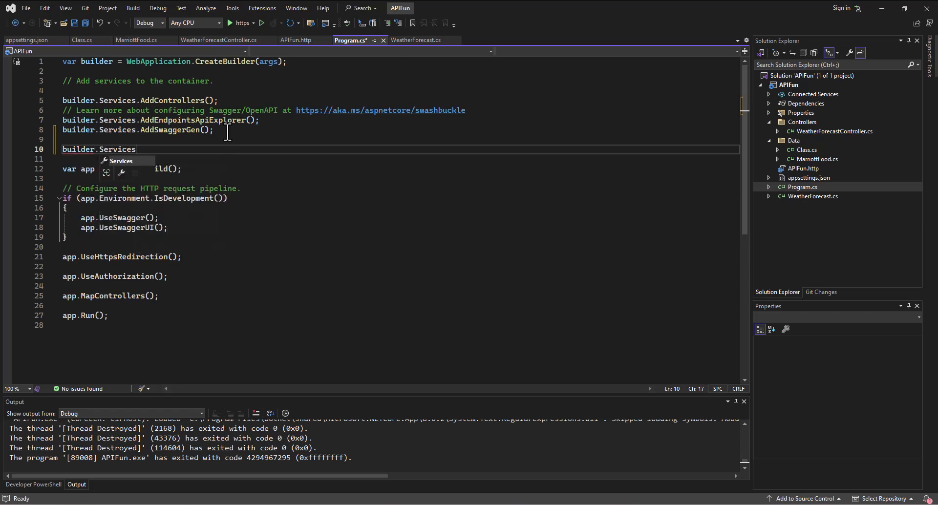
mouse_move(117, 150)
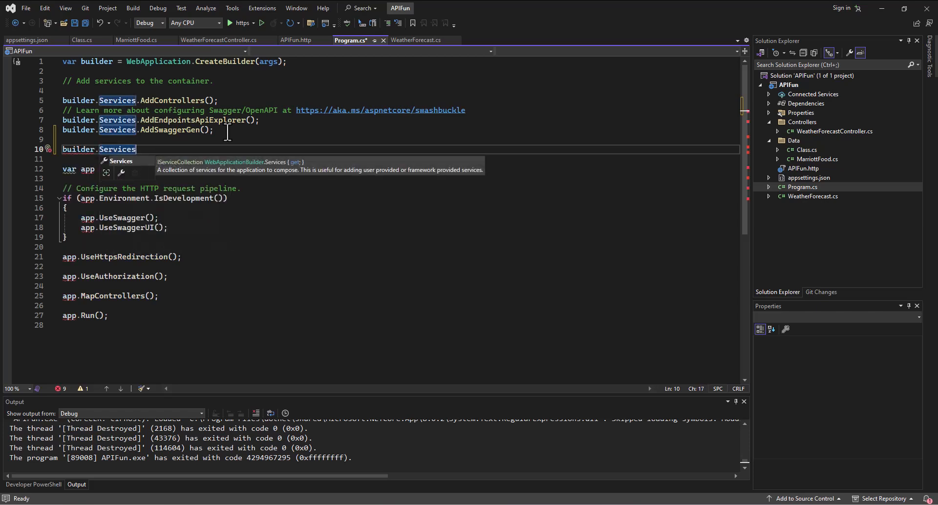
type(".")
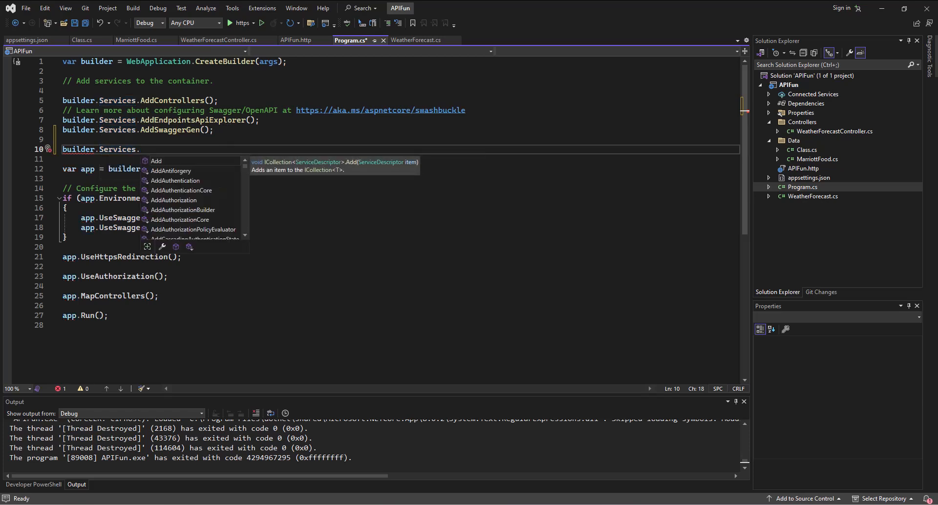
type("useSqlite(")
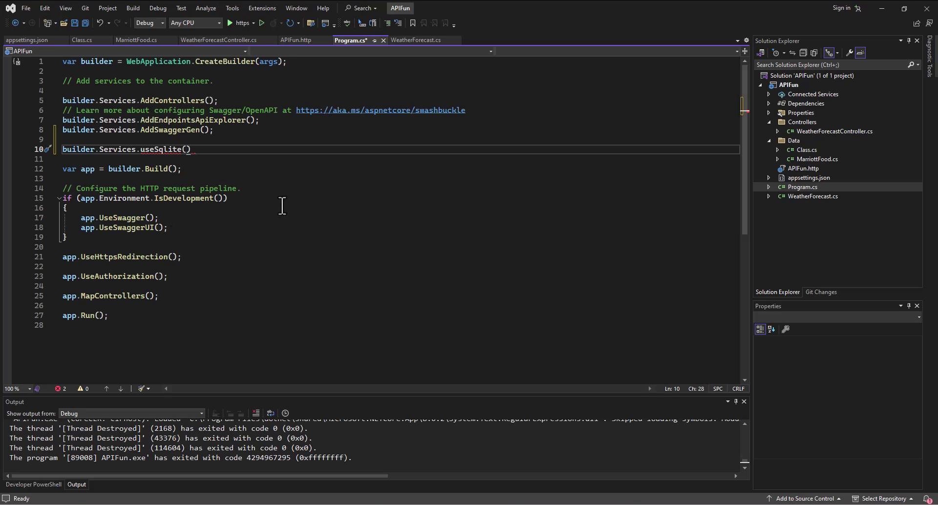
double_click(158, 149)
type("AddDbContext")
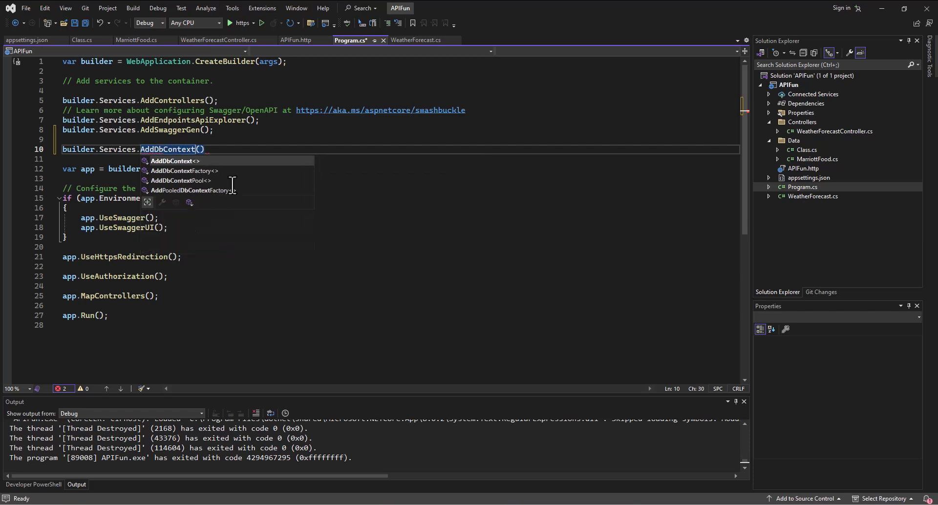
mouse_move(174, 161)
type("<>")
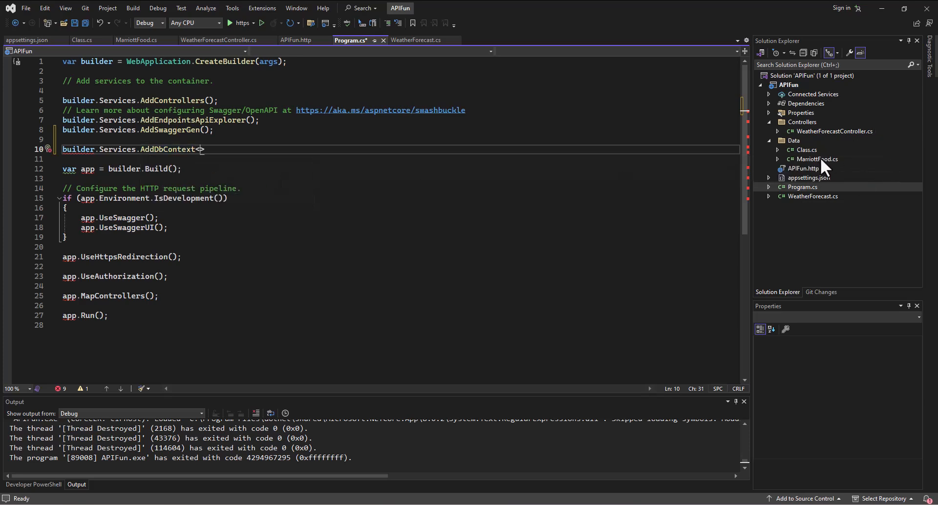
mouse_move(808, 161)
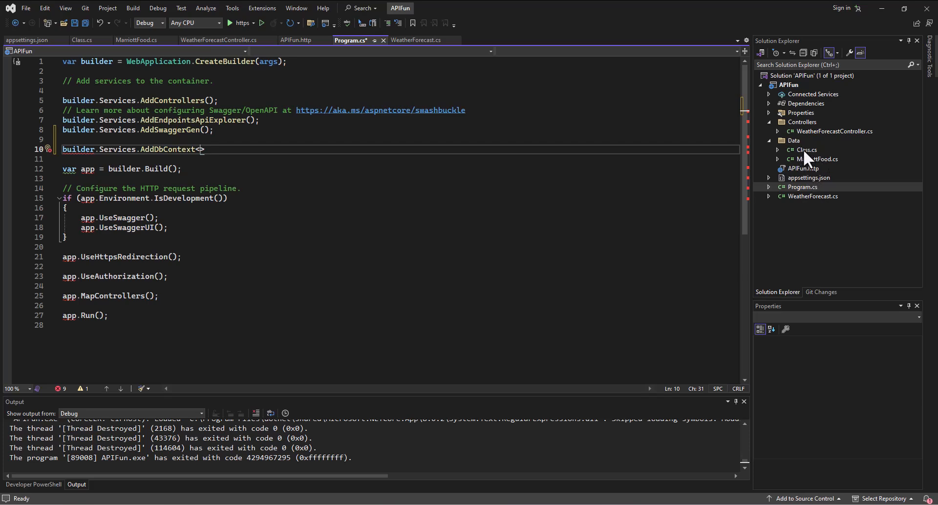
- Attempt renaming Class.cs to a Marriott name and dismiss the name conflict error
right_click(806, 149)
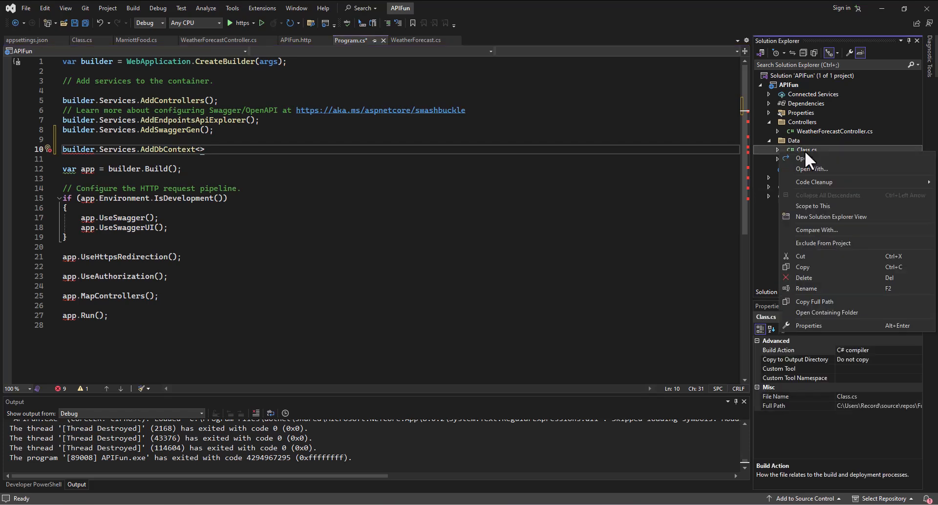
left_click(806, 289)
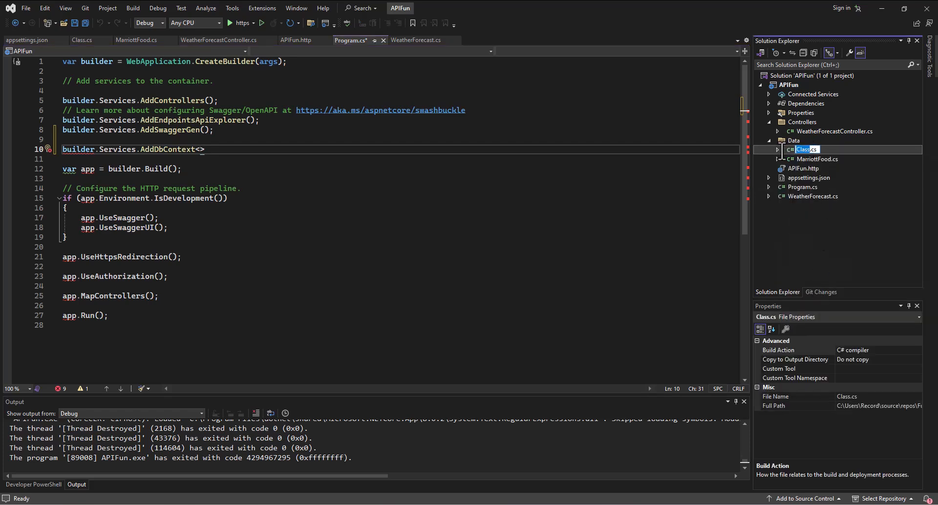
type("Marrio")
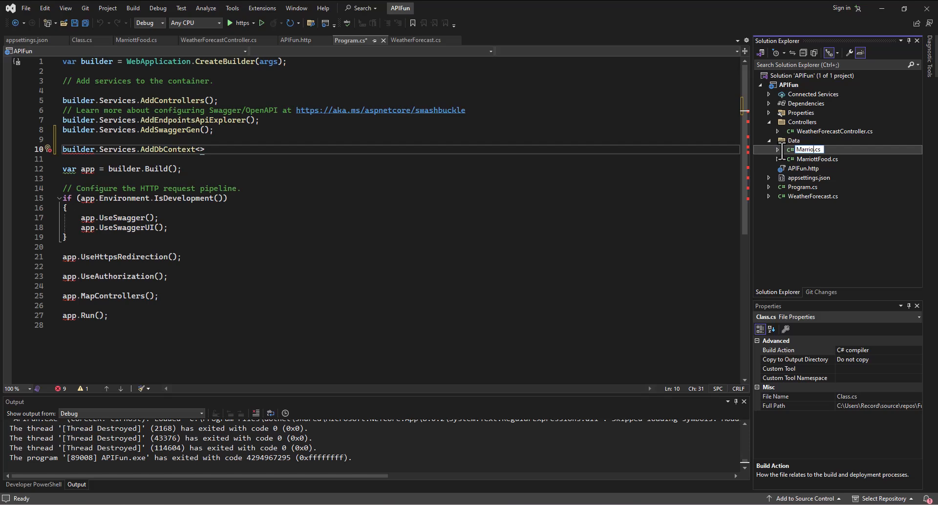
type("ttFood")
key("Return")
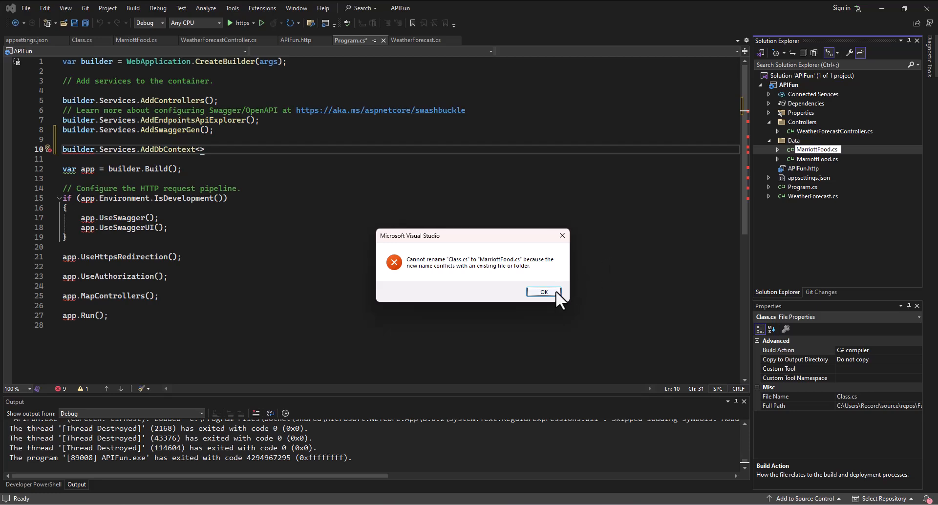
mouse_move(582, 242)
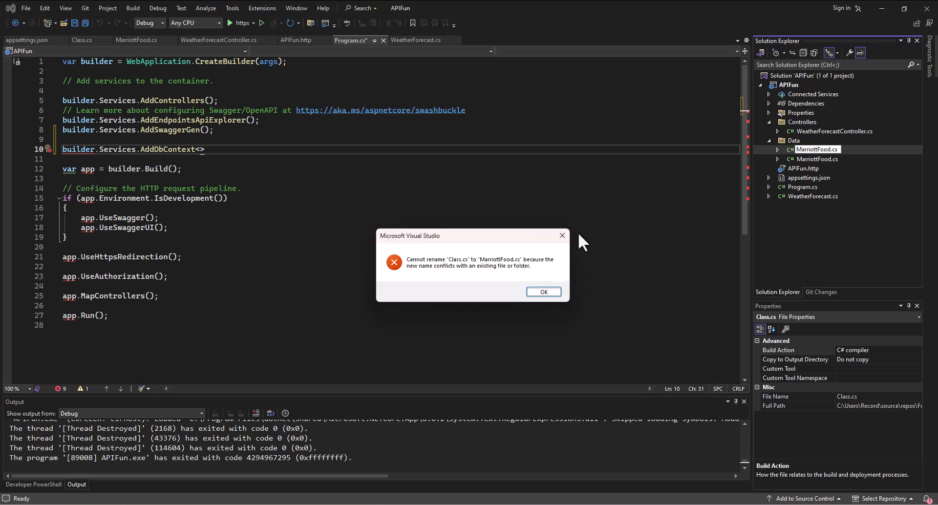
left_click(544, 292)
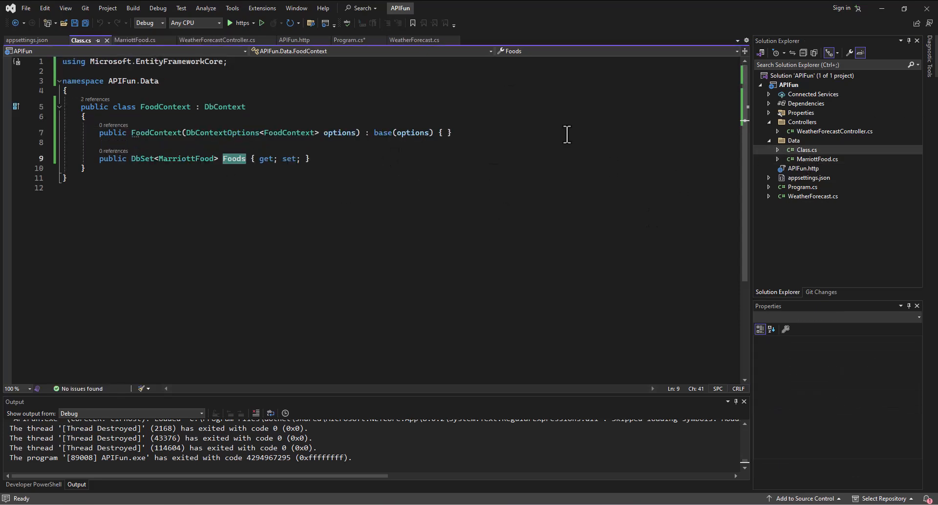
- Rename Class.cs to FoodContext.cs to match its FoodContext class
right_click(806, 149)
type("FoodContext")
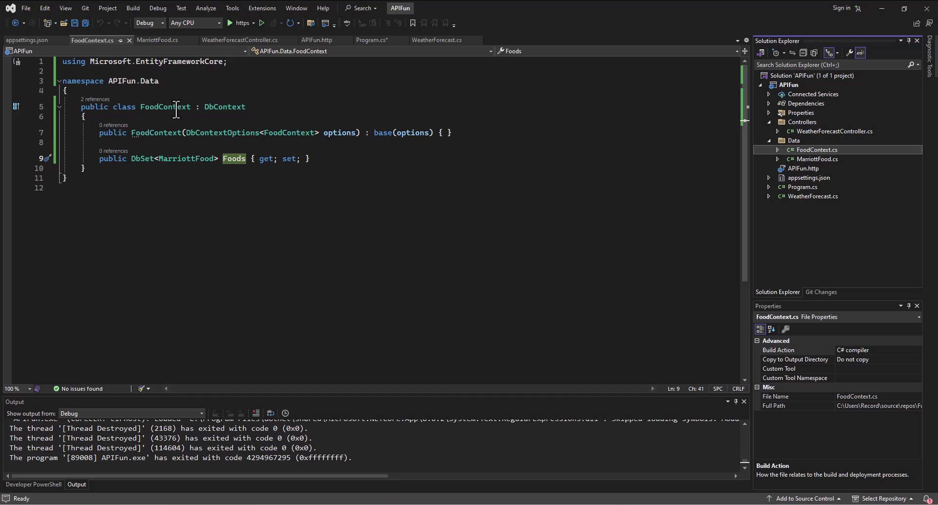
mouse_move(785, 162)
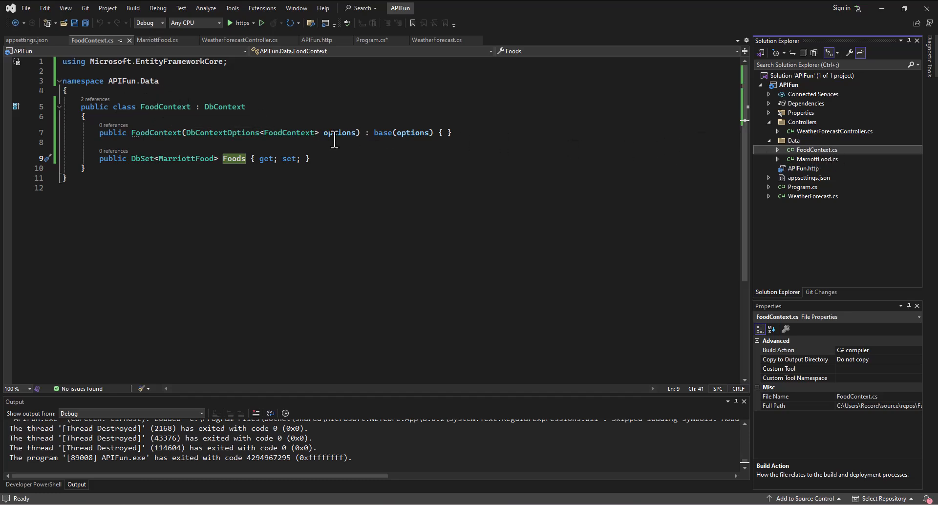
double_click(164, 106)
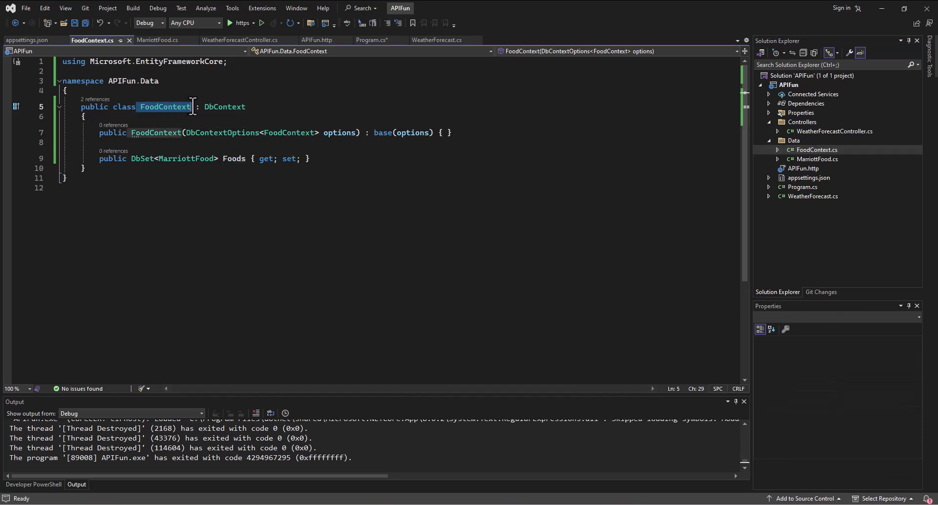
mouse_move(30, 68)
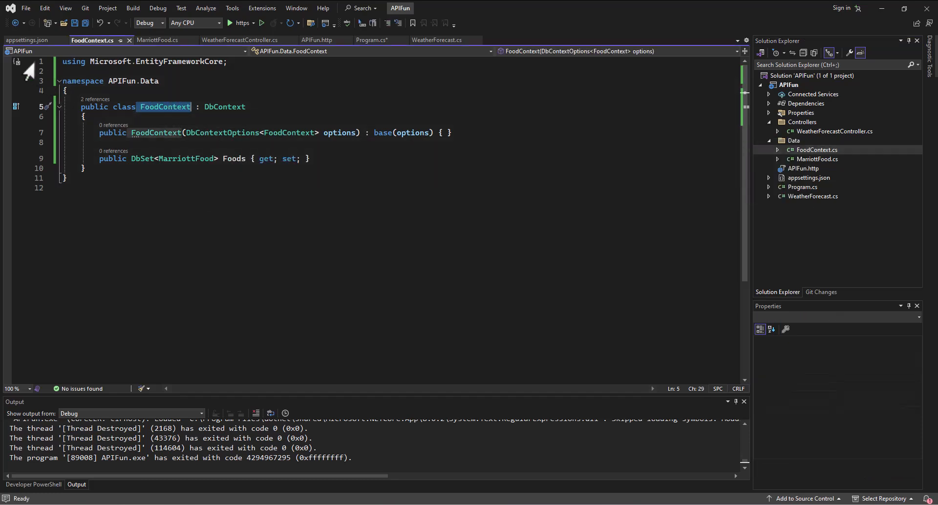
mouse_move(100, 64)
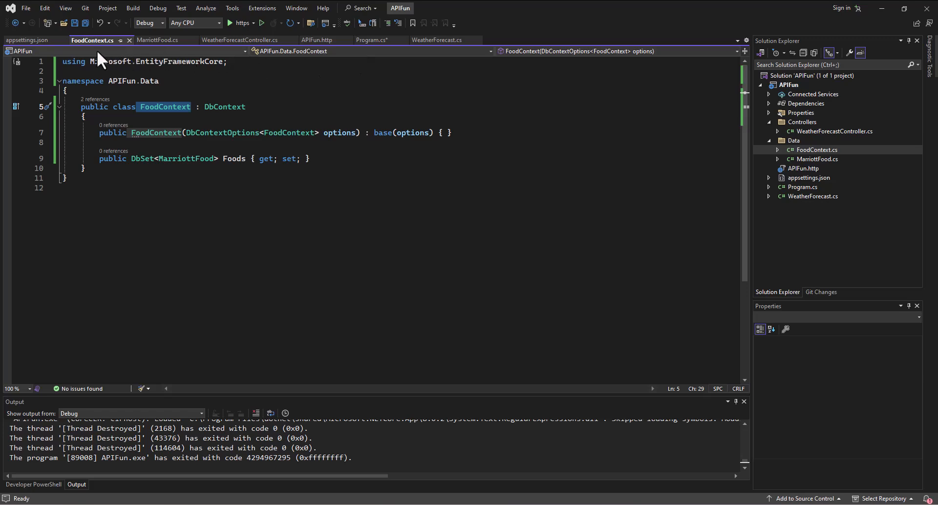
mouse_move(238, 61)
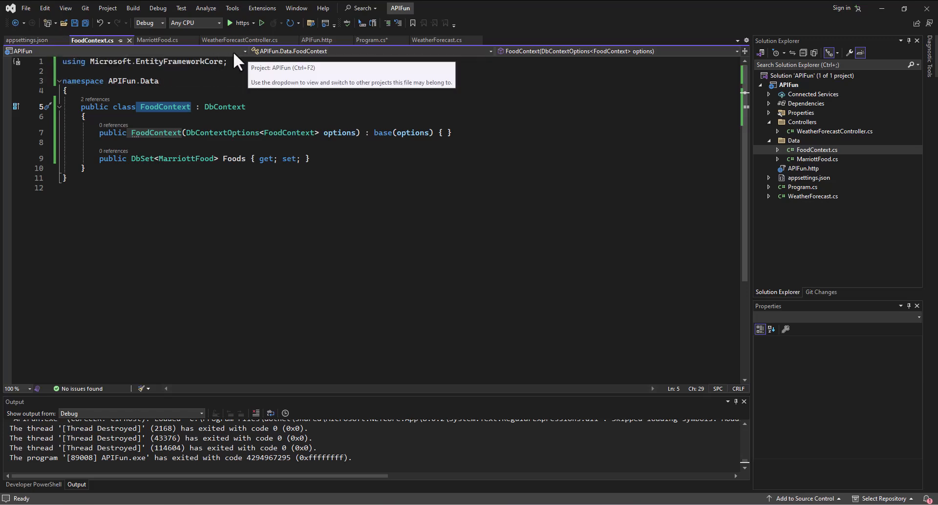
- Complete AddDbContext<FoodContext>(options => ...) in Program.cs, importing APIFun.Data
left_click(371, 39)
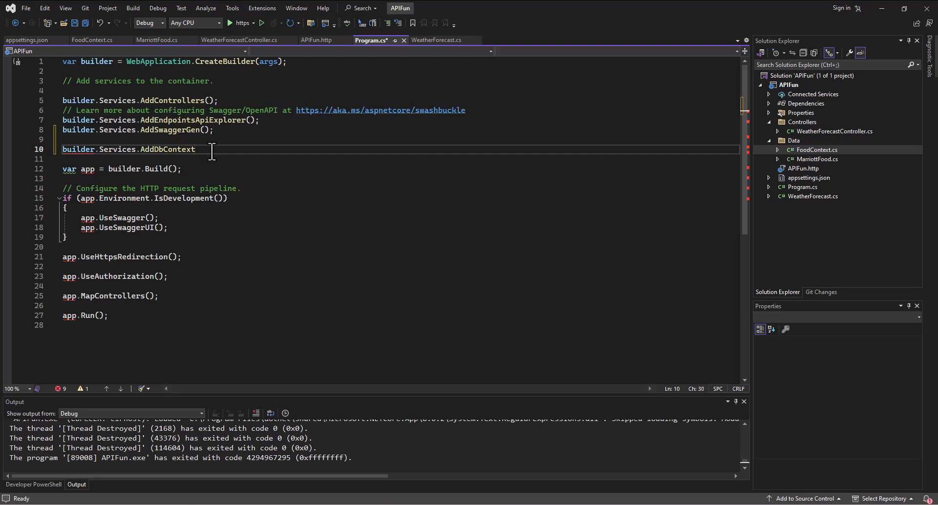
type("<>")
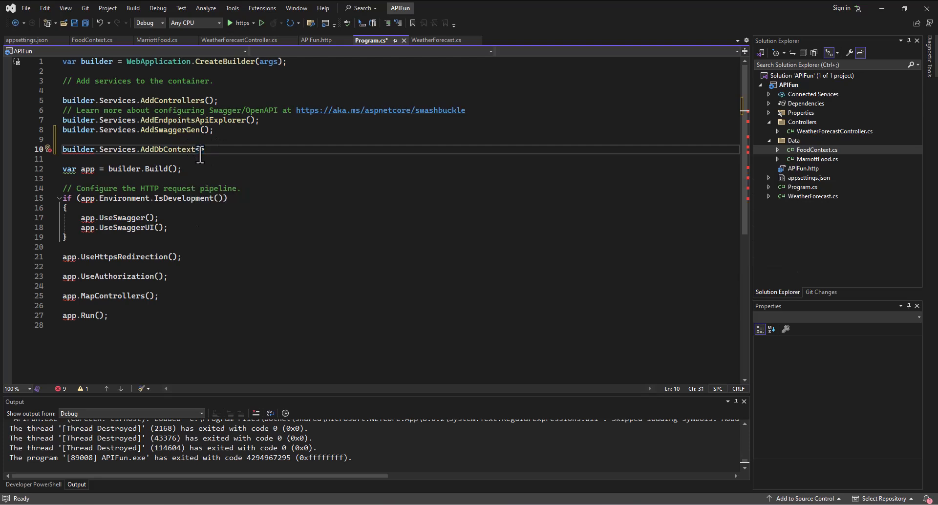
type("<FoodContext")
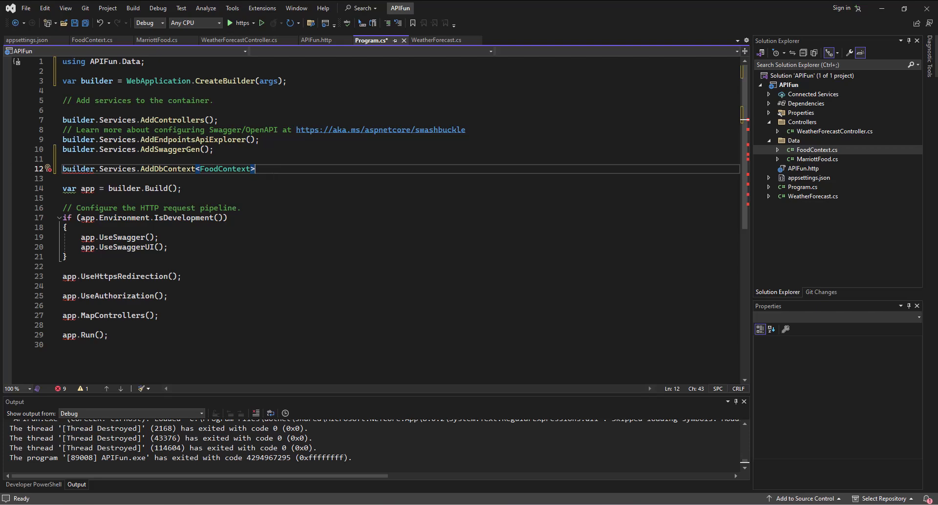
type("(options =>")
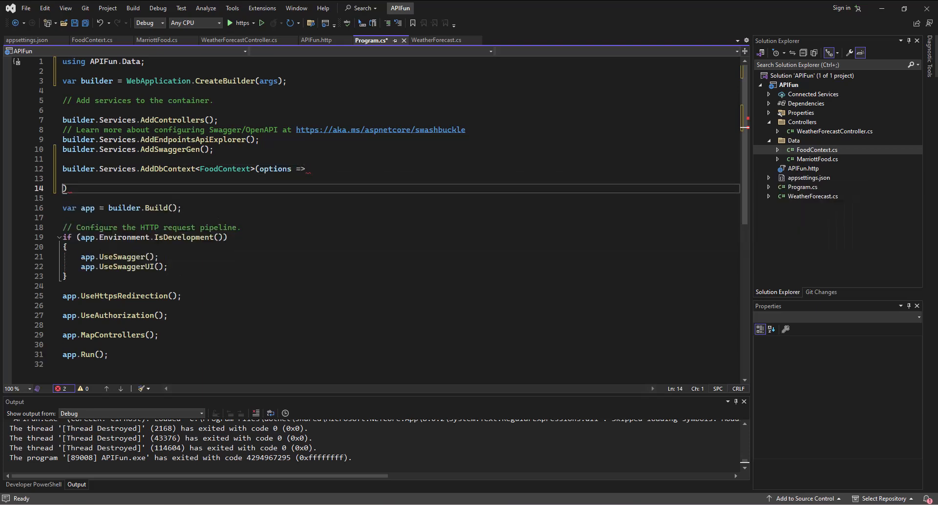
key("Return")
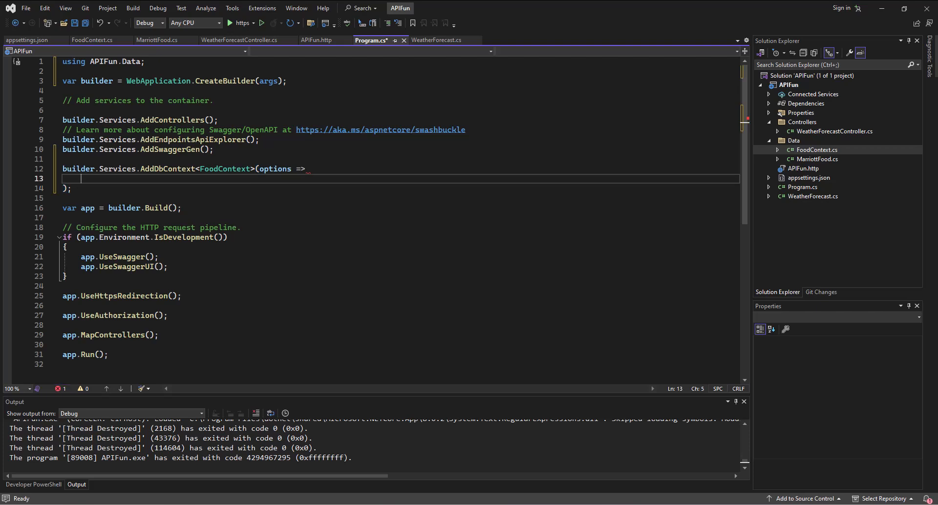
- Call options.UseSqlite(builder.Configuration["ConnectionStrings..."]) inside the lambda
type("options.")
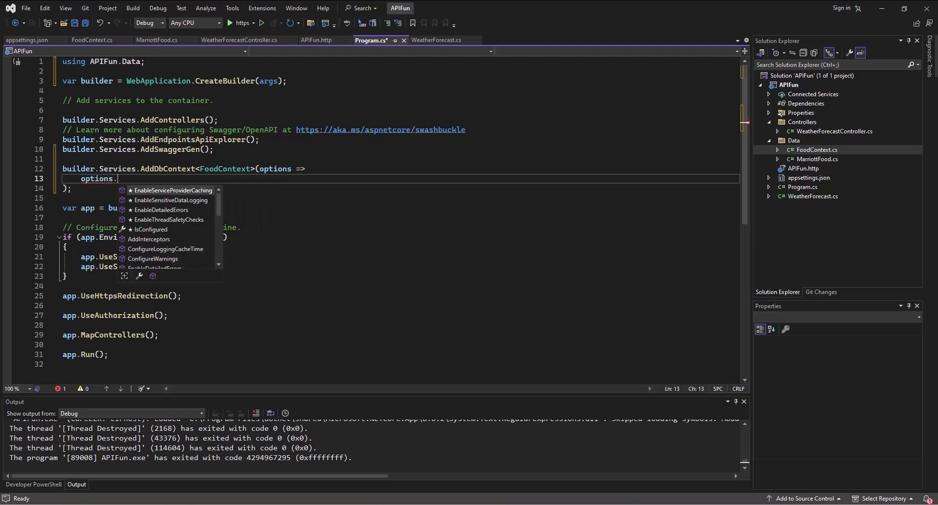
type("UseS")
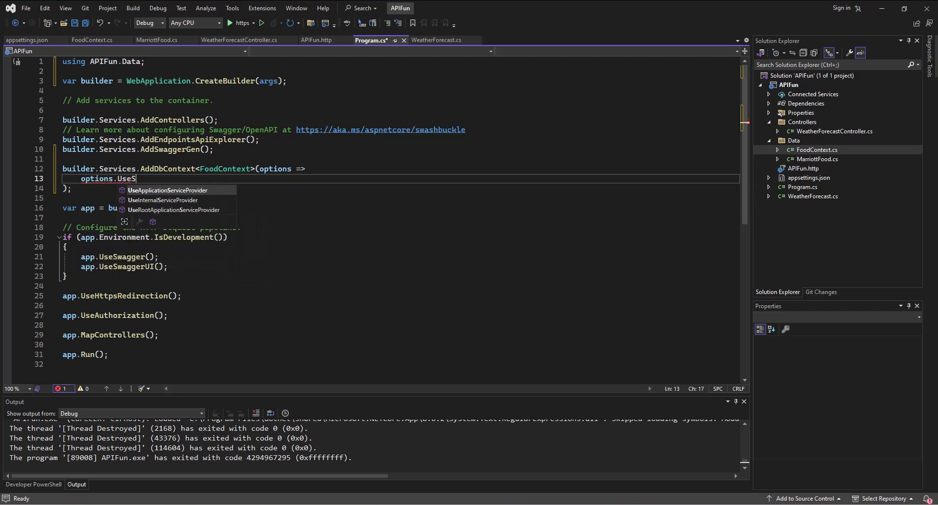
type("qlite")
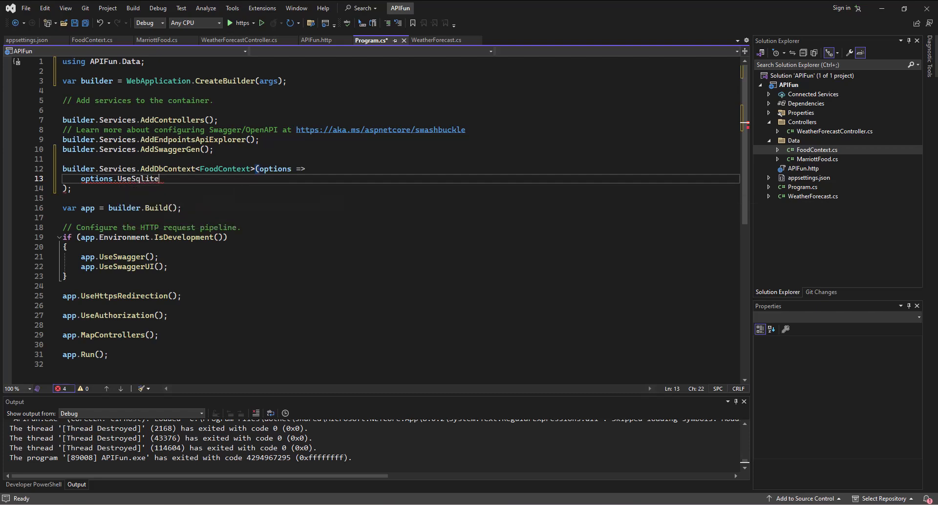
type("(")
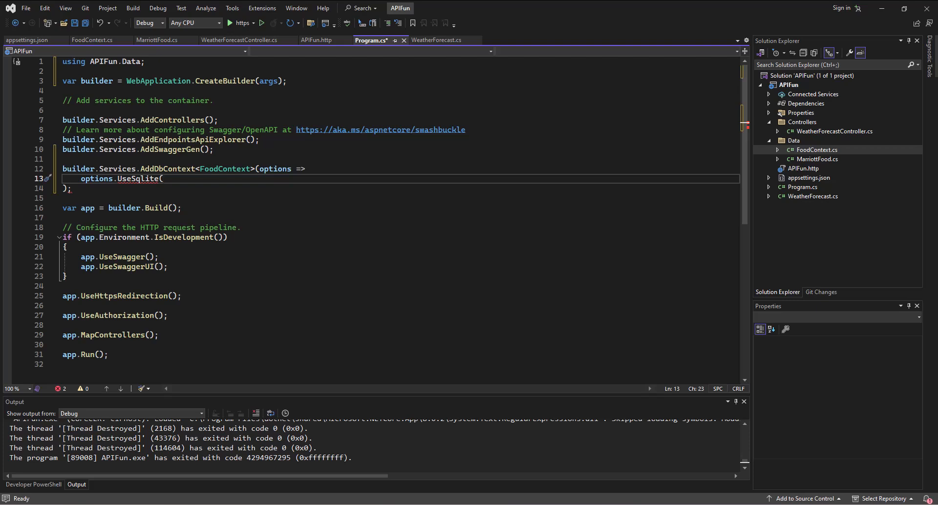
type("builder.Configuration[")
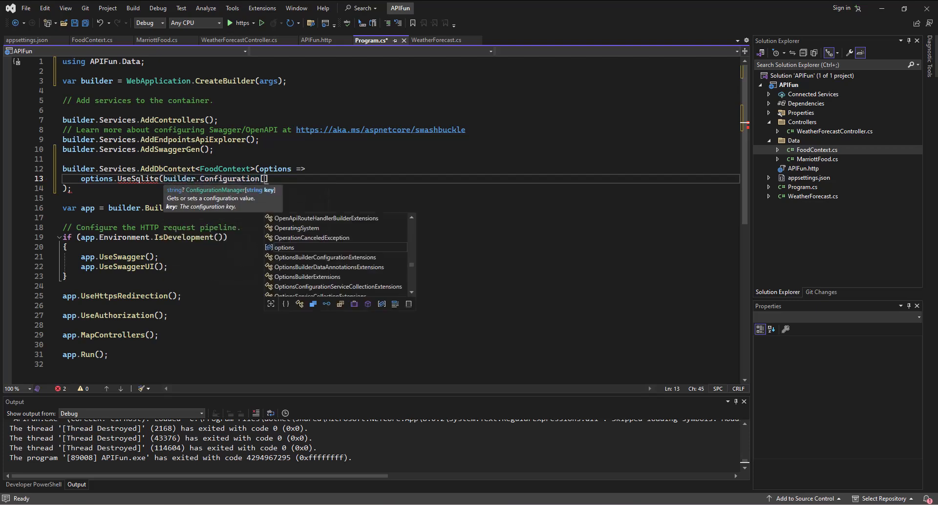
type("\"")
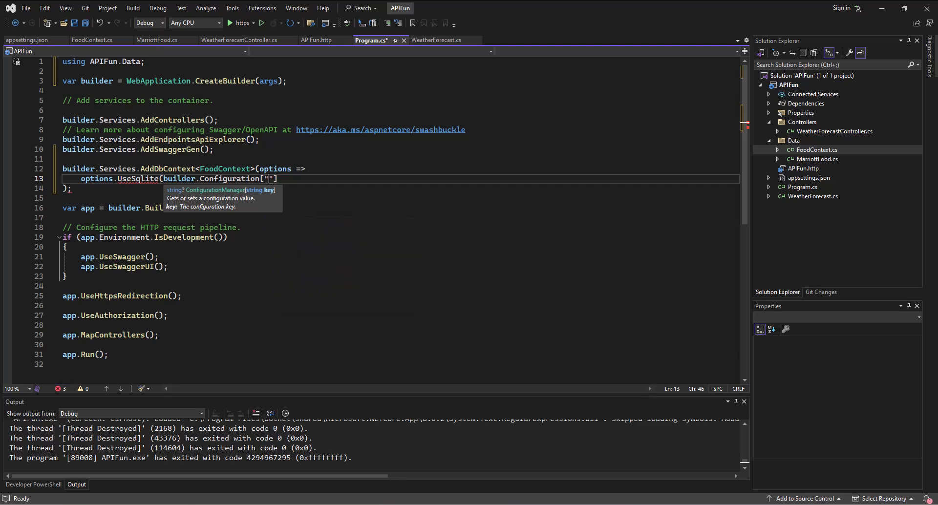
type("Connections")
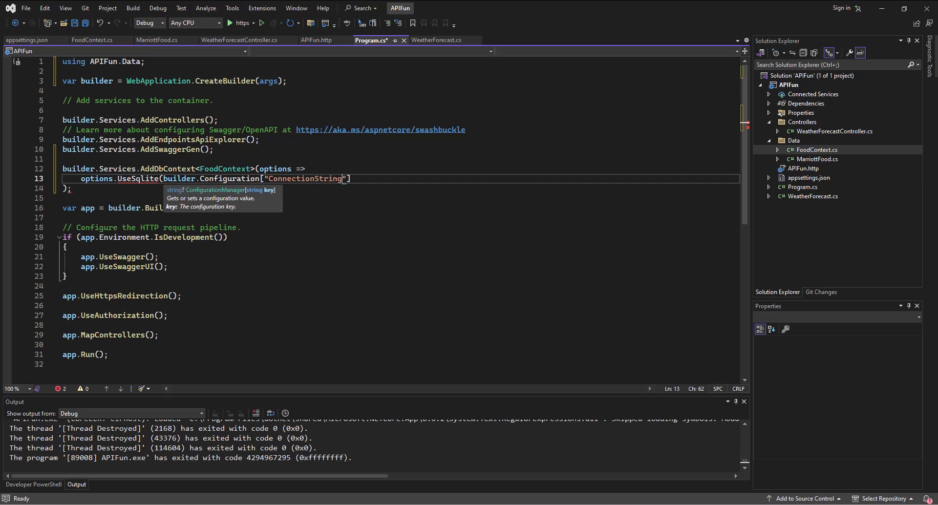
type("s")
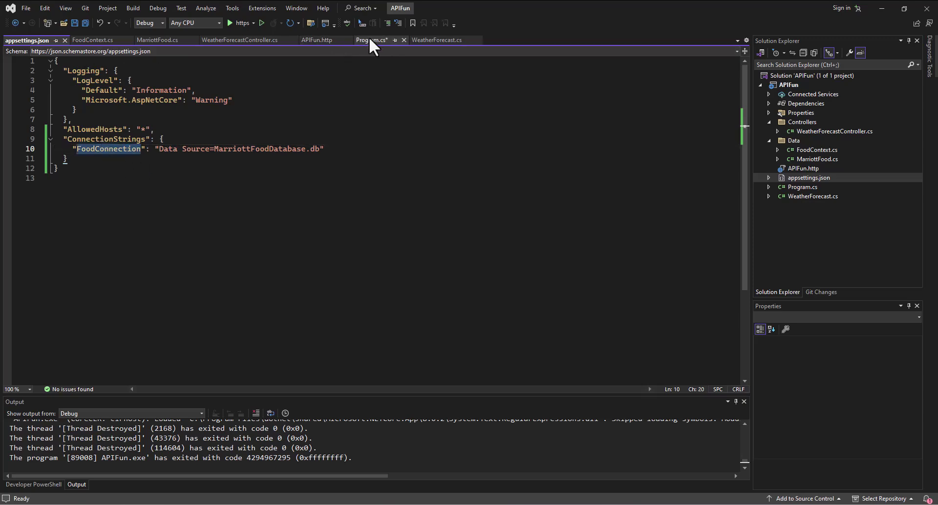
- Finish the registration to read builder.Configuration["ConnectionStrings:FoodConnection"]
left_click(371, 40)
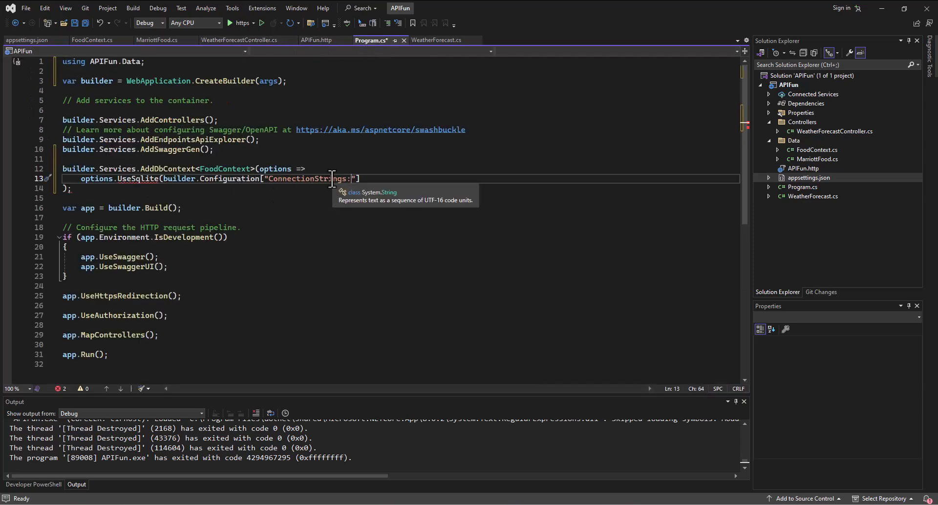
type("FoodConnecti")
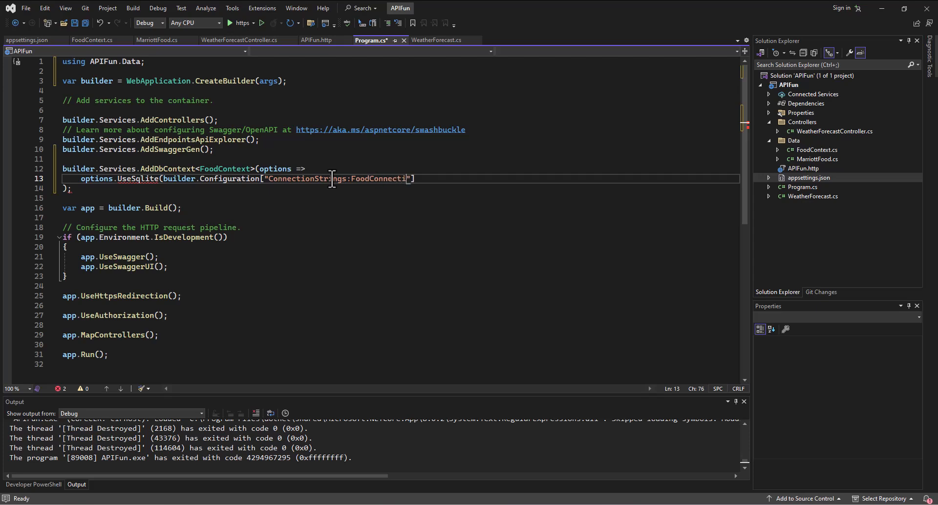
type("on")
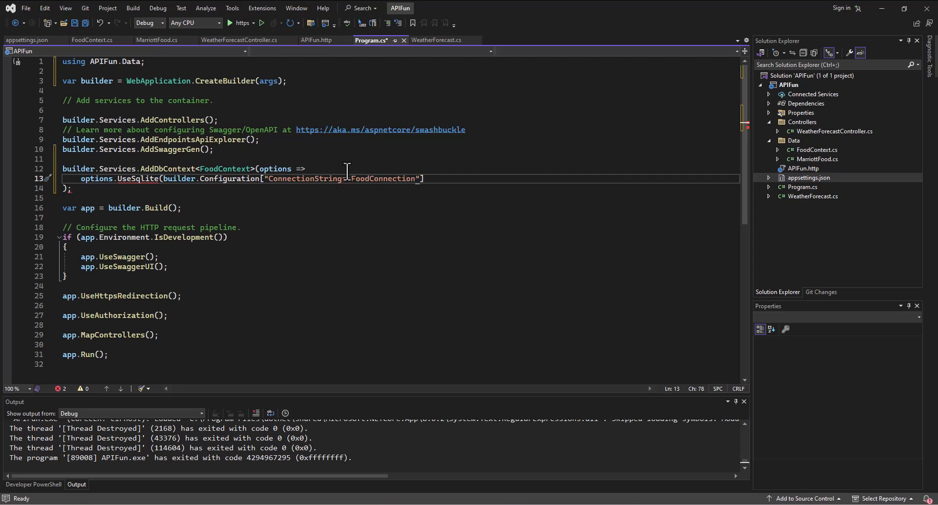
type("s")
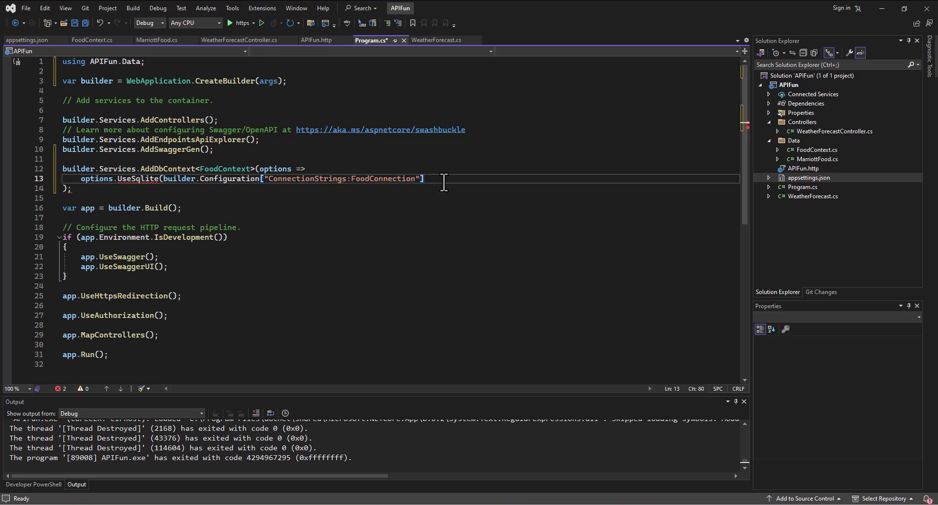
type(")")
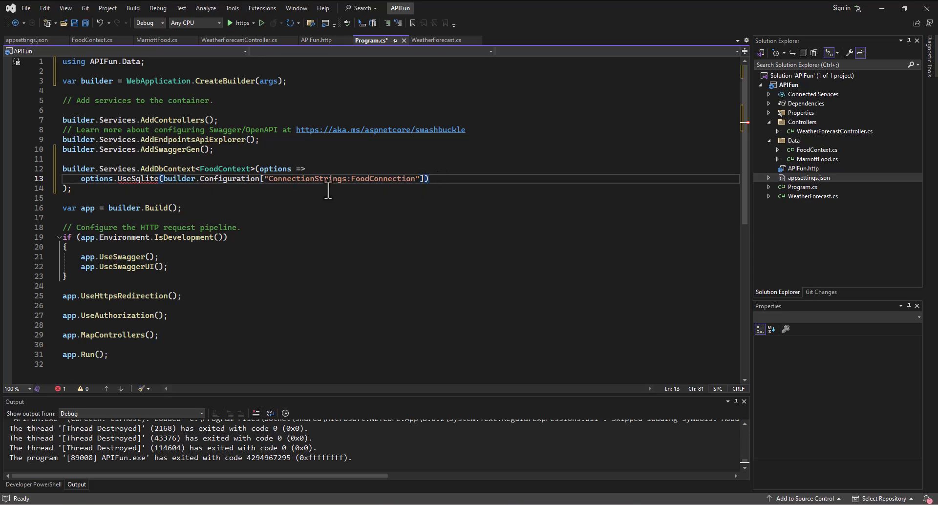
mouse_move(127, 222)
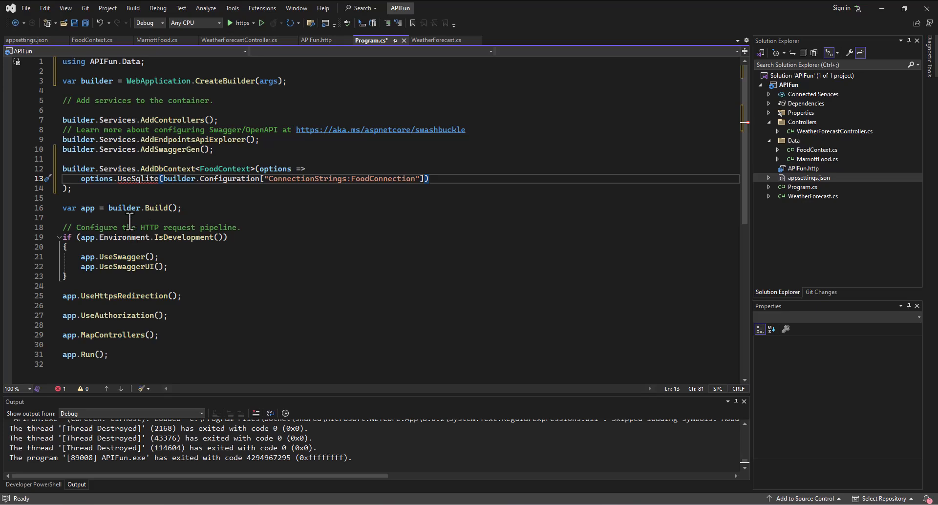
- Inspect the unresolved UseSqlite call for fixes and save Program.cs
left_click(130, 178)
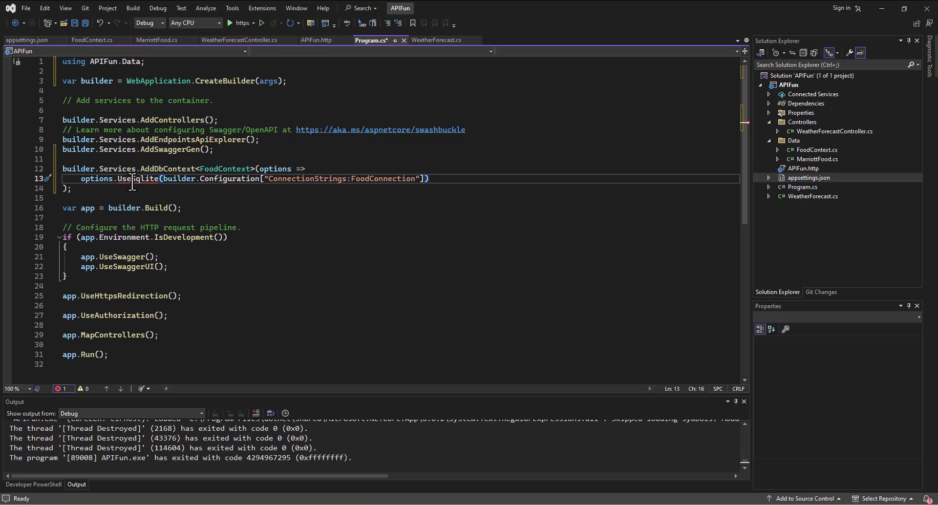
mouse_move(139, 179)
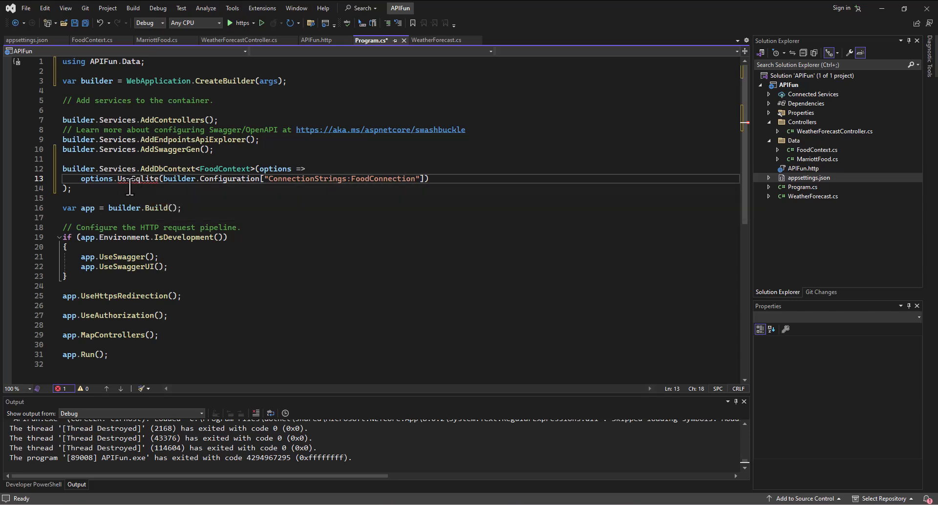
mouse_move(143, 179)
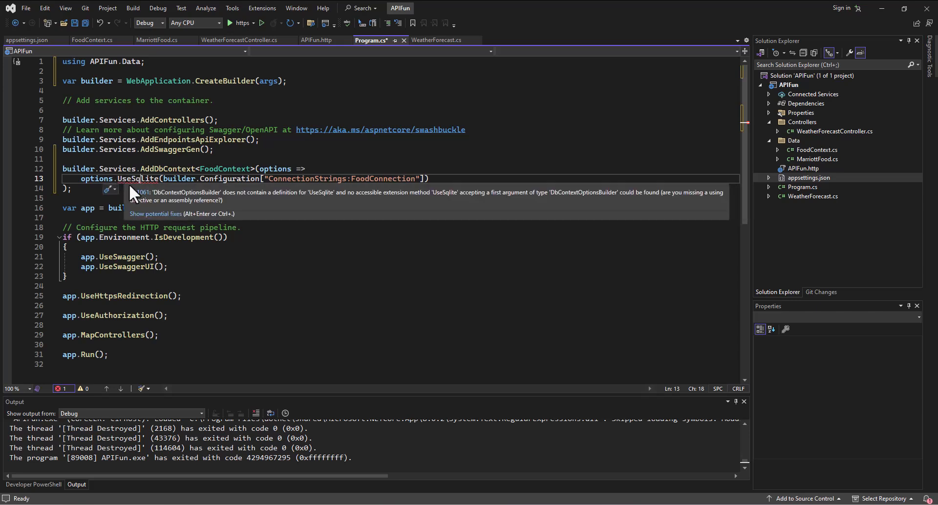
left_click(145, 179)
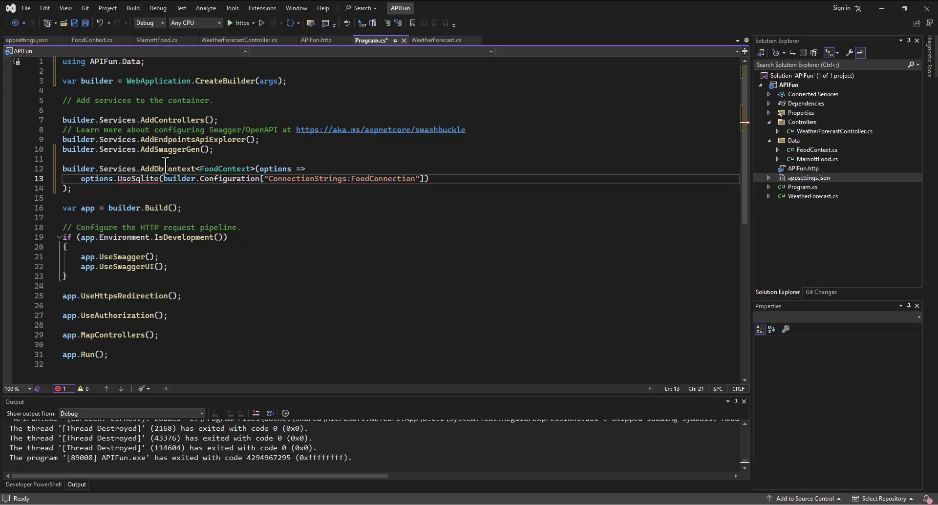
mouse_move(177, 227)
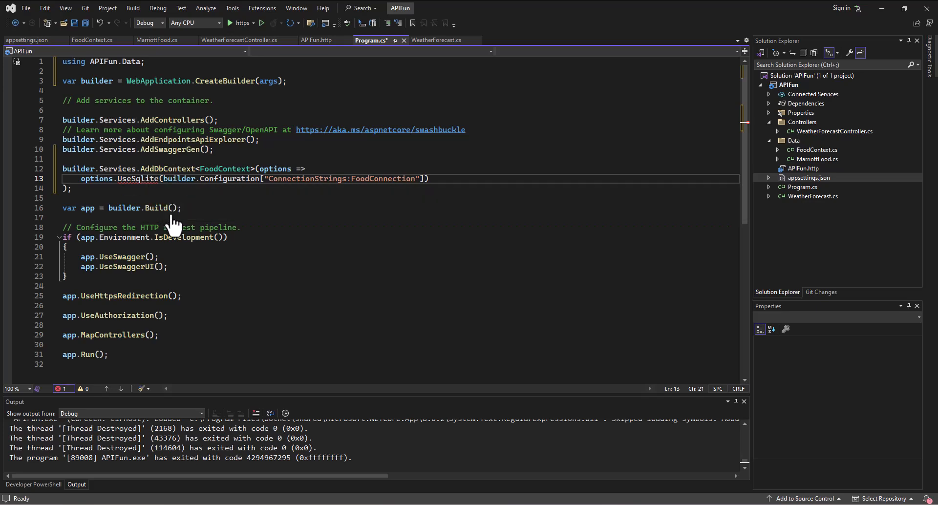
mouse_move(126, 194)
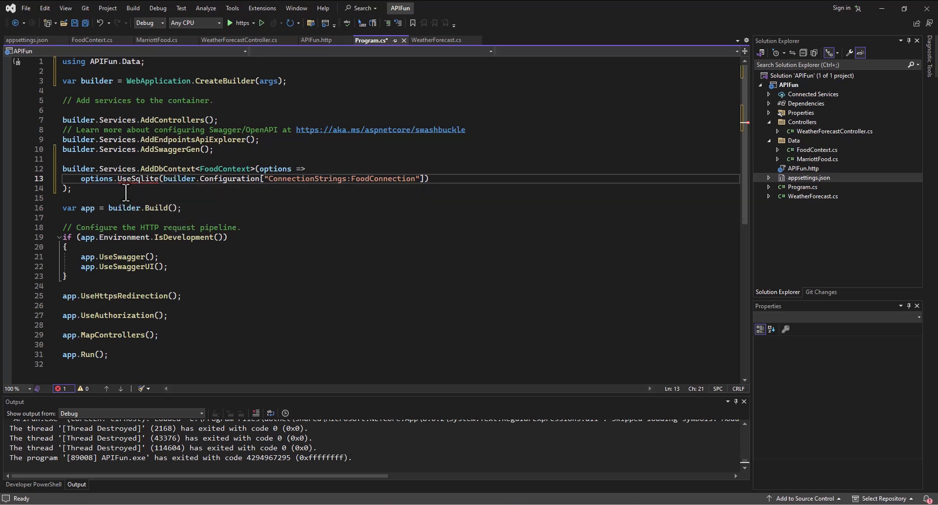
left_click(137, 179)
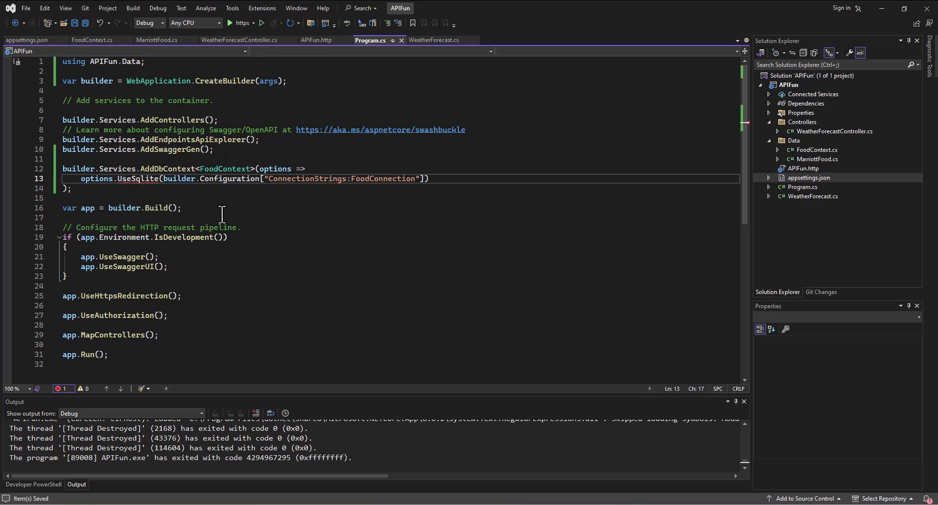
mouse_move(217, 201)
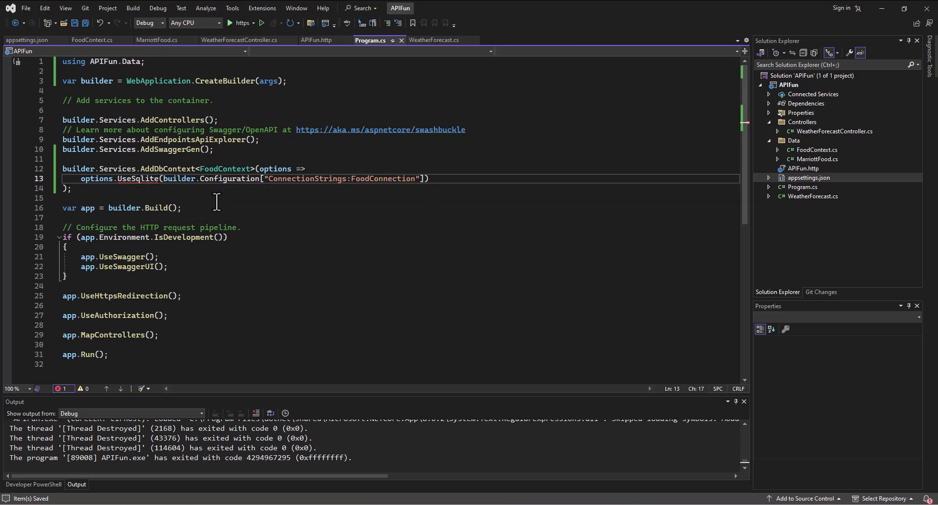
mouse_move(920, 171)
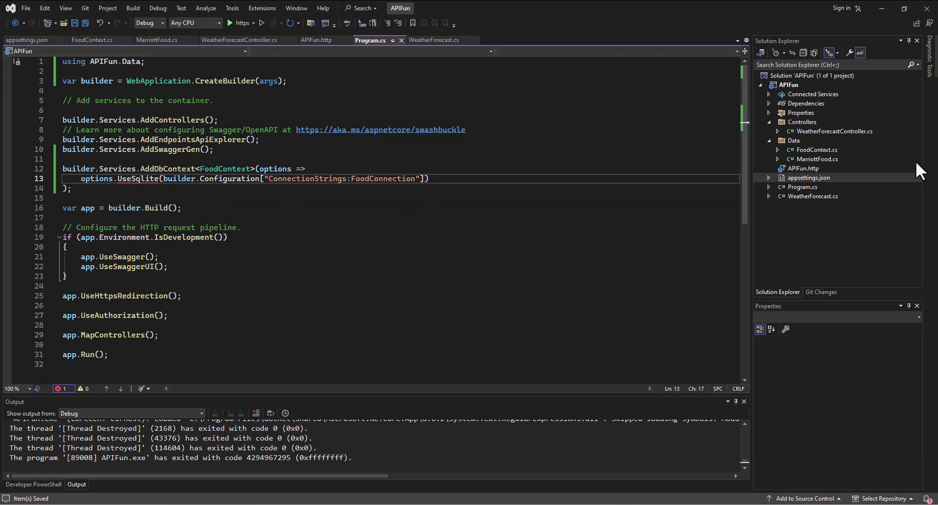
- Search APIFun's NuGet packages for EntityFrameworkCore.Sqlite, switching from Installed to Browse results
left_click(788, 85)
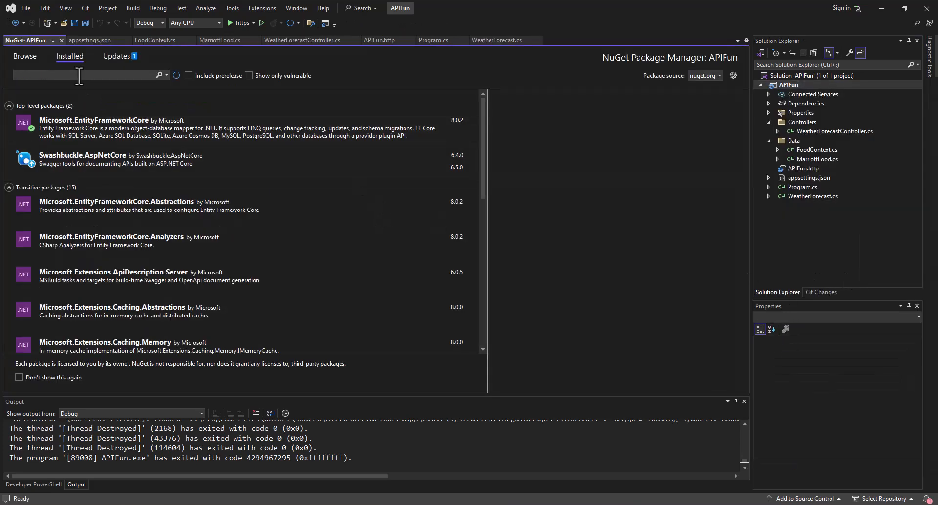
type("Entity")
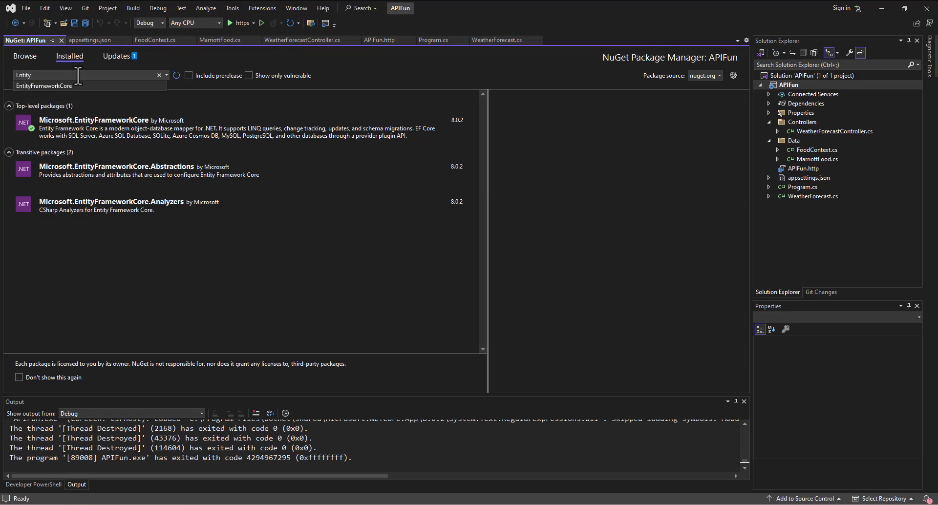
left_click(44, 86)
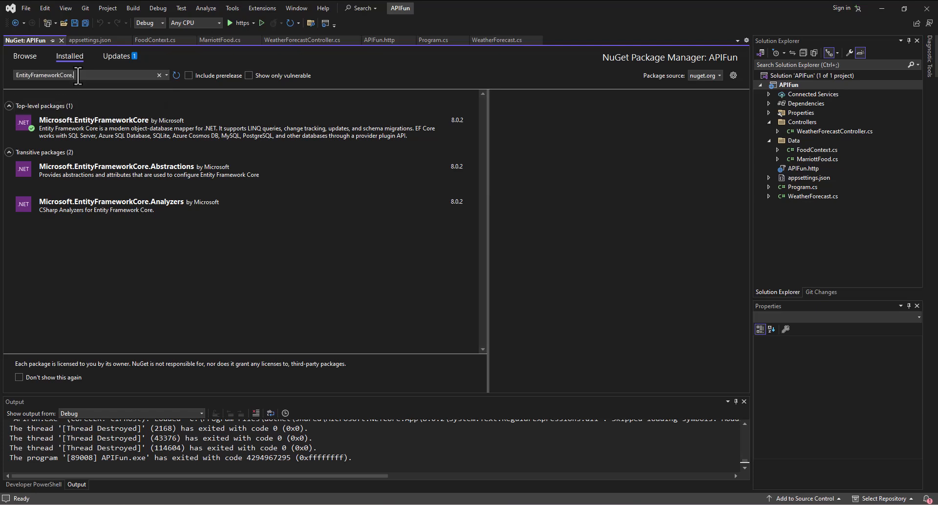
type("lite")
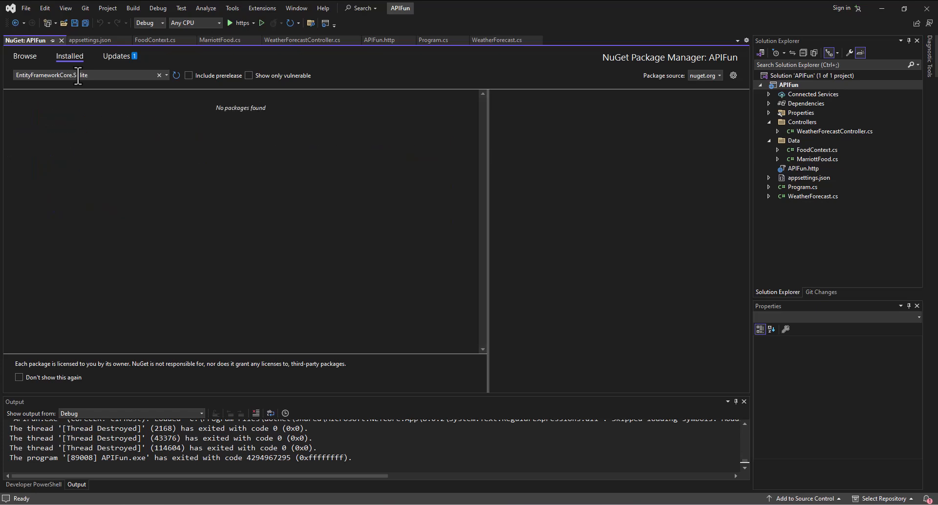
type("Sqlite")
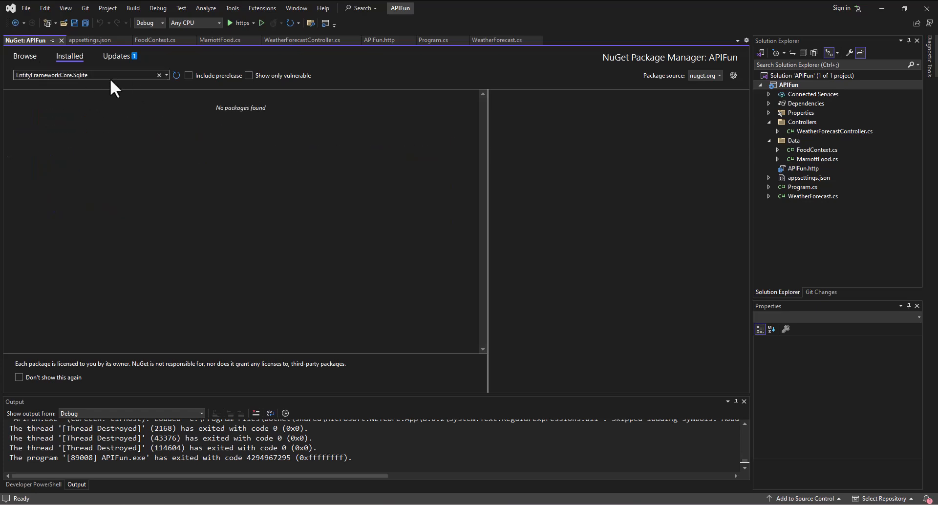
left_click(25, 56)
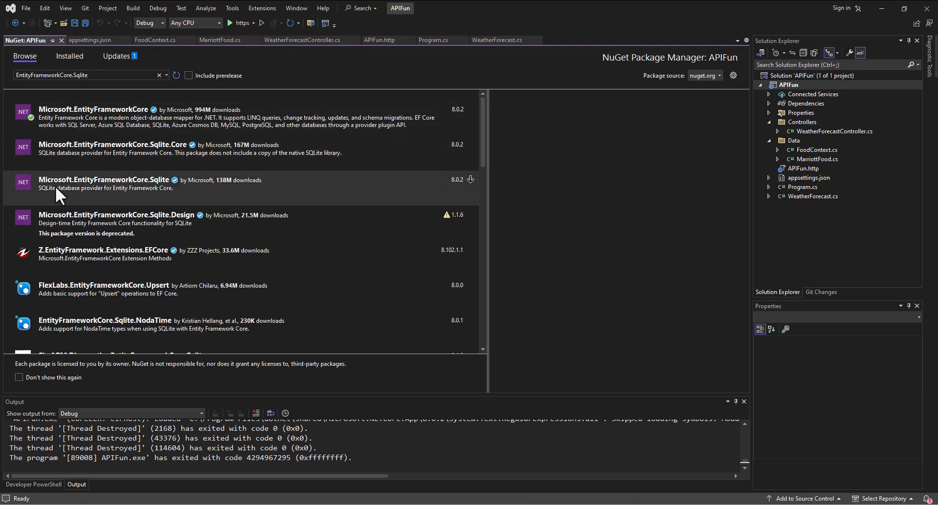
mouse_move(147, 191)
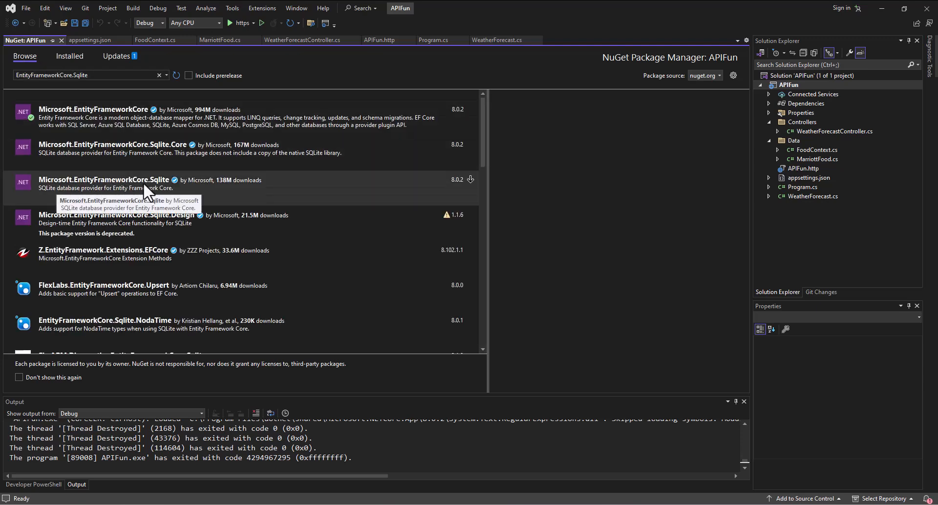
mouse_move(190, 149)
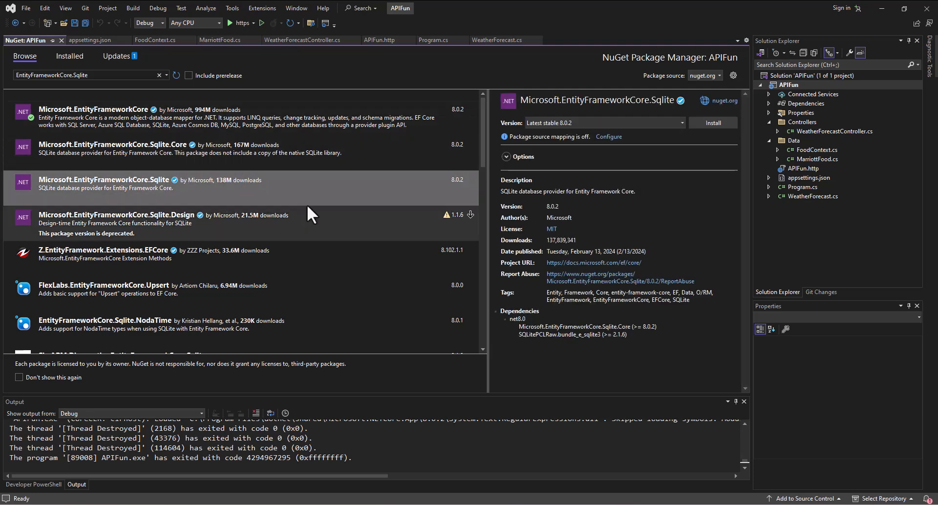
- Install Microsoft.EntityFrameworkCore.Sqlite 8.0.2 into APIFun, accepting the license terms
left_click(713, 123)
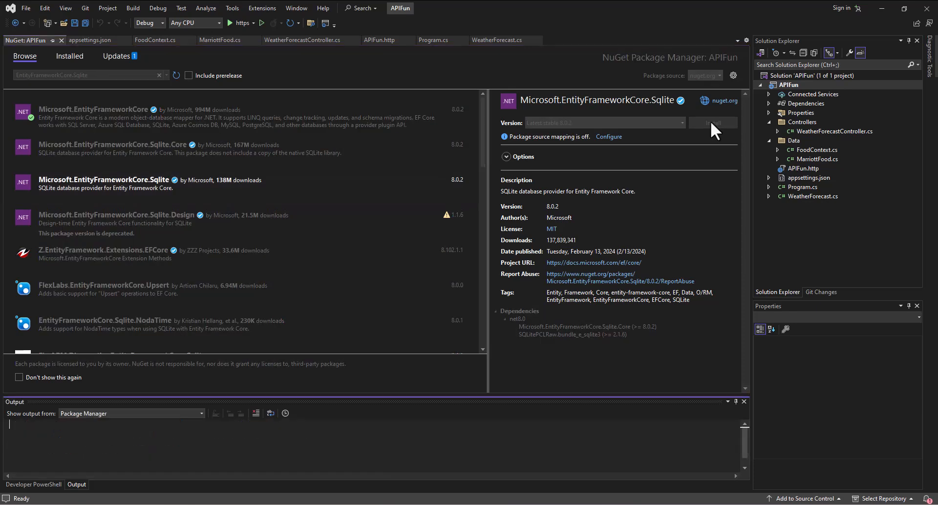
left_click(713, 124)
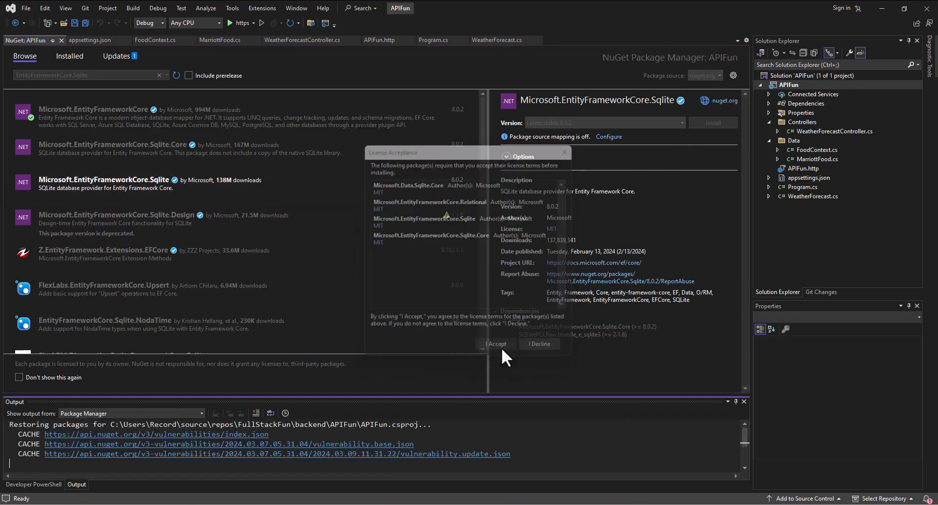
left_click(496, 343)
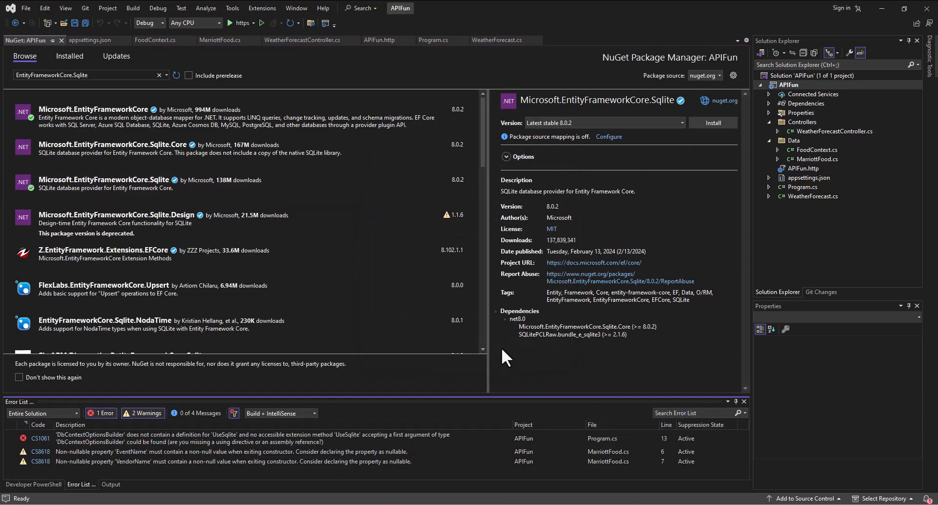
left_click(712, 123)
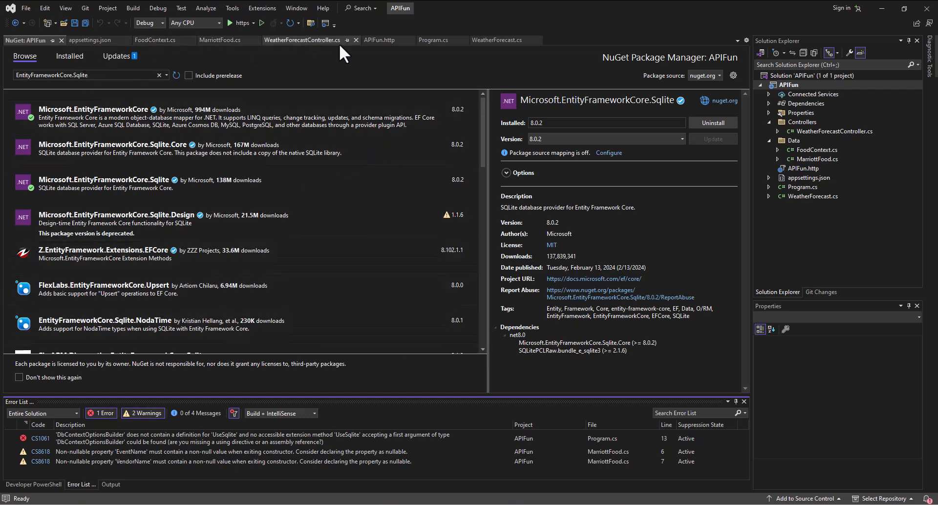
- Return to Program.cs, save it, and revisit the still-flagged UseSqlite registration
left_click(432, 40)
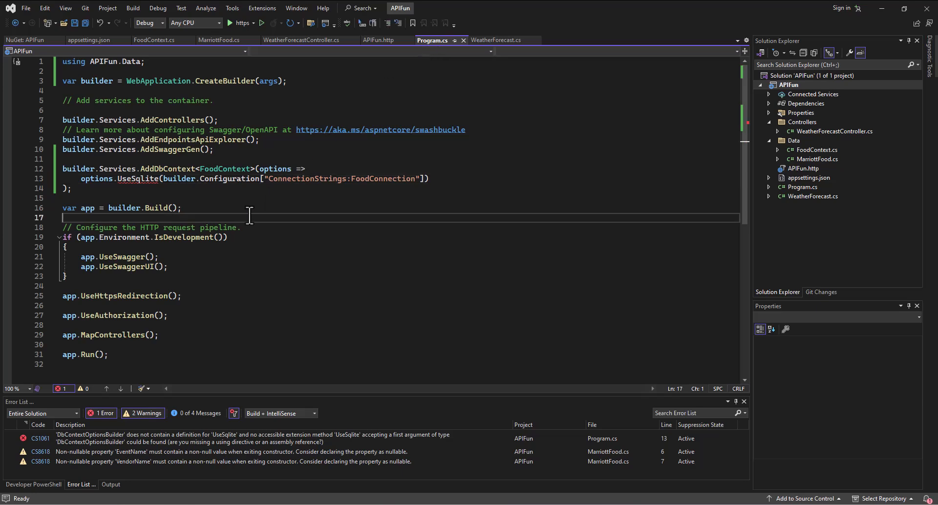
key("ctrl+s")
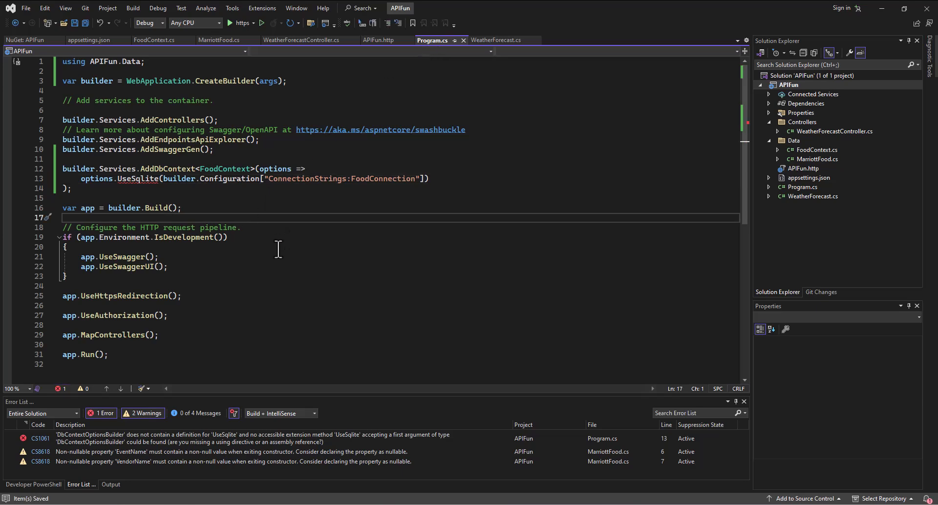
mouse_move(138, 179)
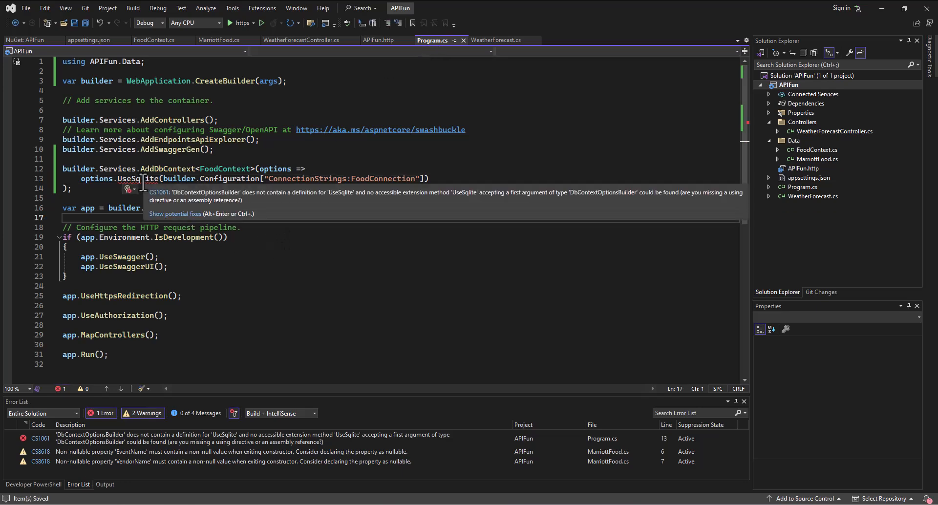
left_click(126, 188)
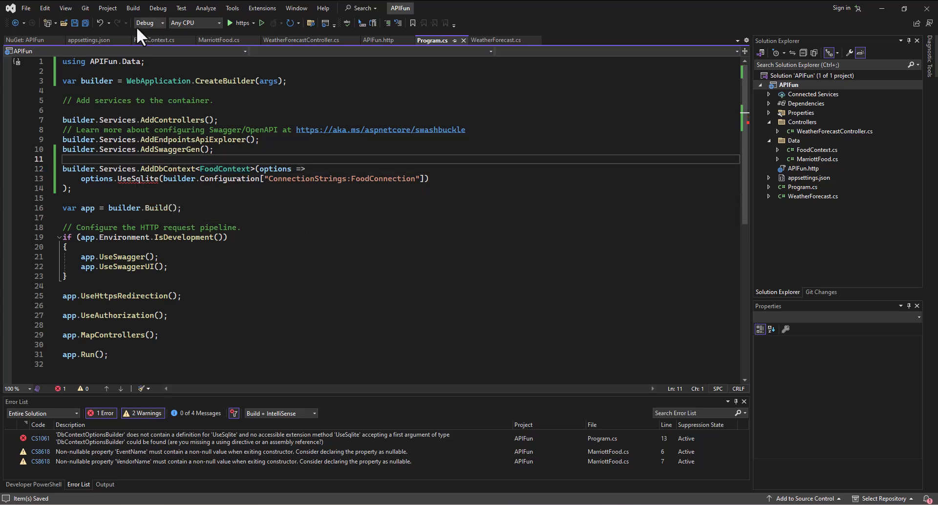
mouse_move(166, 216)
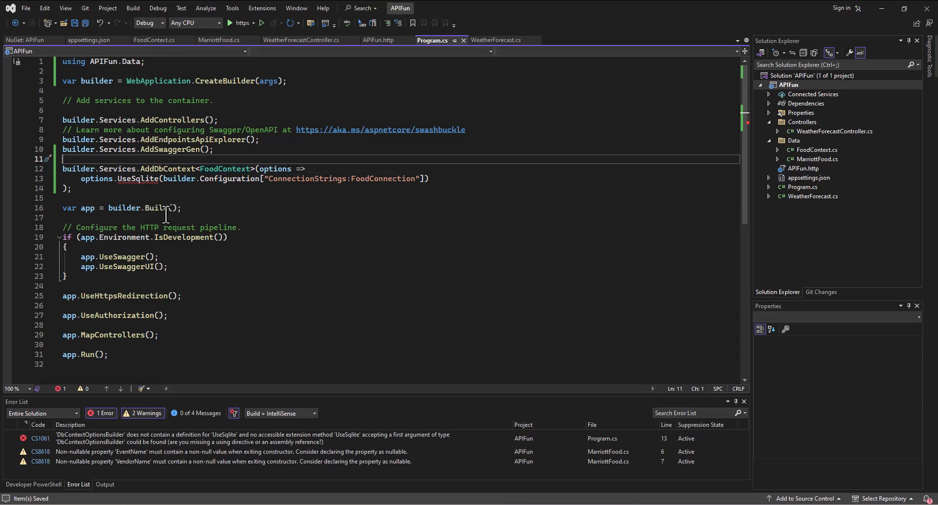
mouse_move(159, 208)
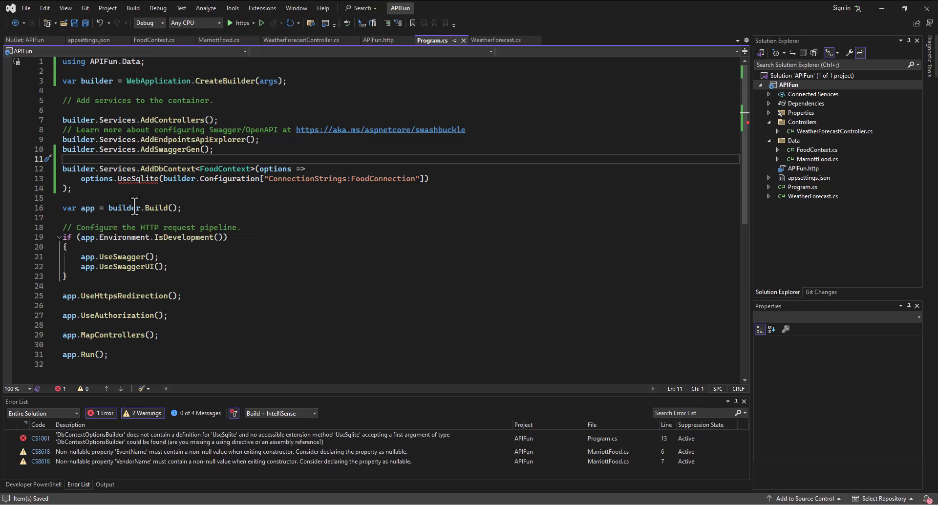
mouse_move(123, 208)
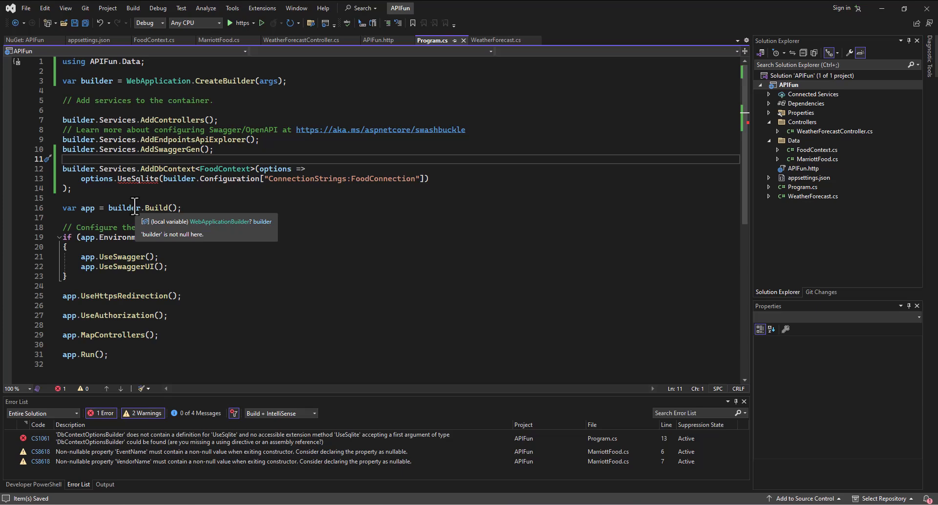
mouse_move(142, 216)
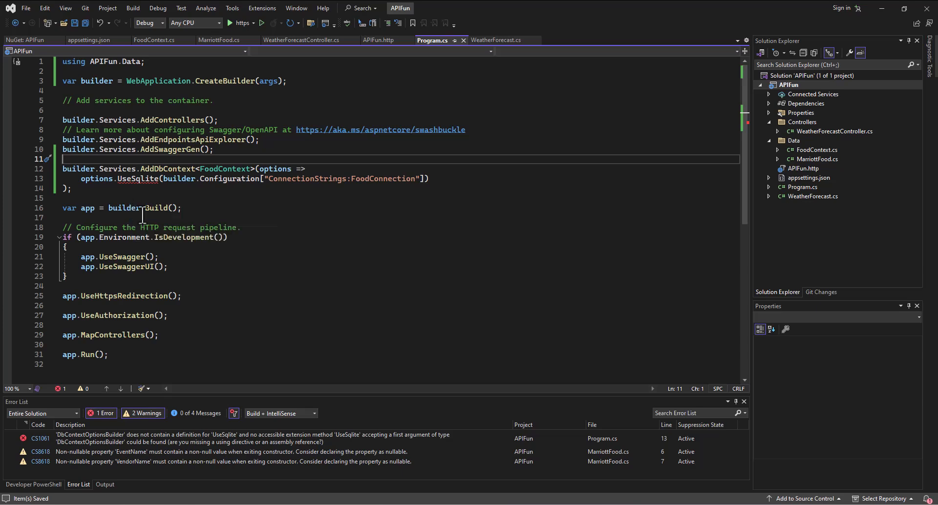